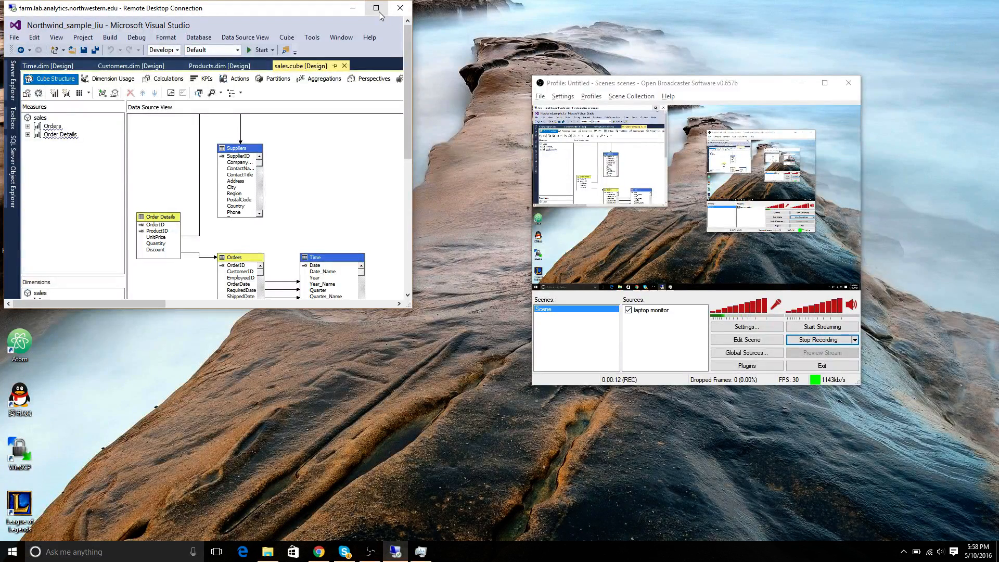
mouse_move(377, 7)
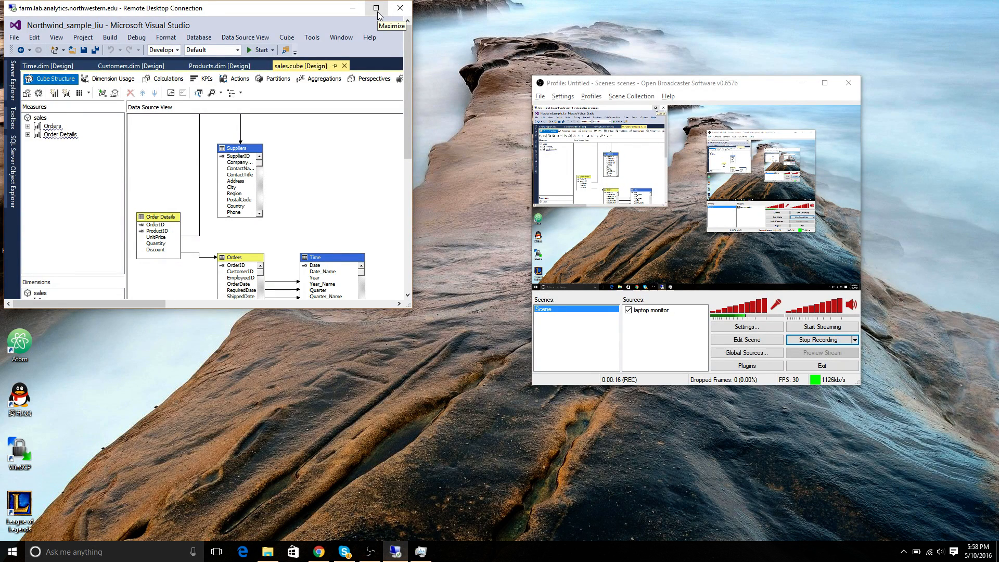
Maximize the Remote Desktop window so Visual Studio's sales cube design fills the screen
click(376, 8)
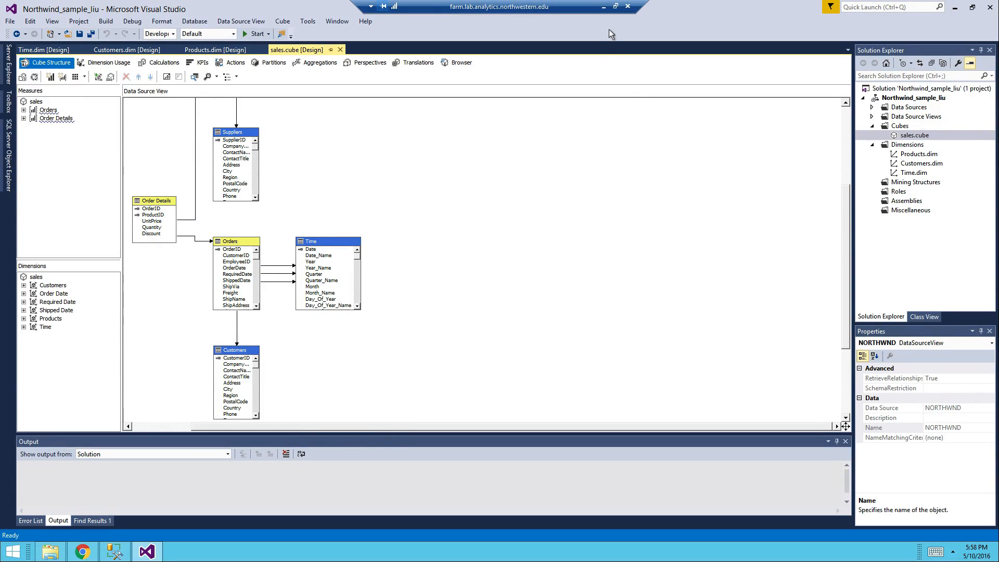
mouse_move(148, 103)
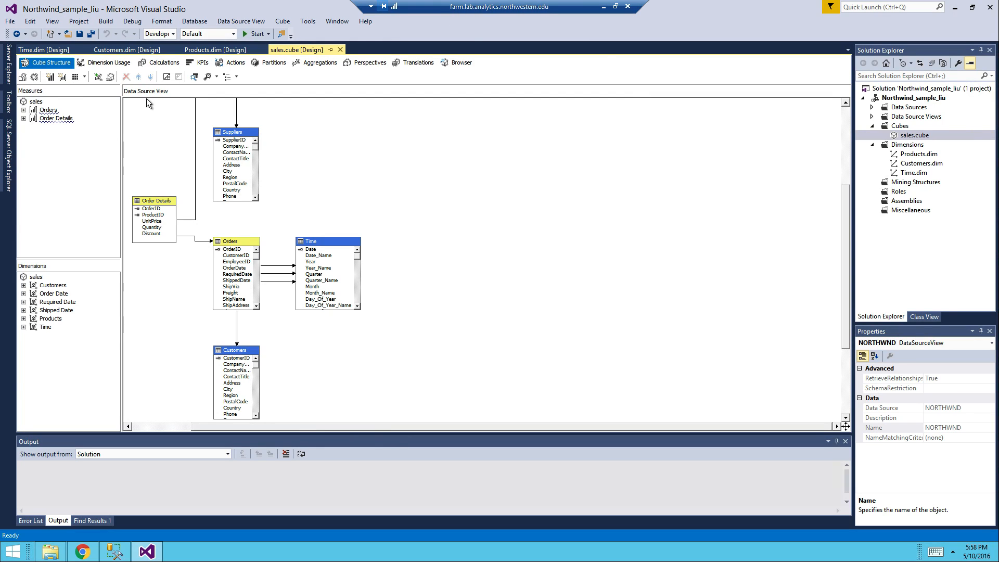
click(9, 21)
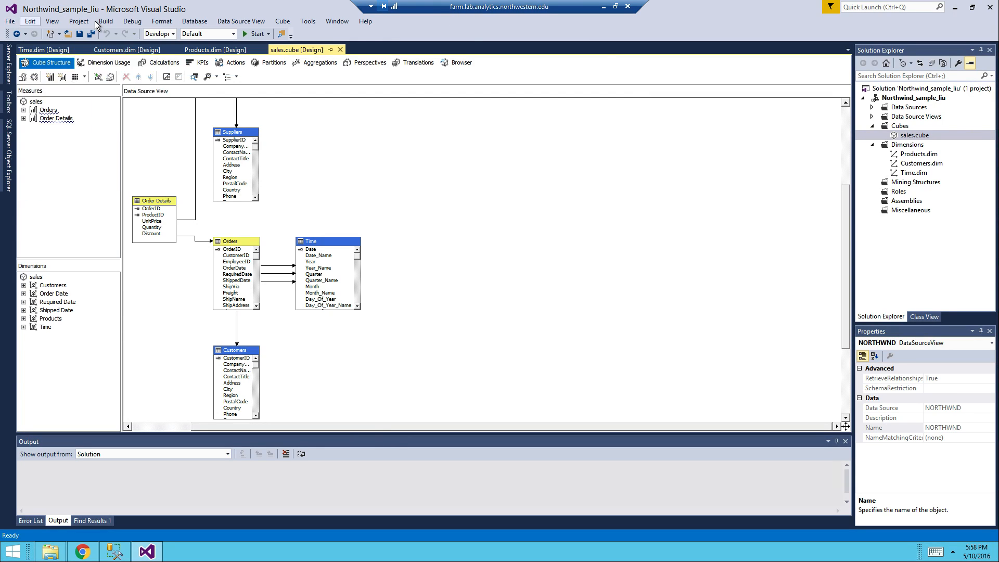
Search the Start screen for 'tools 2015' and launch SQL Server Data Tools 2015
click(52, 21)
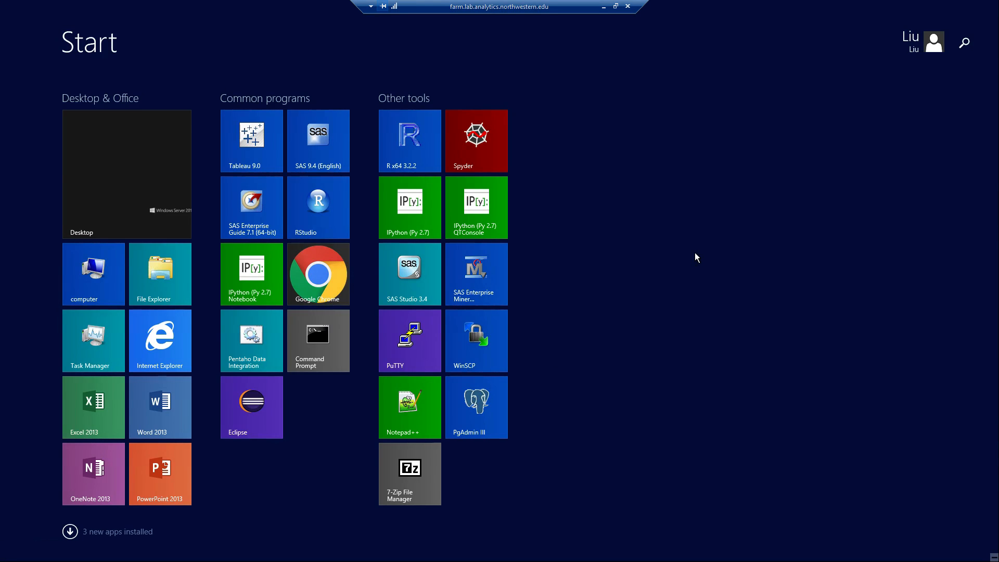
text(tools 2015)
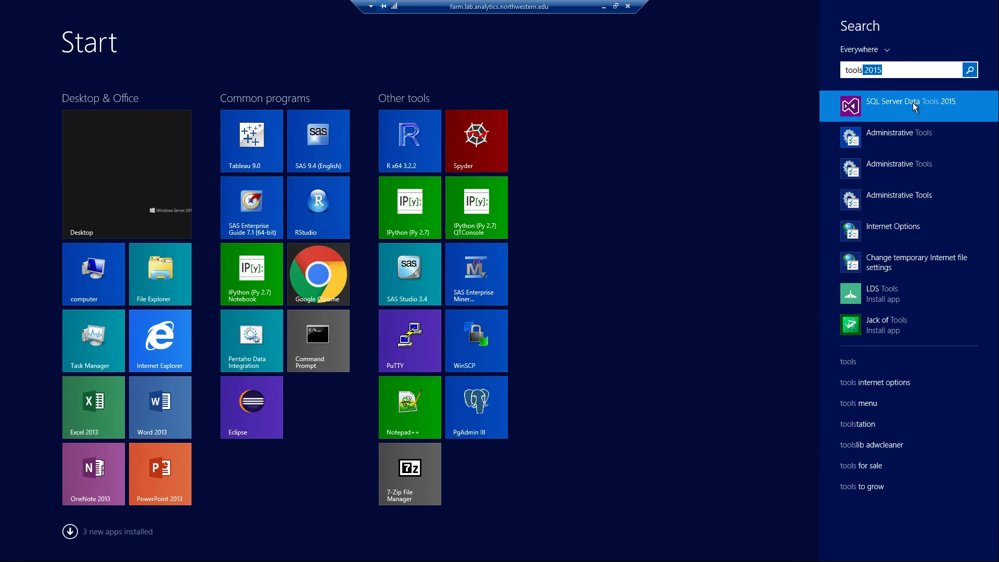
click(899, 106)
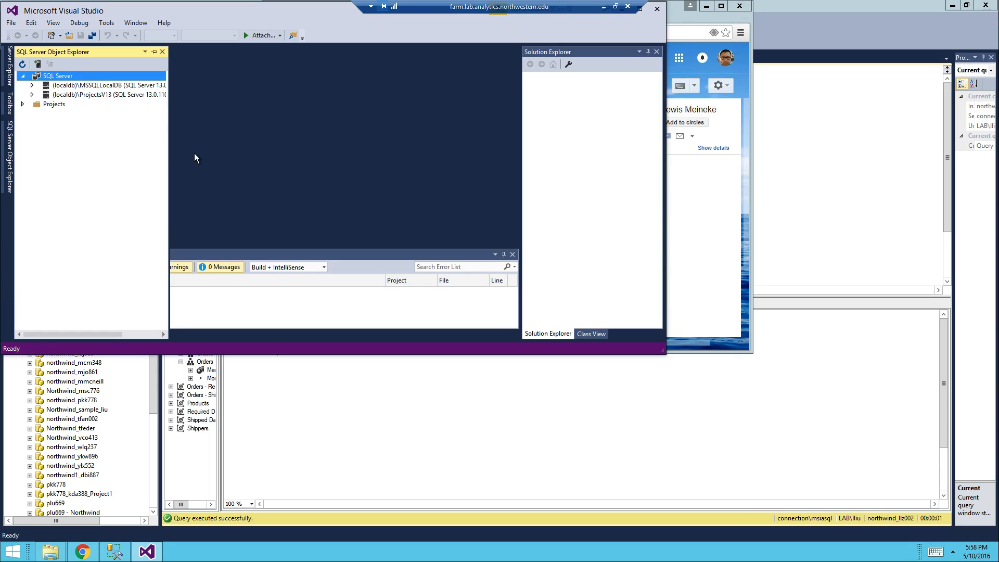
Create a new Analysis Services Multidimensional project named Northwind_tutorial
click(11, 22)
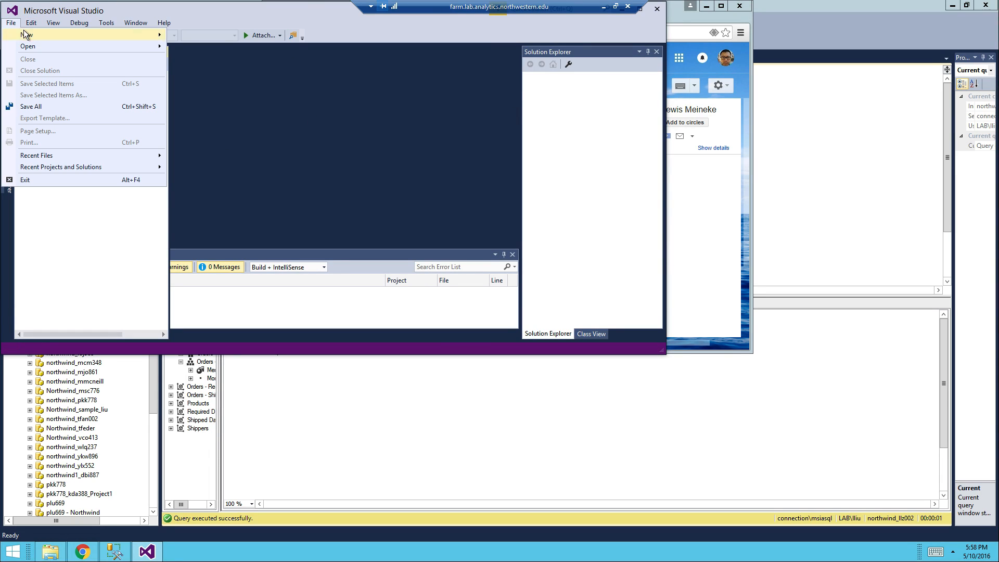
click(28, 33)
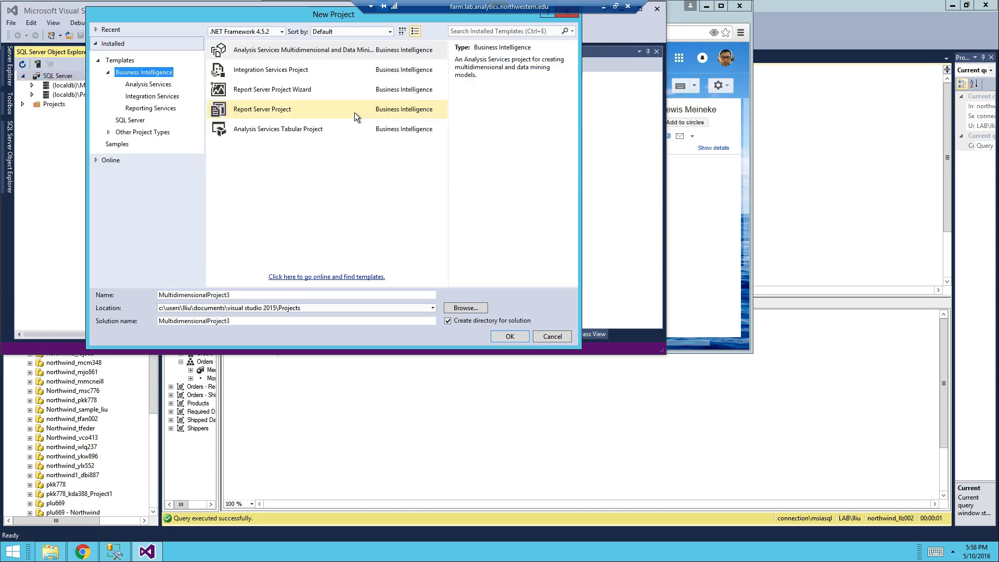
click(325, 50)
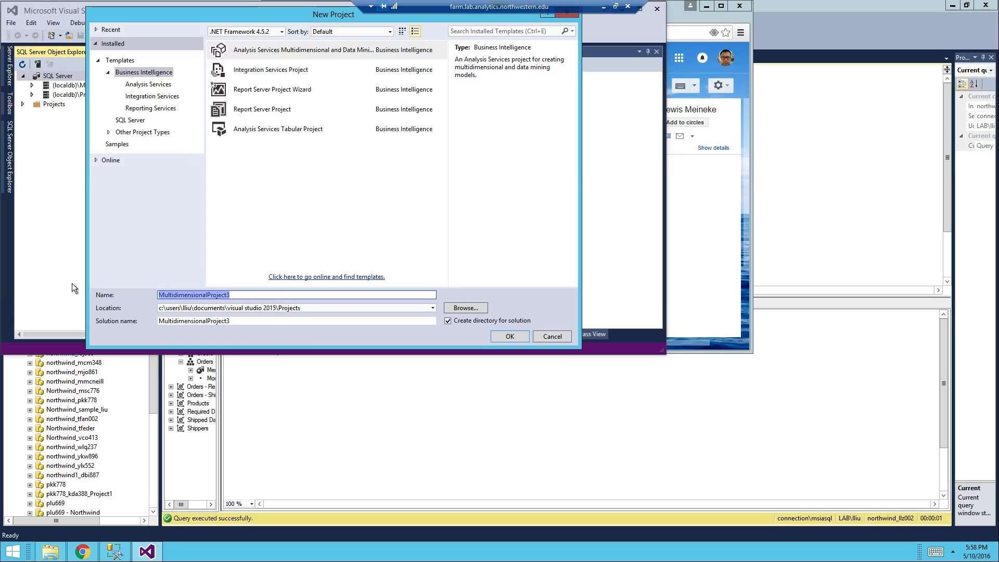
mouse_move(292, 275)
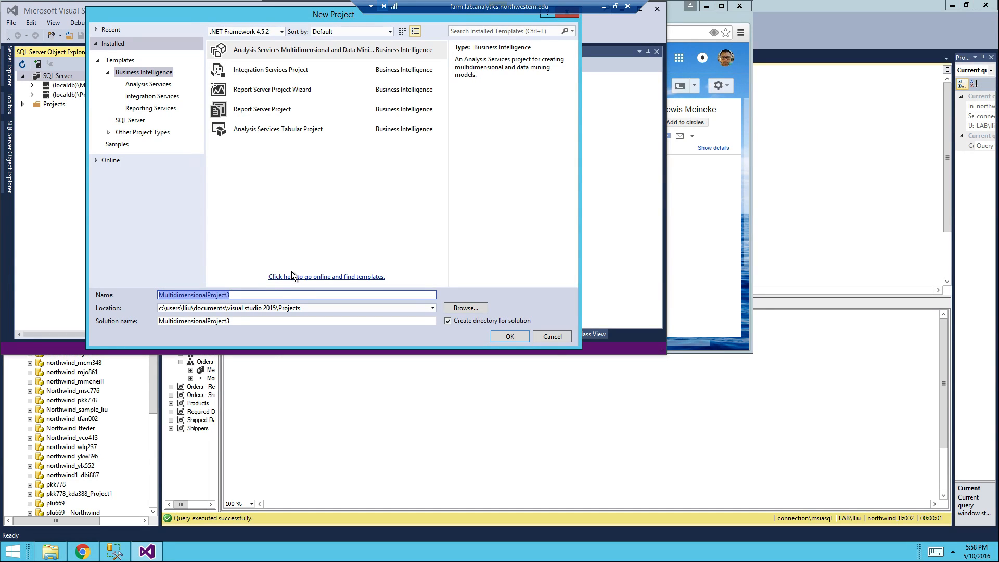
text(North)
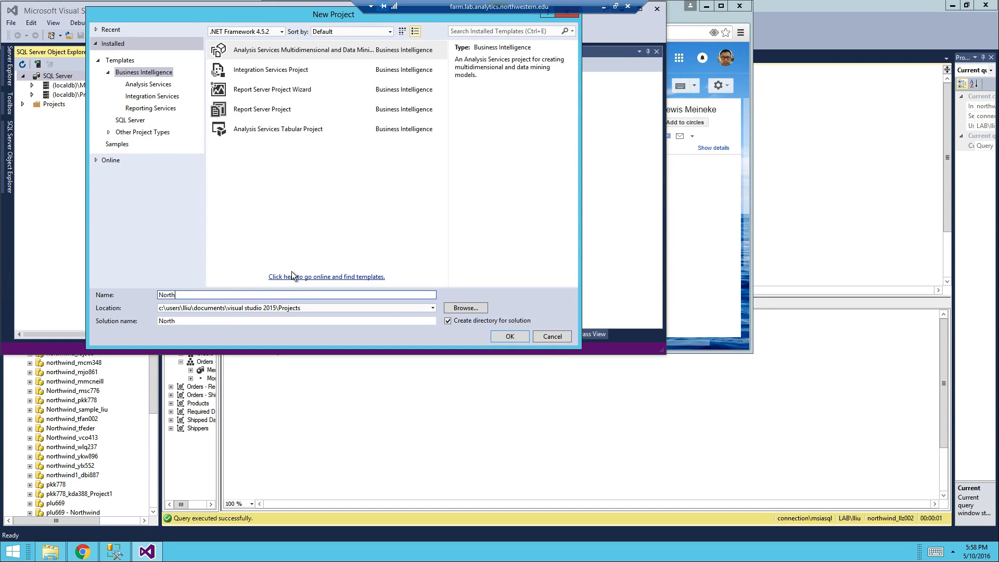
text(wind_)
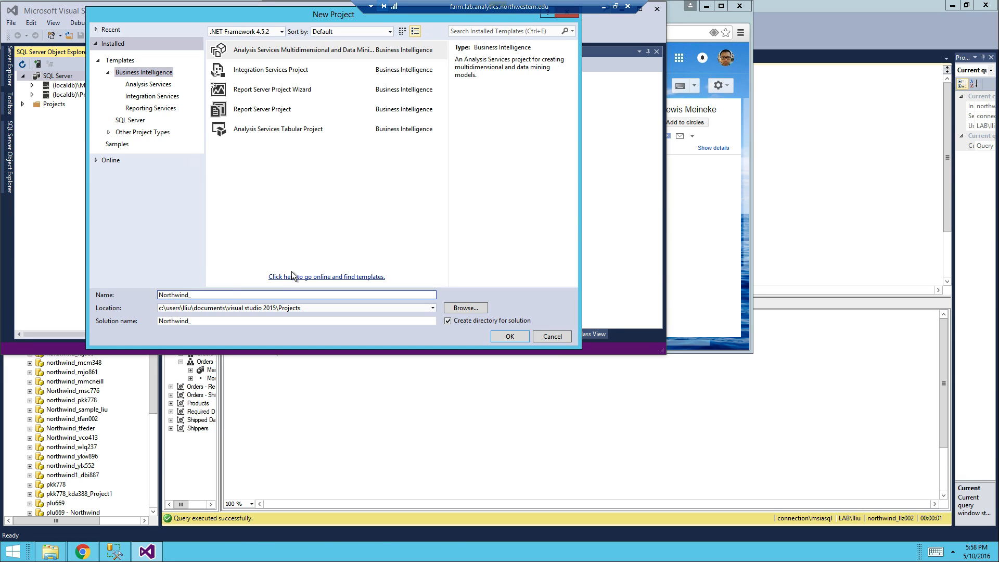
text(tutorial)
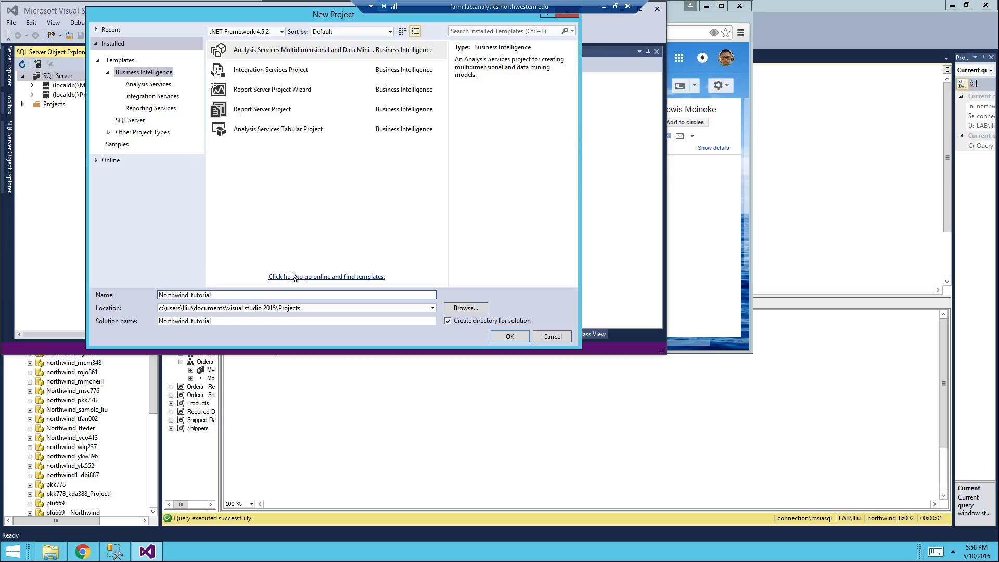
mouse_move(529, 258)
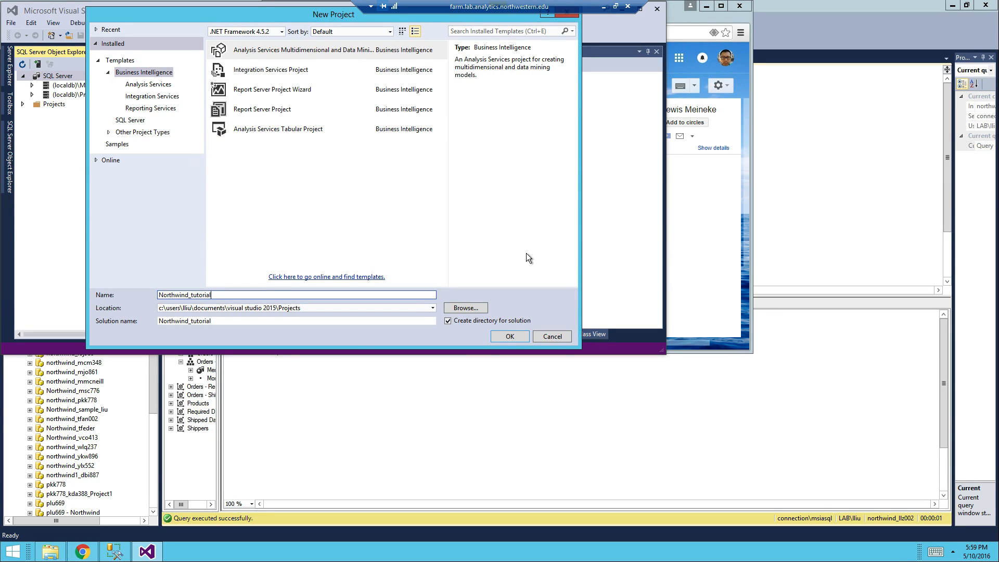
mouse_move(381, 222)
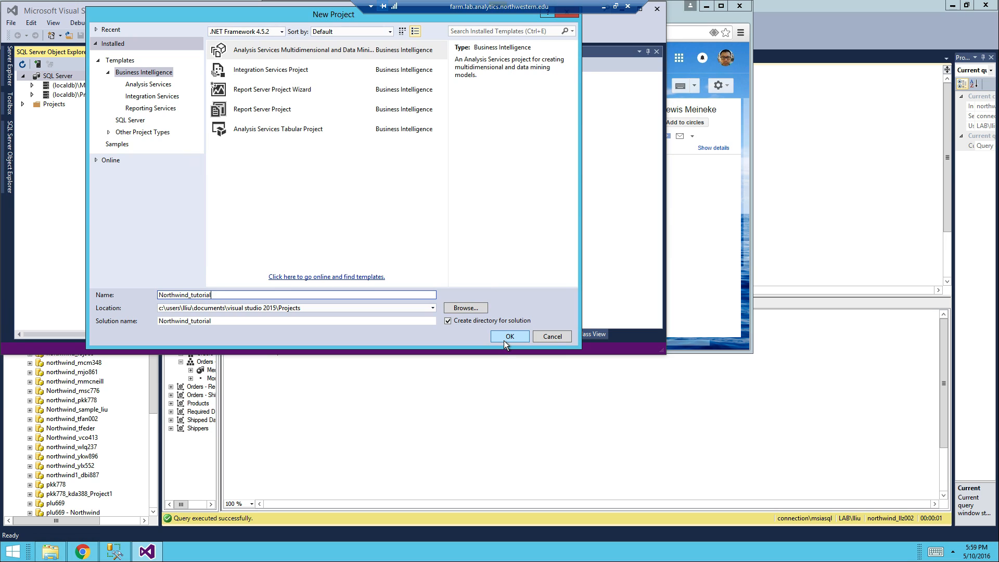
click(509, 336)
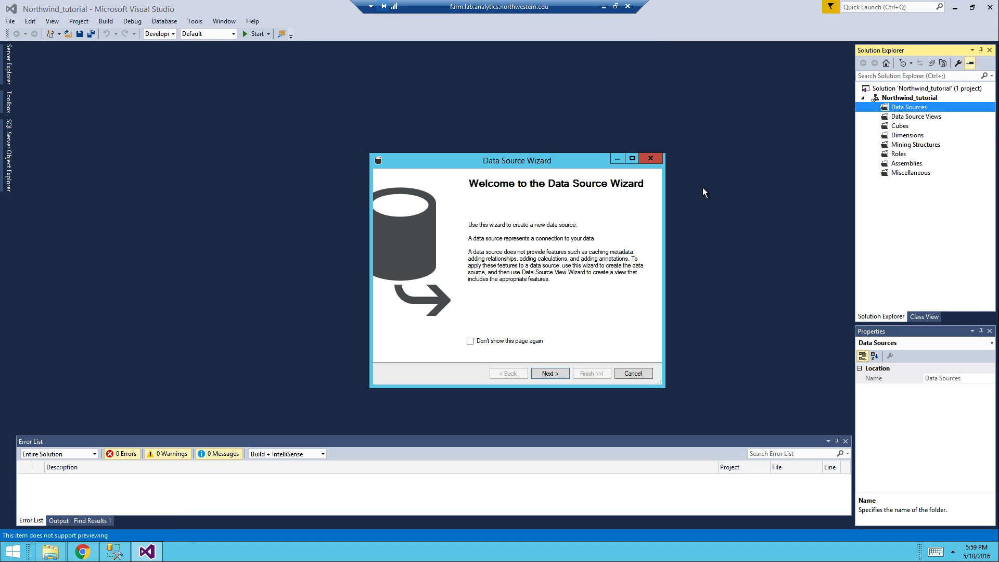
Advance the Data Source Wizard, select the NORTHWND connection and begin a new connection definition
click(550, 372)
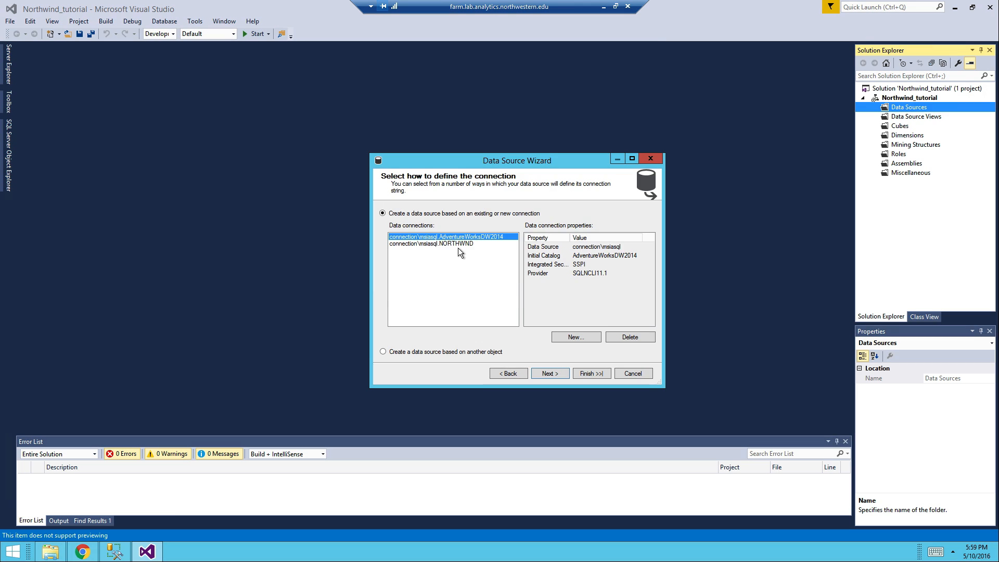
click(432, 244)
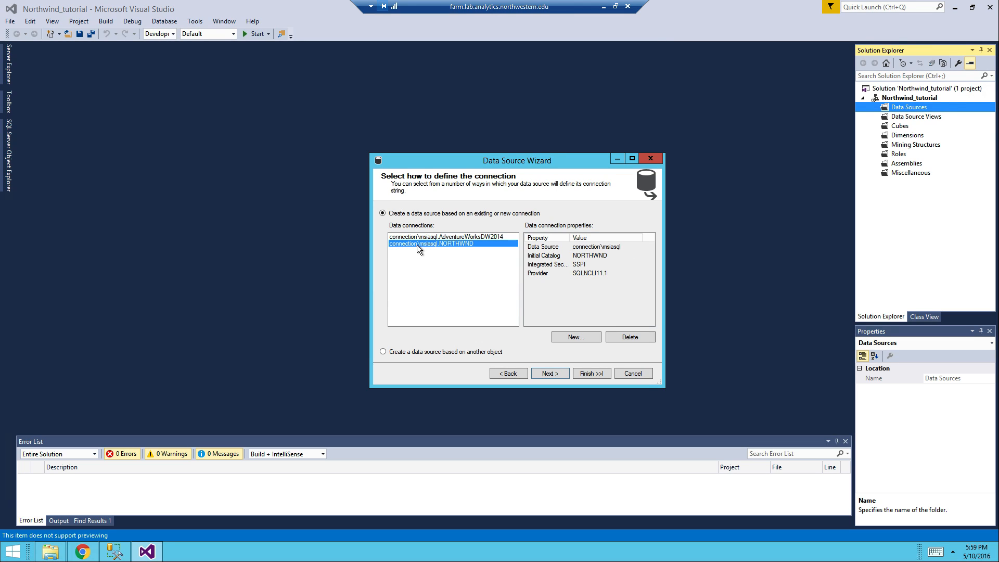
mouse_move(544, 333)
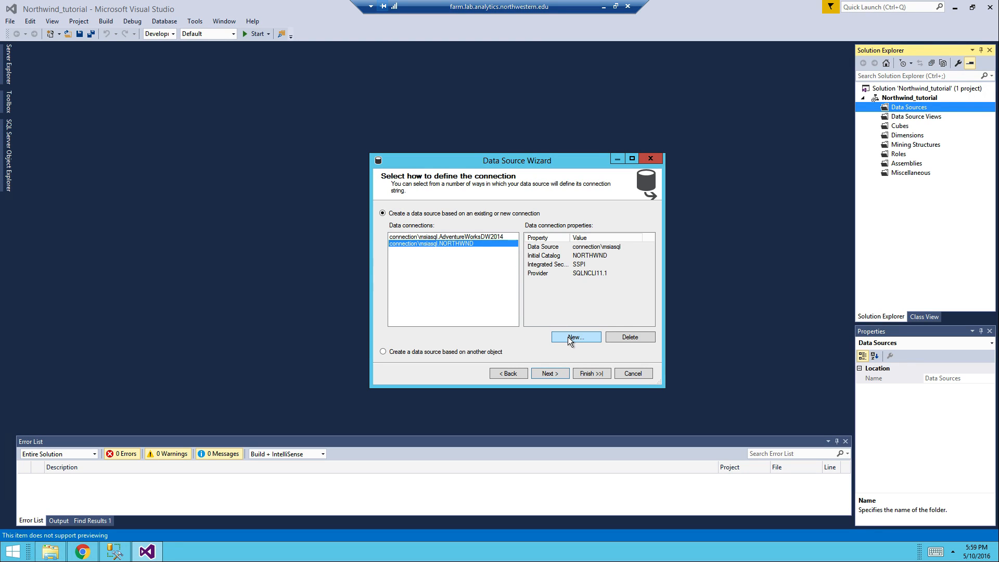
click(574, 337)
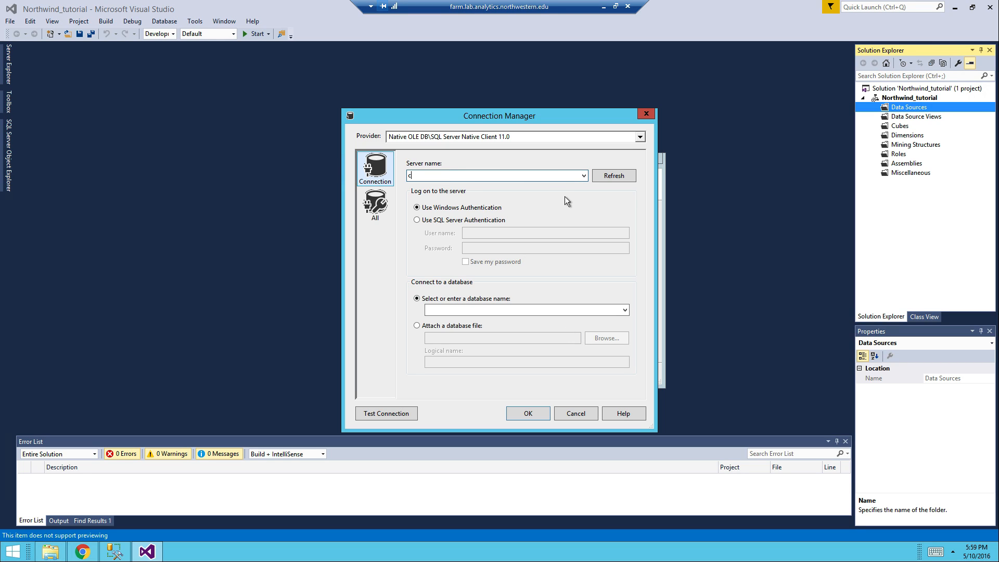
Define a connection to server CONNECTION\MSIASQL with the NORTHWND database and confirm it
text(onnection)
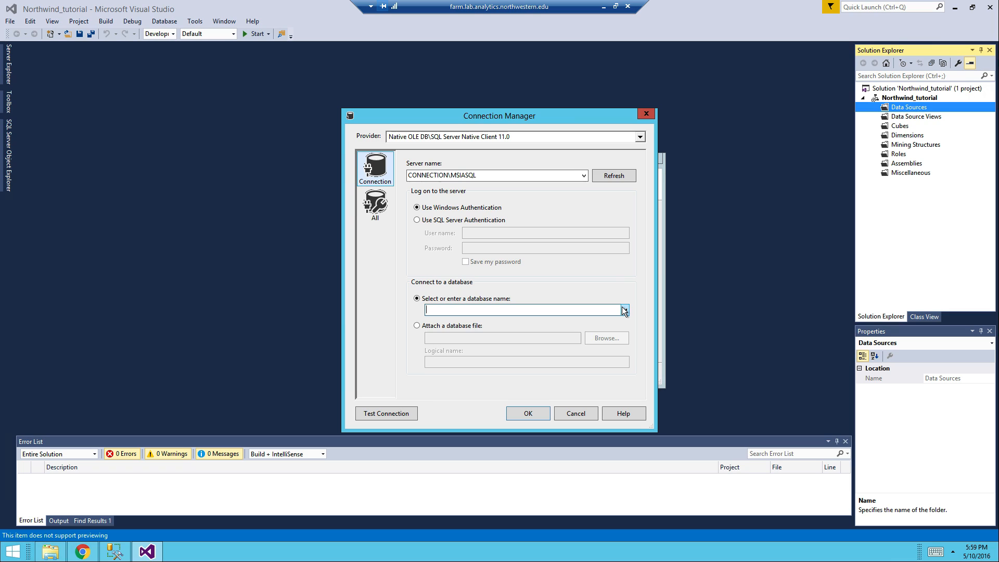
click(624, 309)
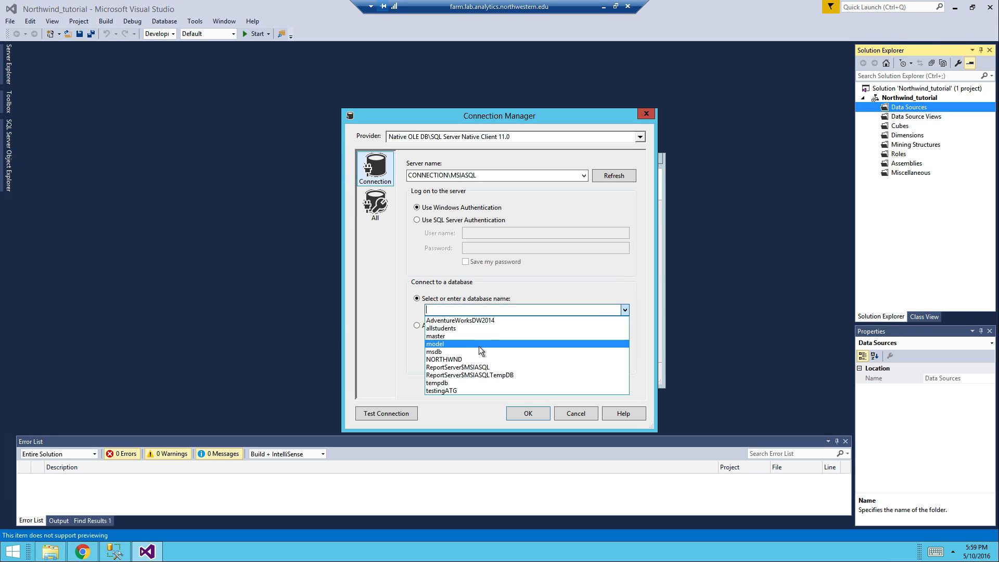
click(443, 358)
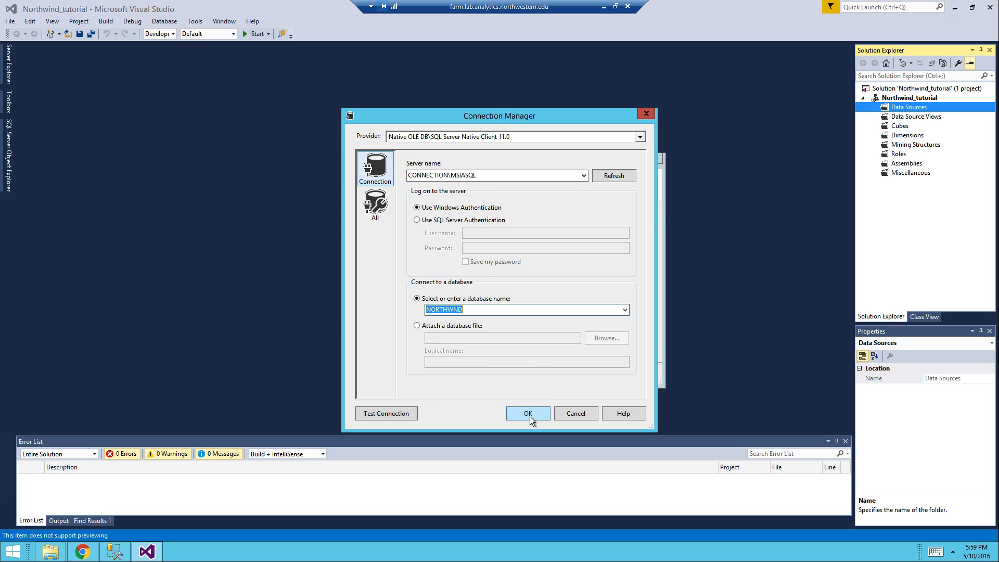
click(526, 412)
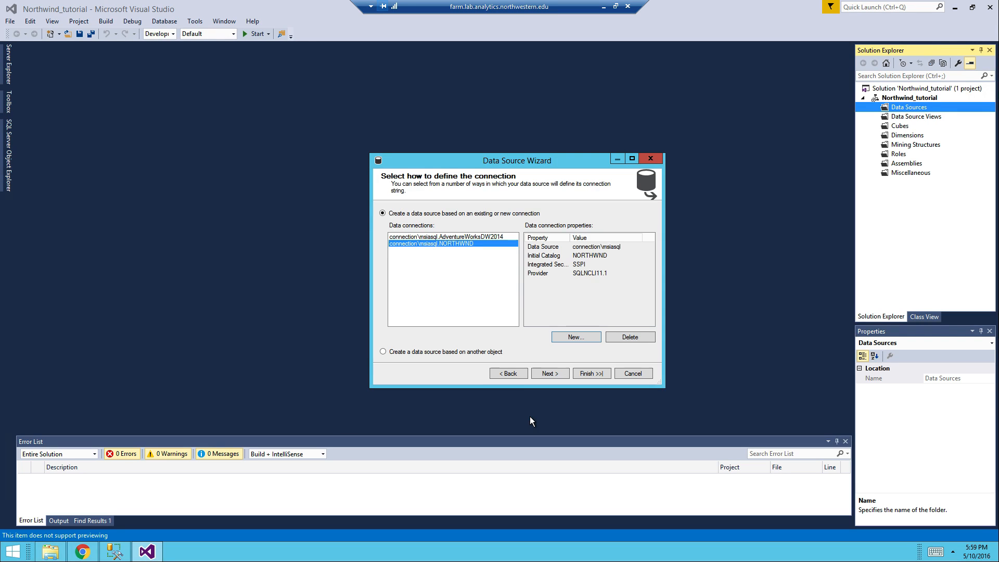
Choose the NORTHWND connection for the data source and continue to impersonation information
click(447, 236)
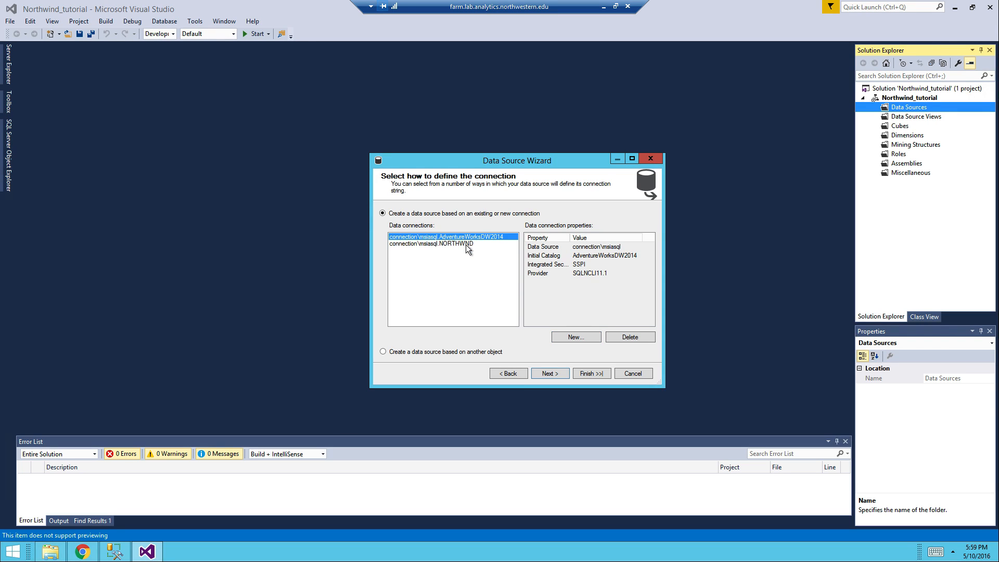
click(446, 243)
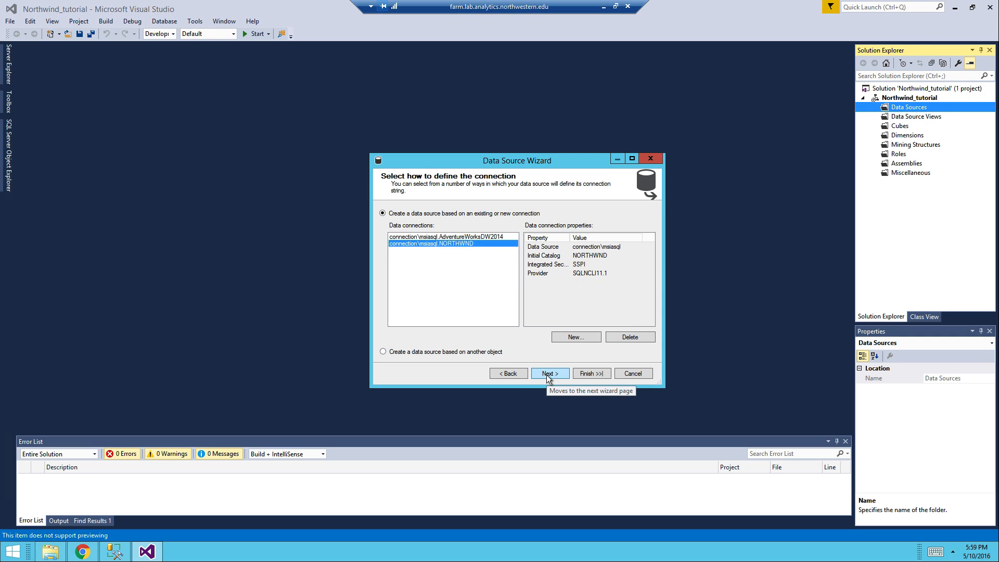
mouse_move(465, 244)
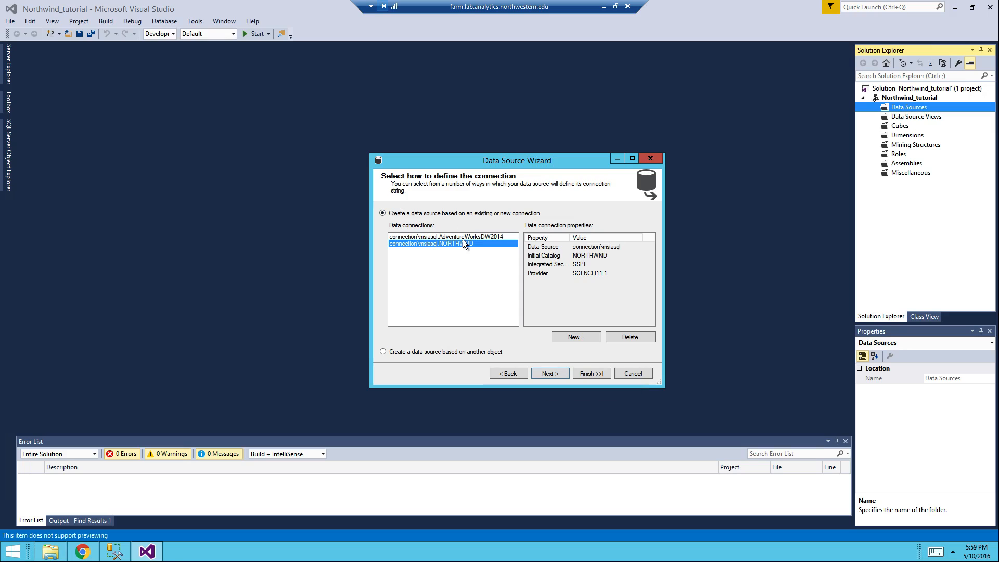
click(448, 236)
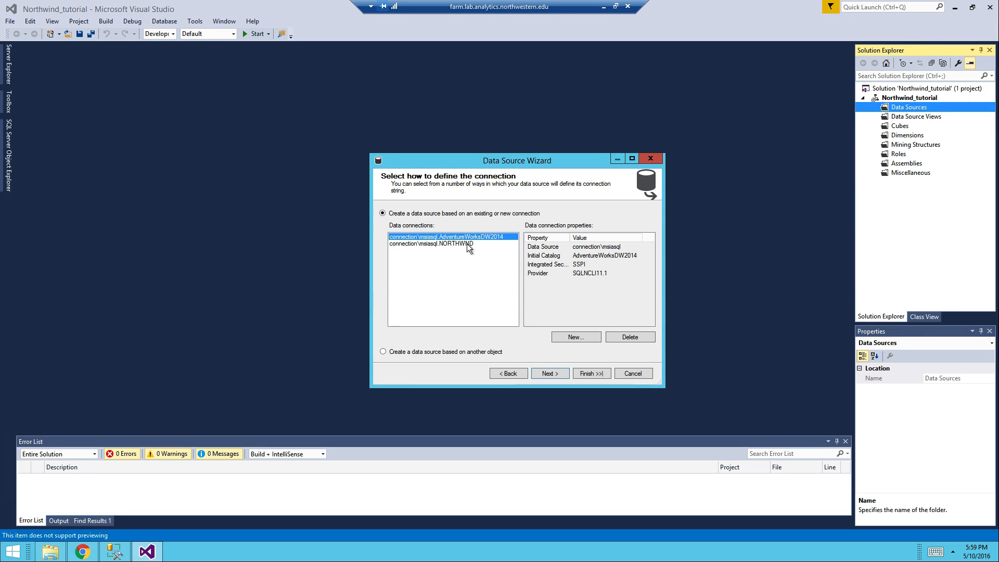
click(548, 373)
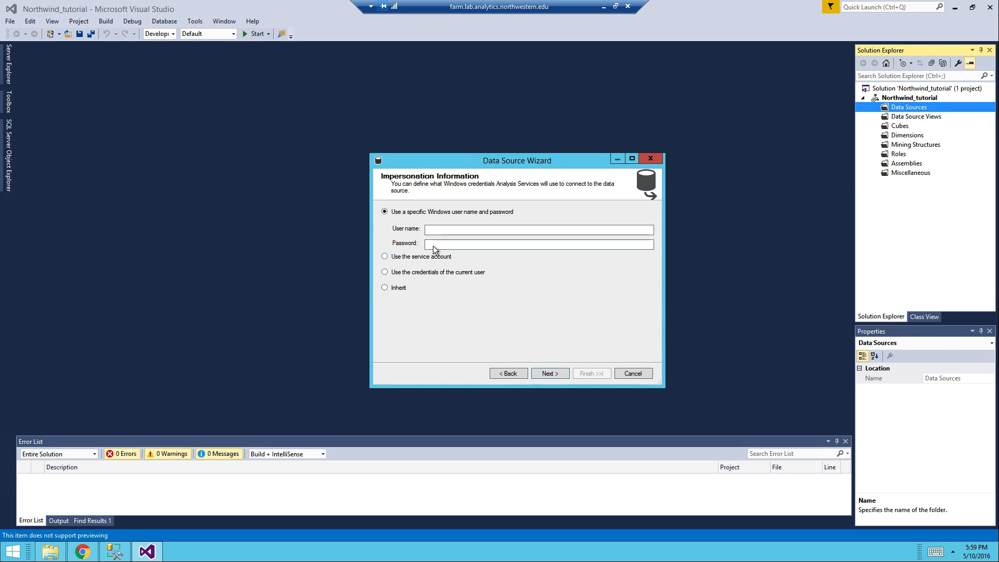
Use the specific Windows account lab\liu with its password and finish the NORTHWND data source
click(538, 229)
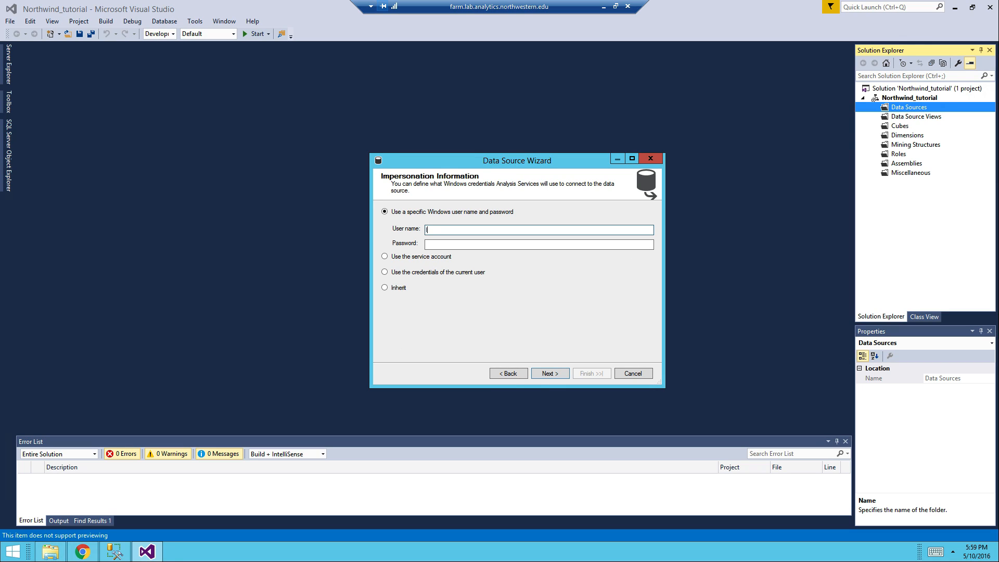
text(lab\)
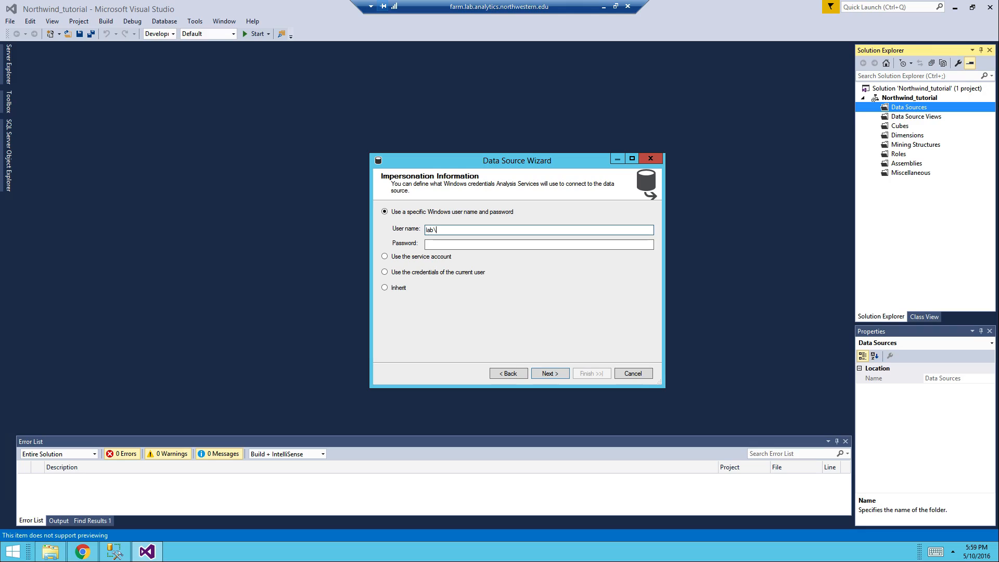
text(liu)
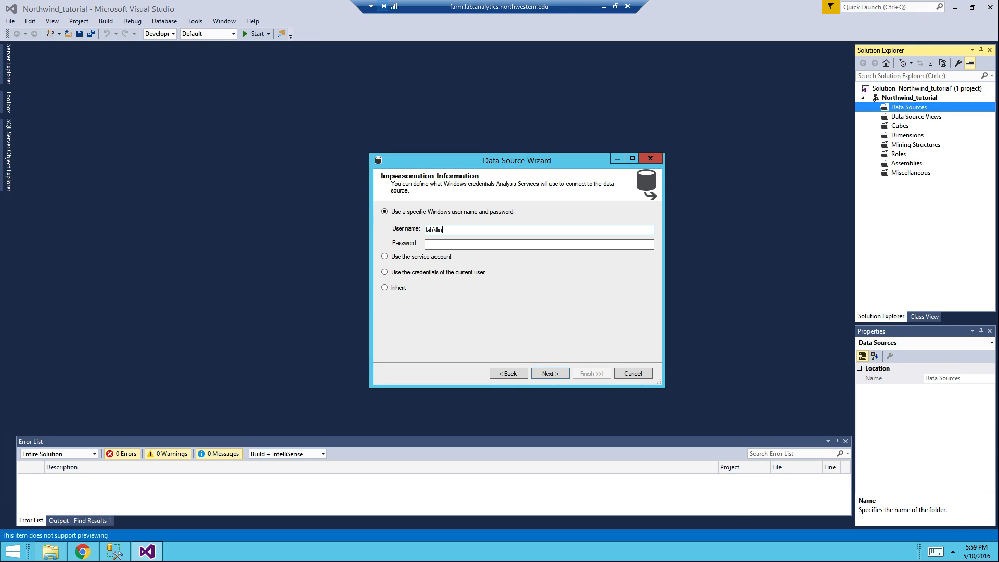
text(password)
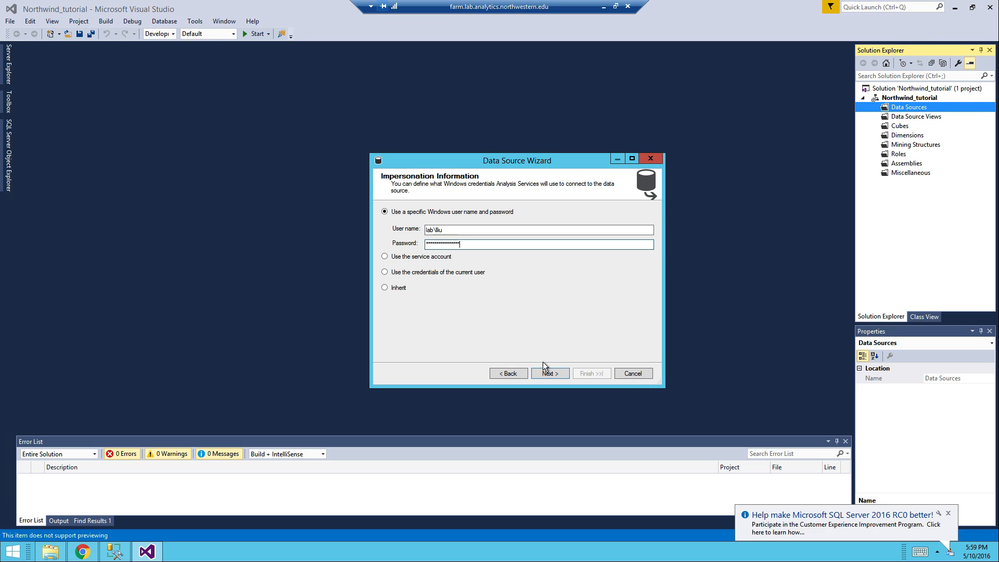
click(550, 373)
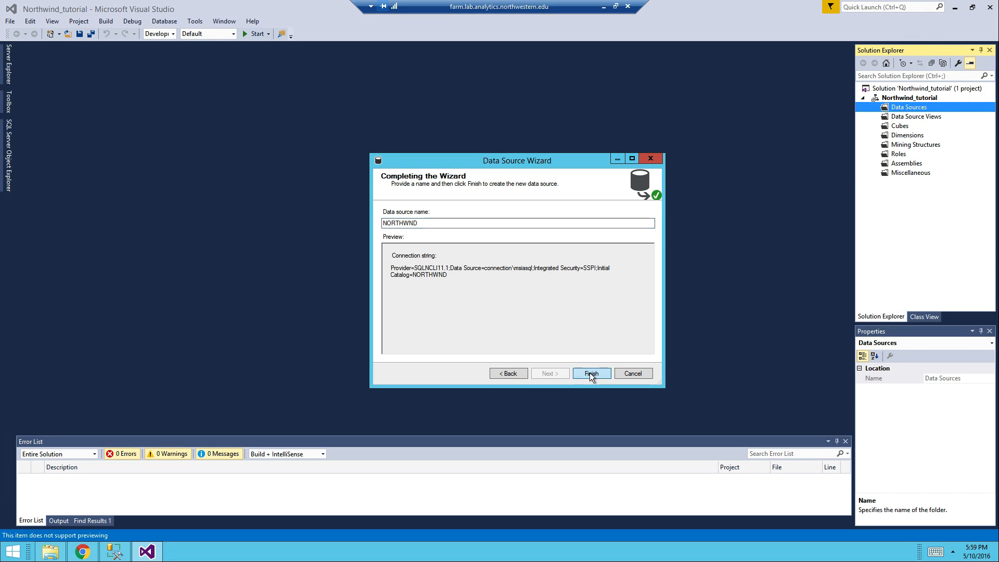
click(591, 373)
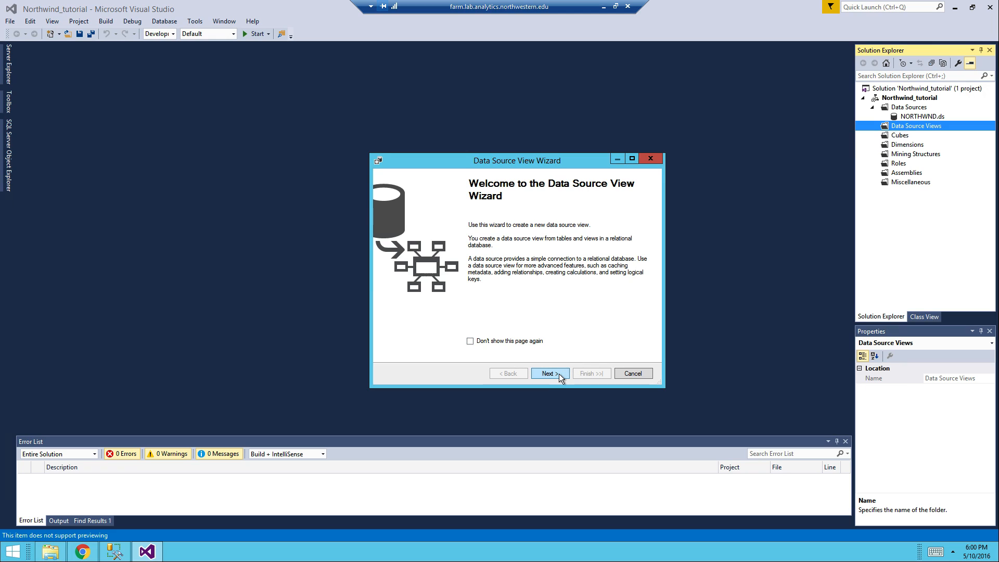
Build the NORTHWND data source view including all Northwind tables and finish the wizard
click(549, 373)
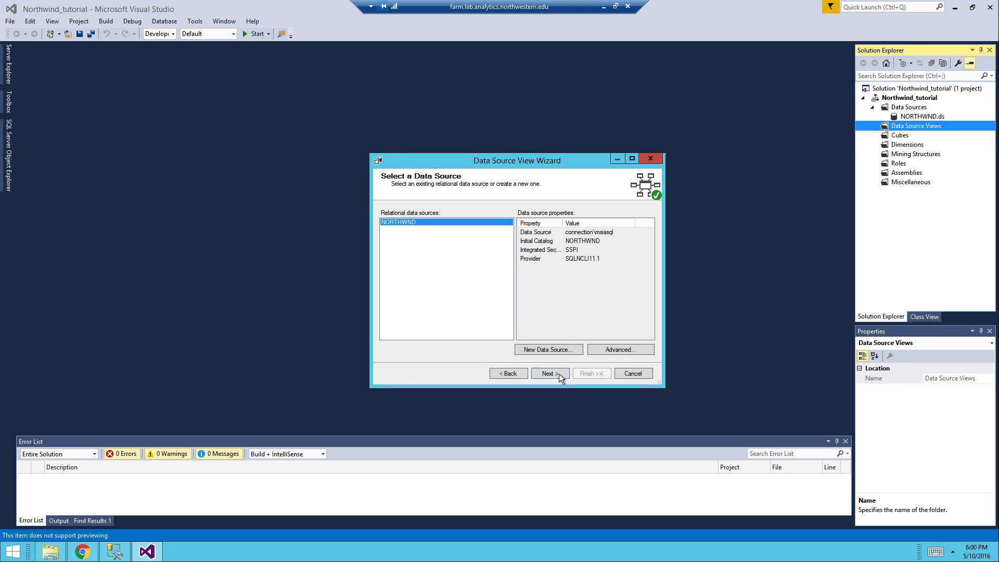
mouse_move(499, 243)
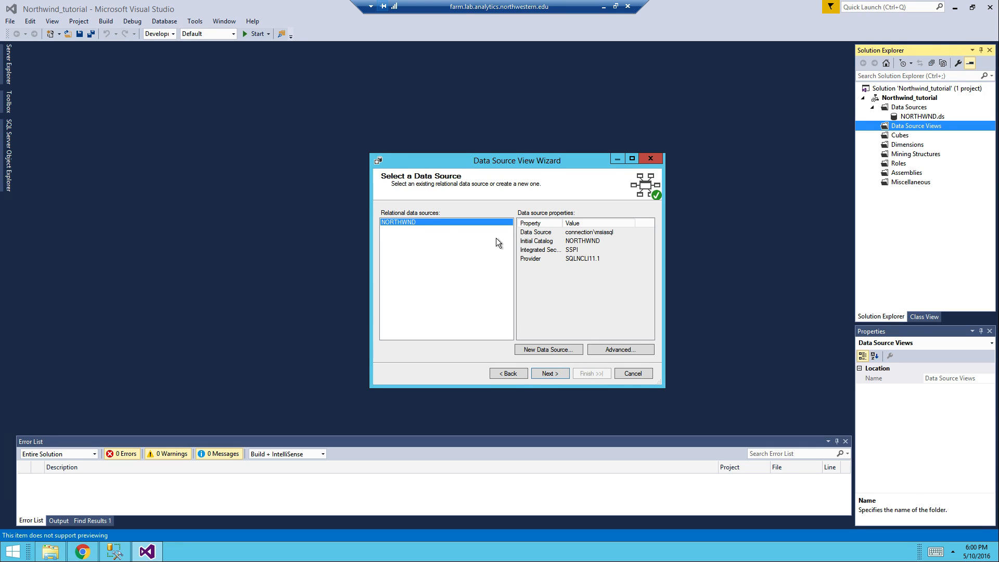
click(550, 372)
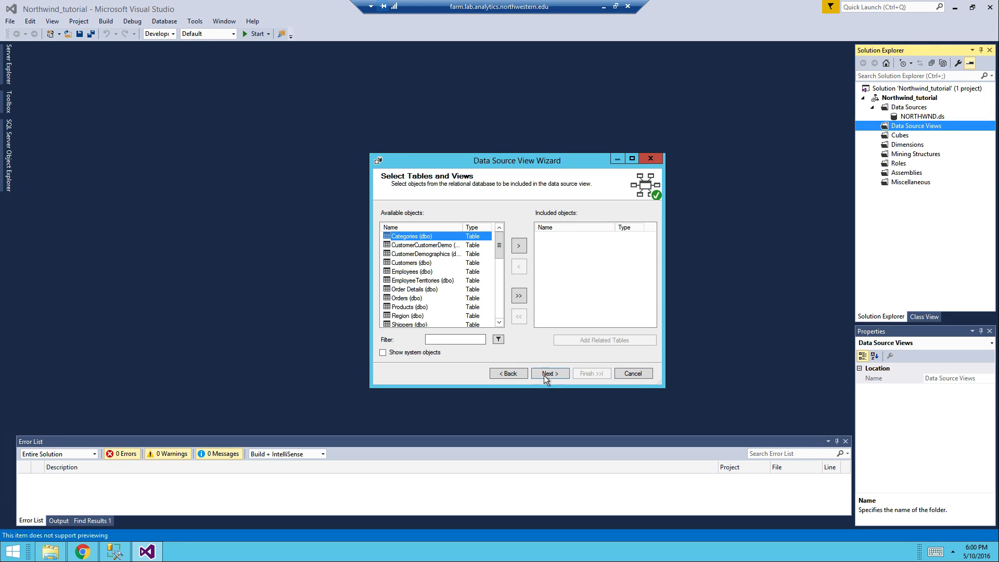
mouse_move(499, 245)
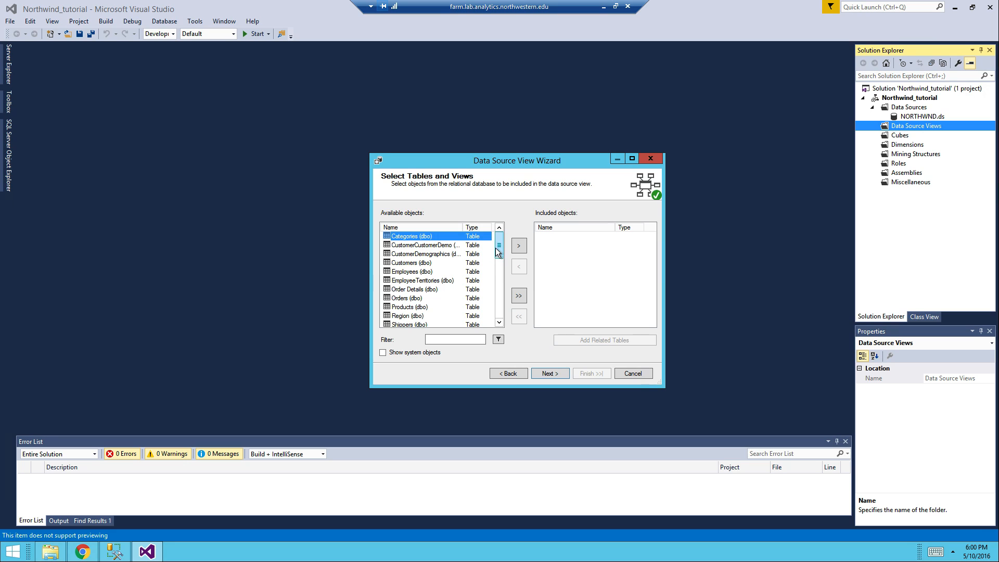
mouse_move(538, 246)
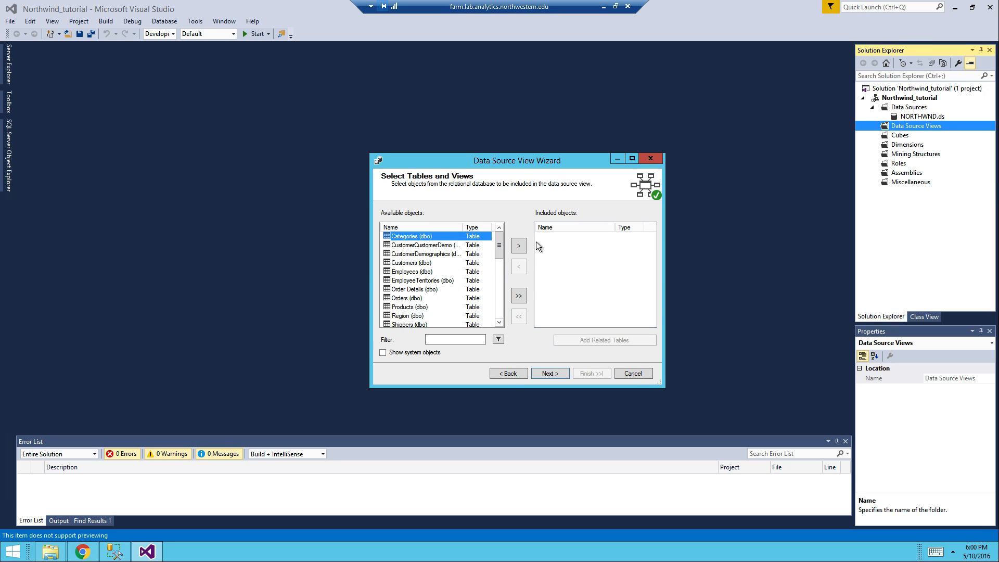
click(519, 295)
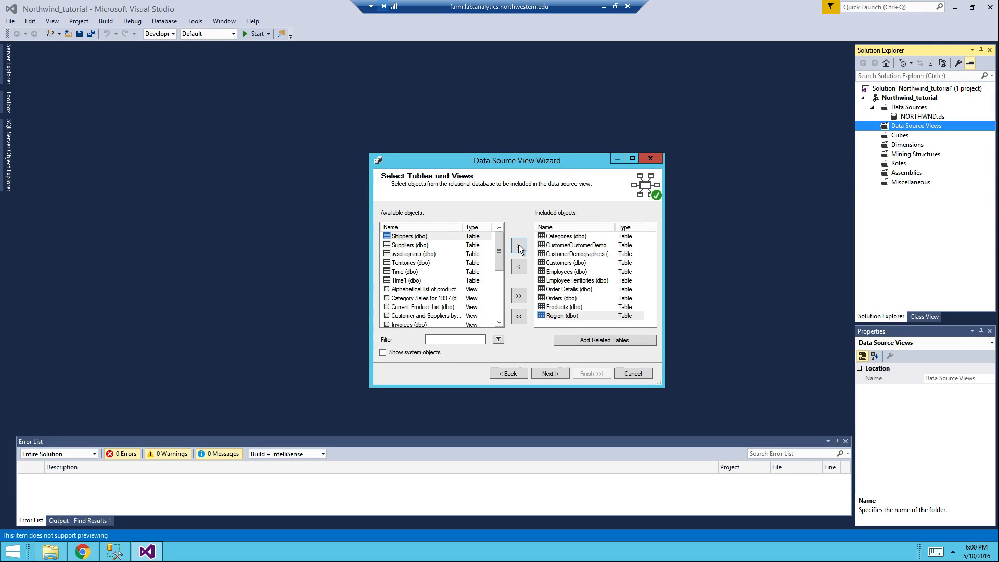
click(518, 245)
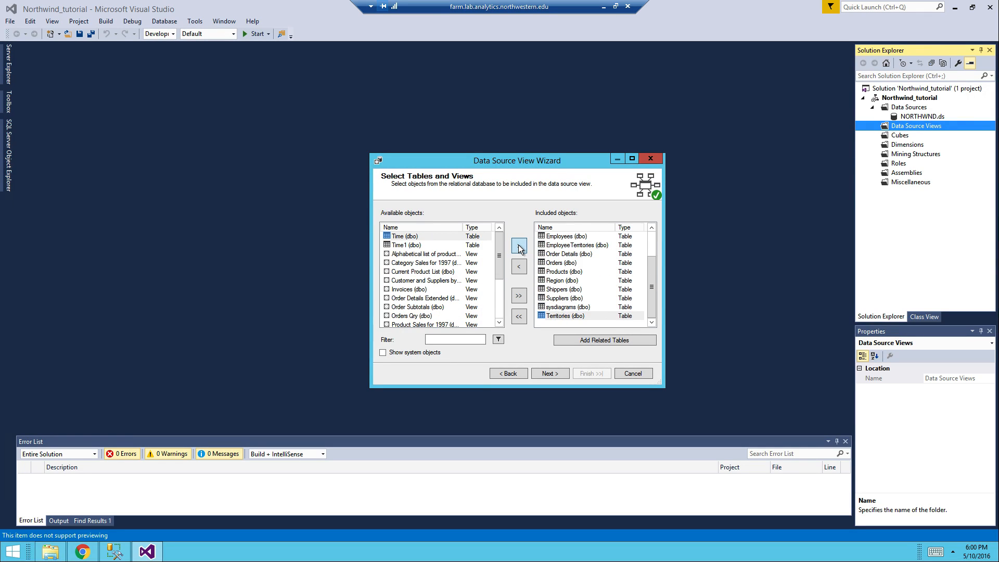
click(519, 245)
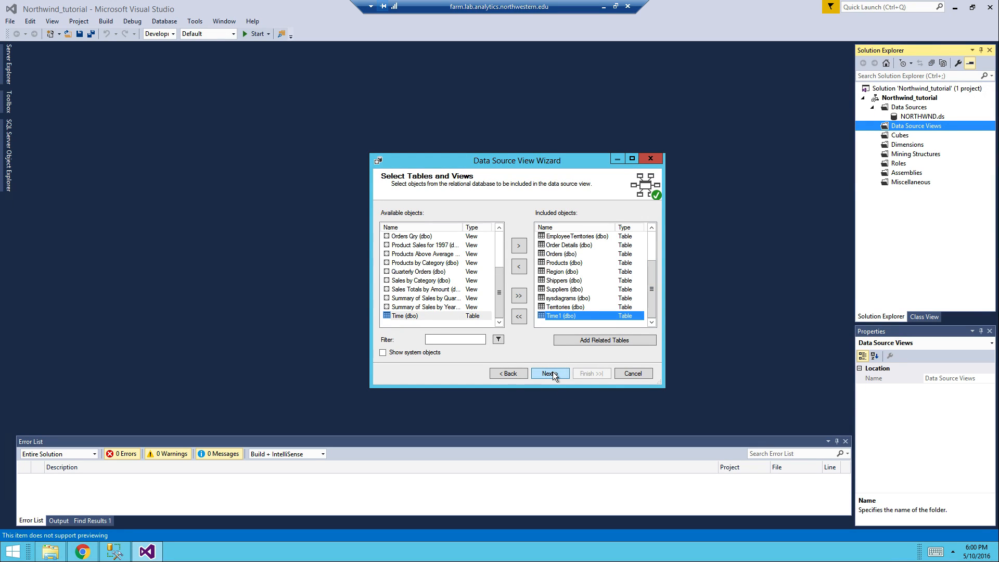
click(548, 373)
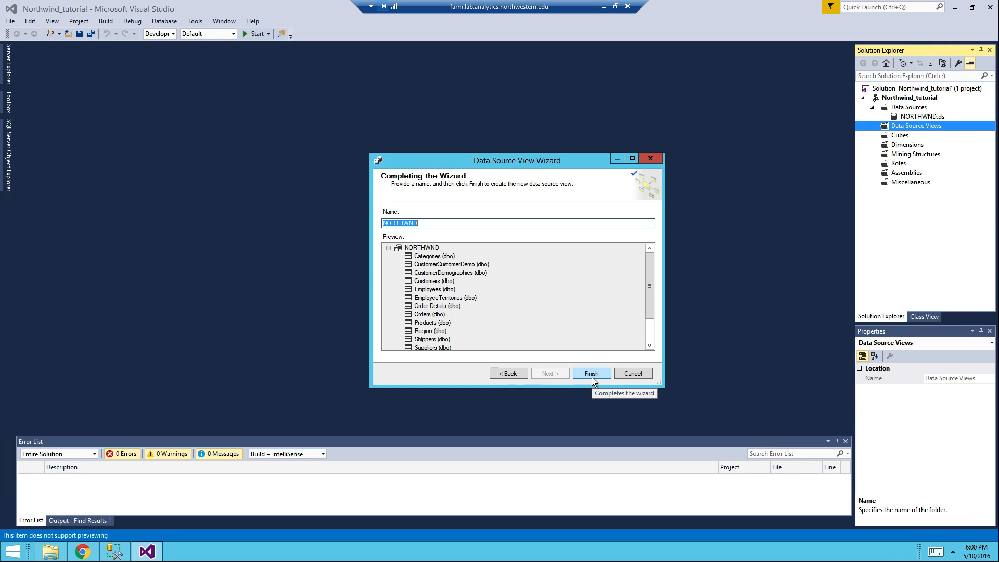
click(590, 374)
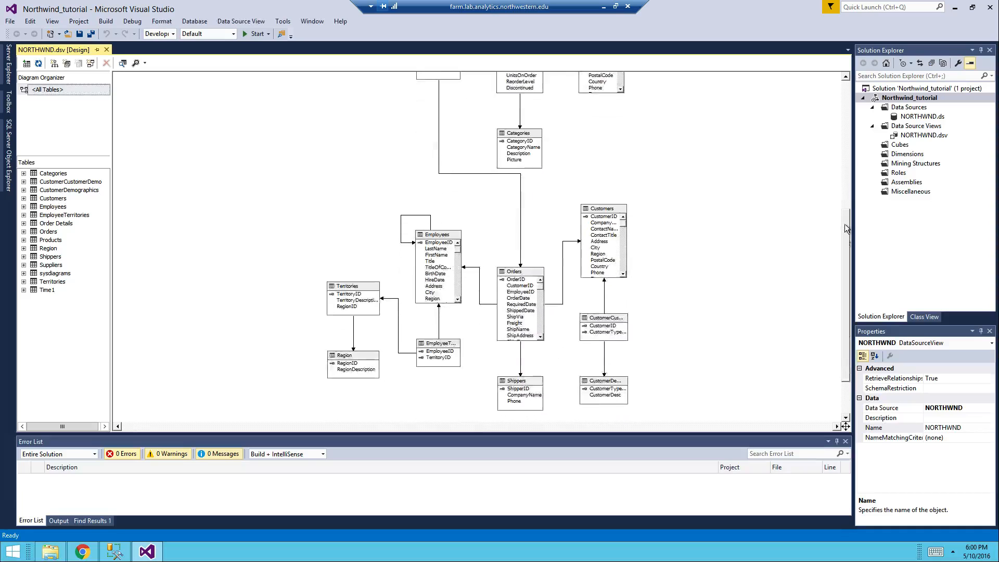
Delete the sysdiagrams table from the NORTHWND data source view diagram
scroll(up, 3)
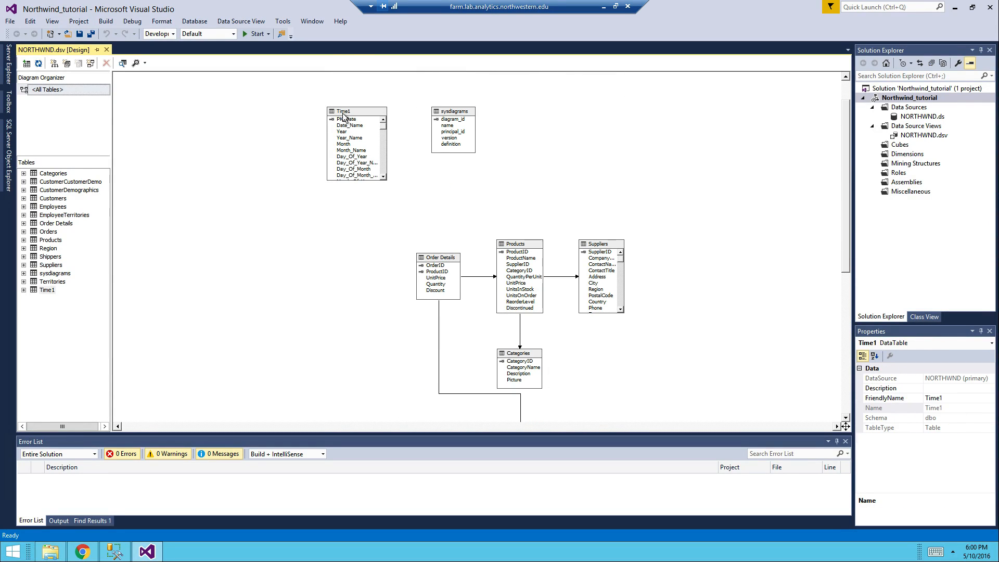
click(452, 111)
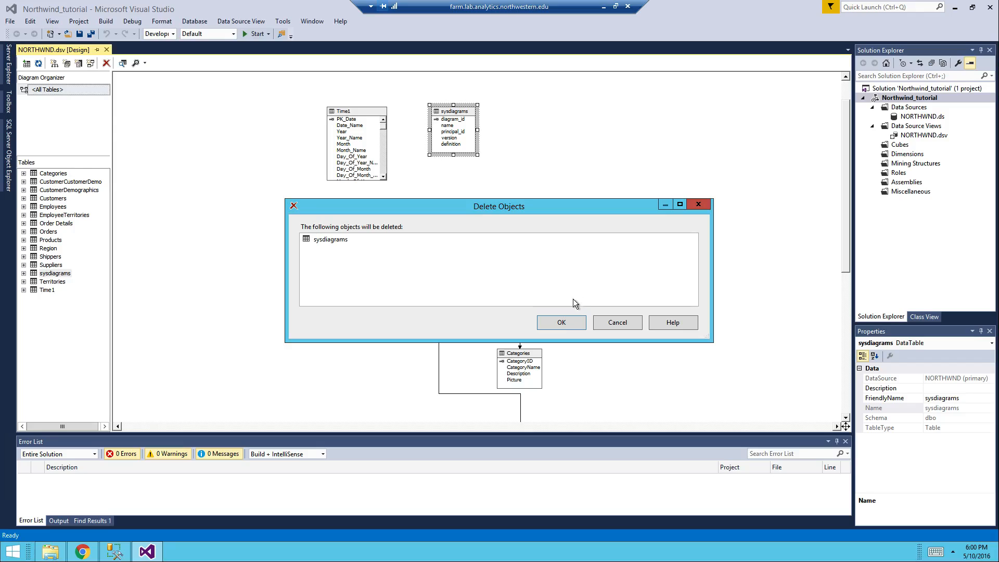
click(560, 322)
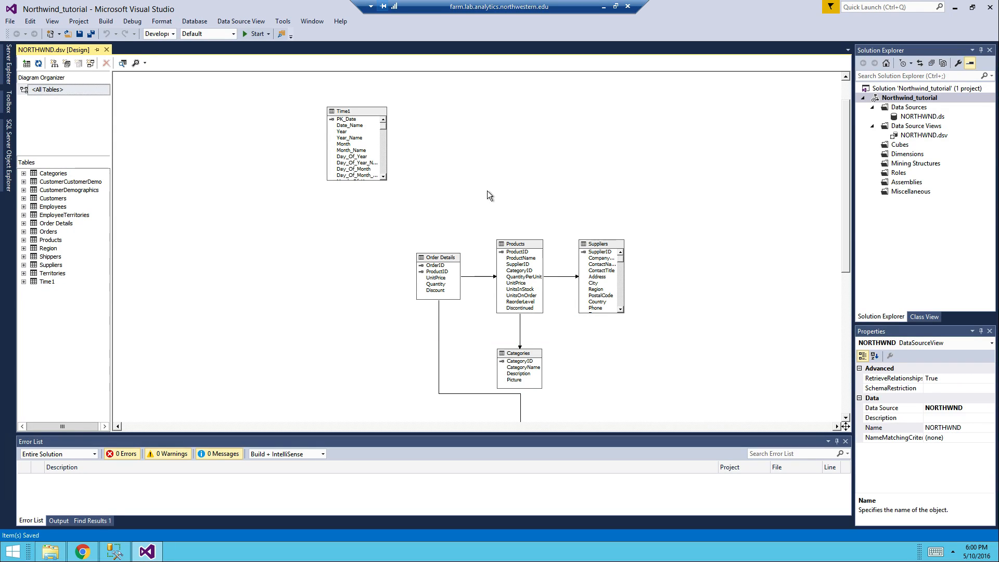
Inspect the Time1 table and the OrderDate, RequiredDate and ShippedDate columns of Orders
click(357, 110)
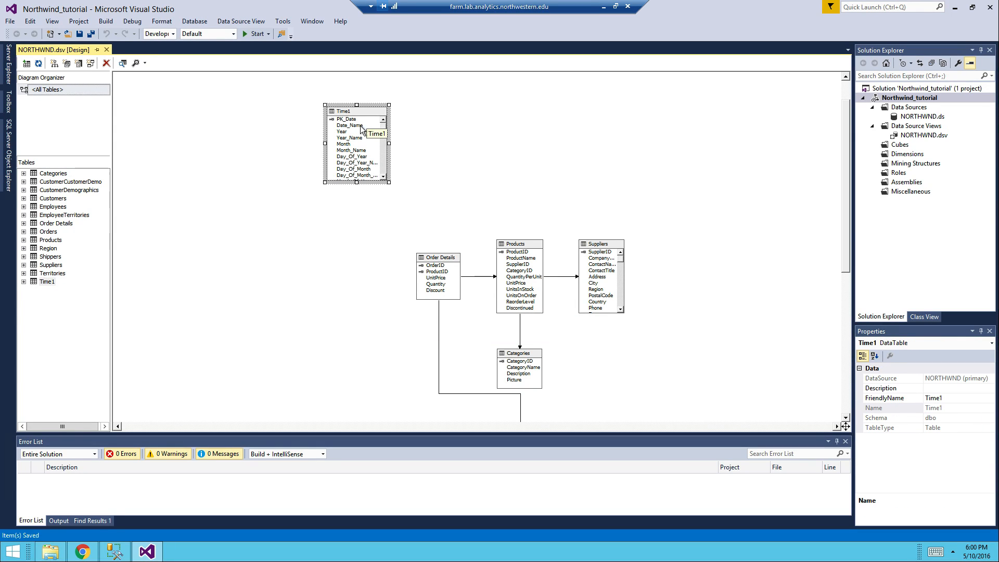
mouse_move(513, 283)
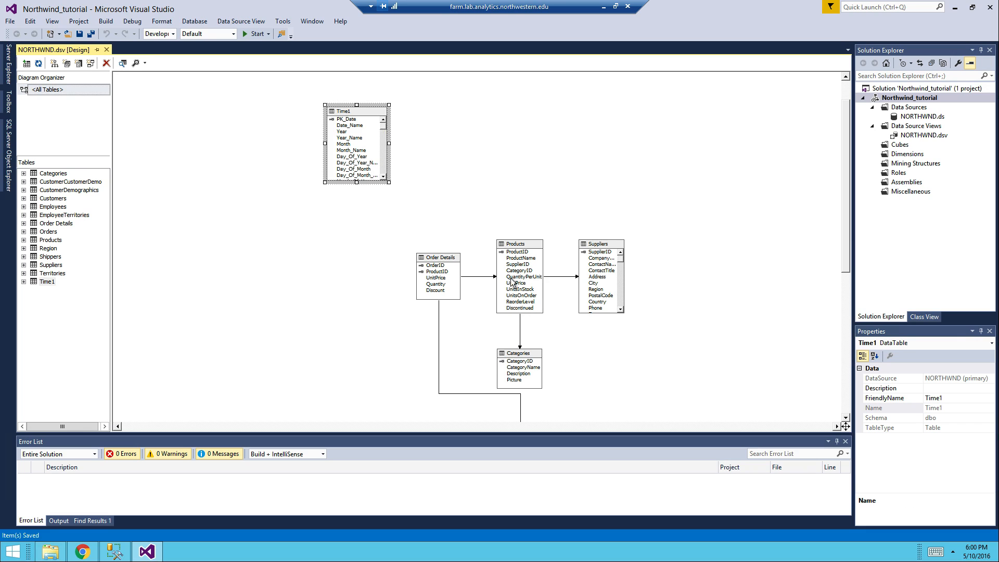
scroll(down, 3)
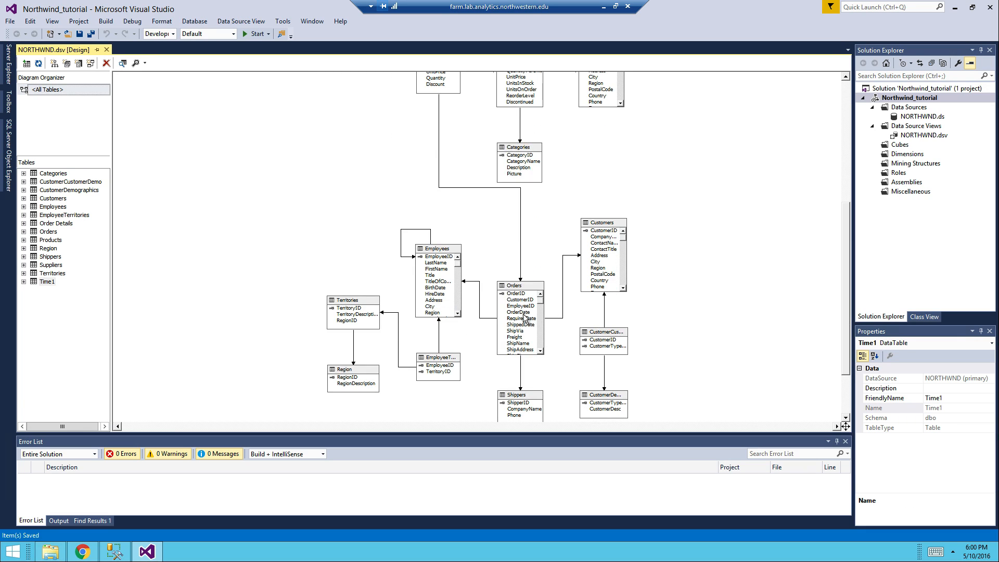
click(522, 318)
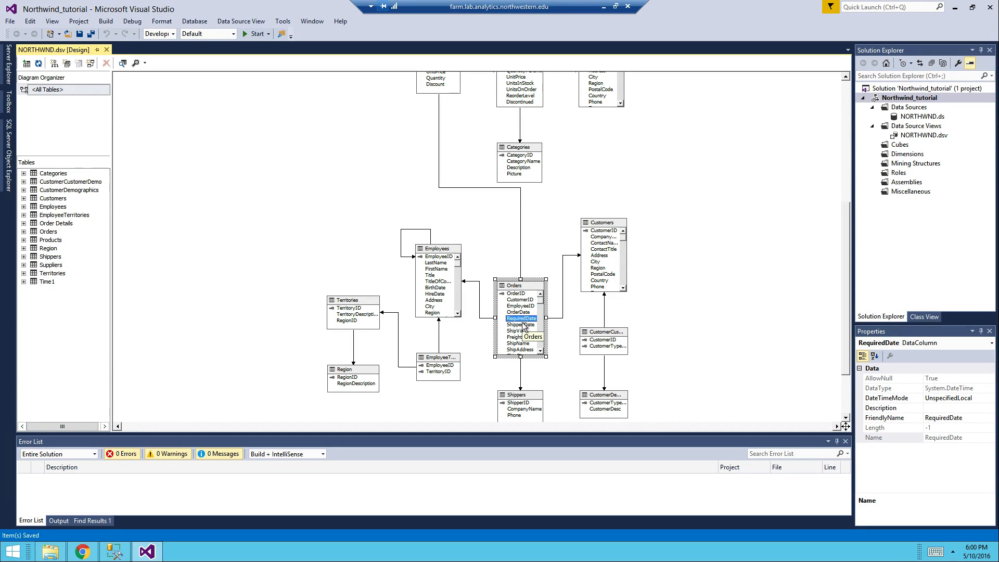
click(522, 324)
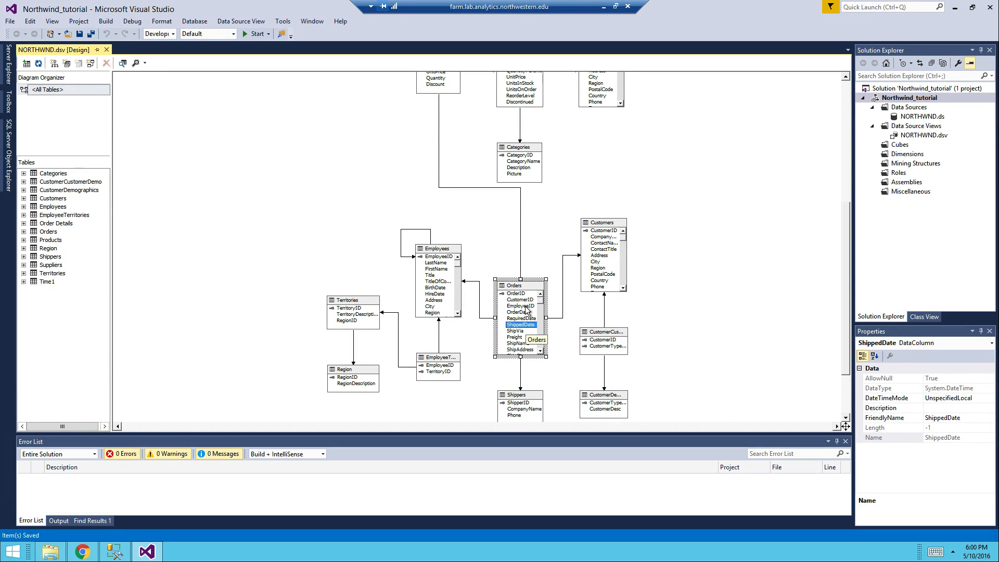
click(516, 312)
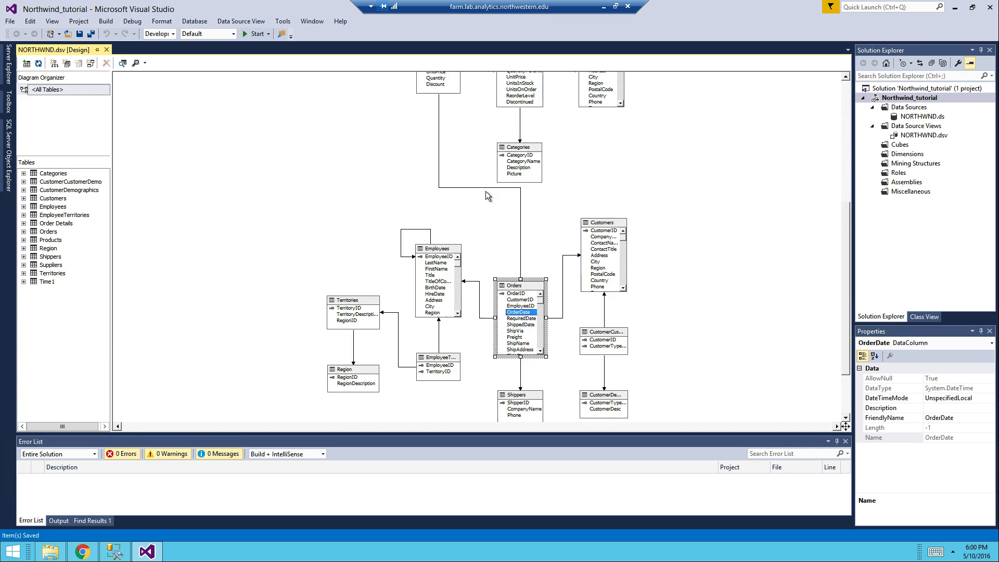
Create relationships from Orders OrderDate and RequiredDate to Time1's PK_Date
right_click(519, 260)
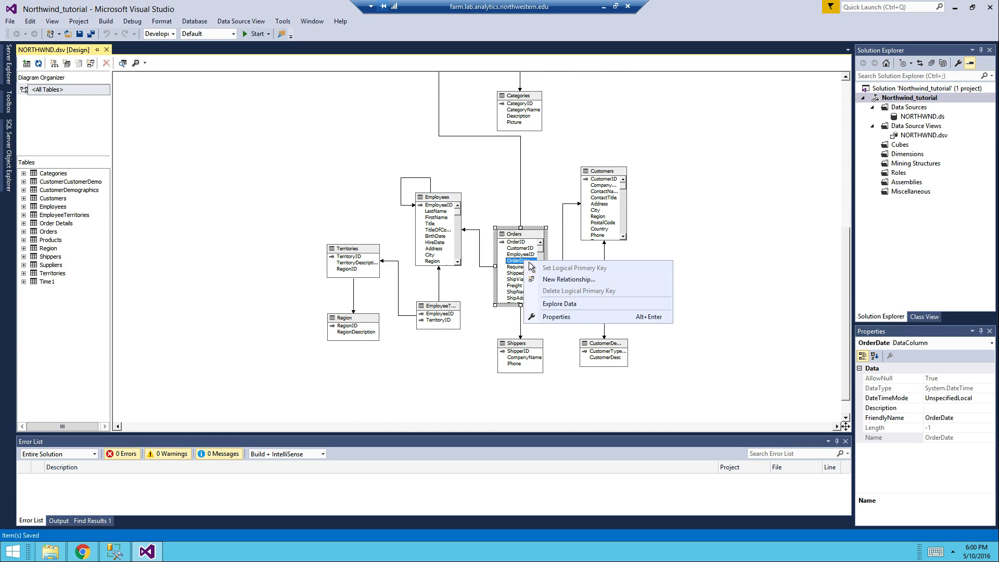
click(568, 279)
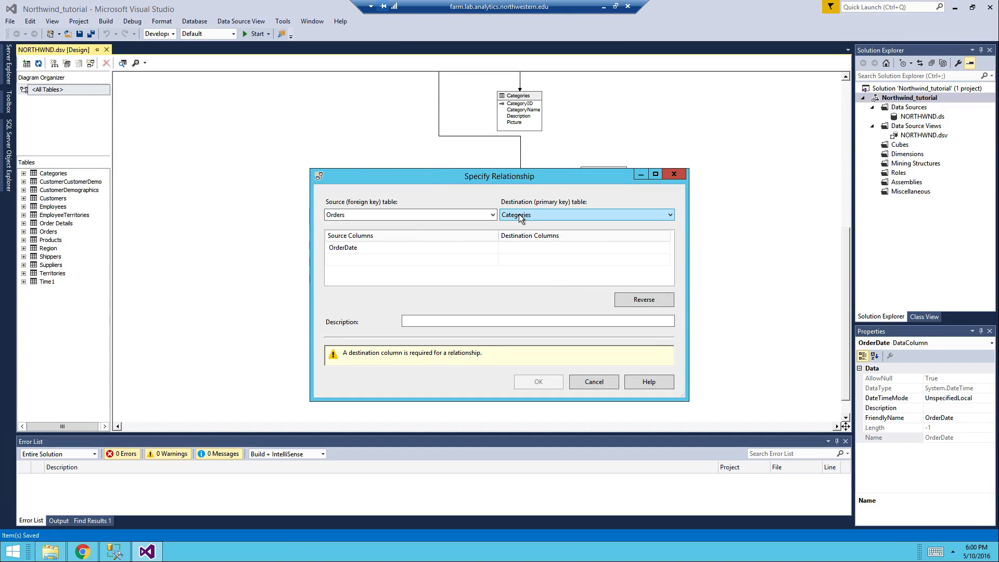
click(668, 214)
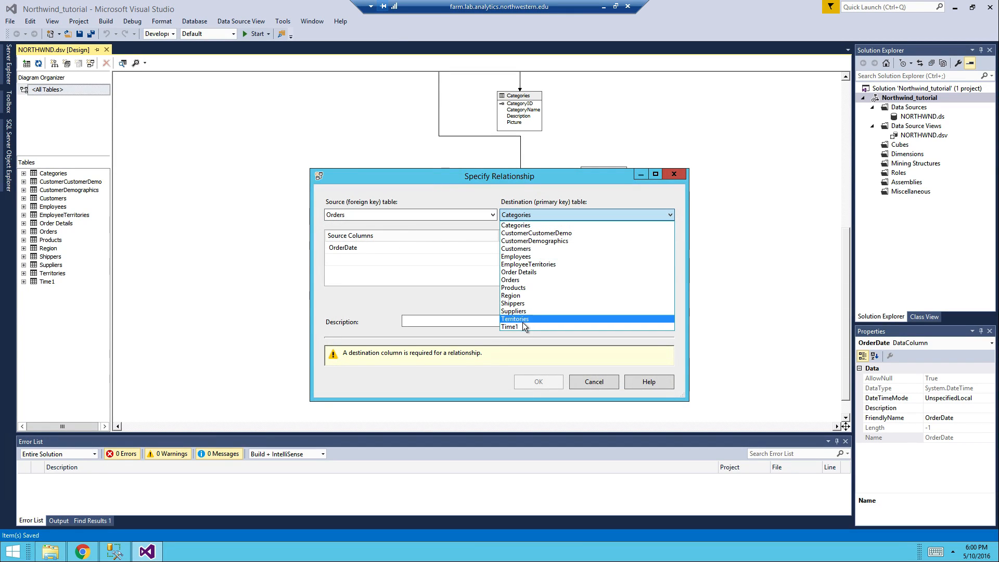
click(508, 326)
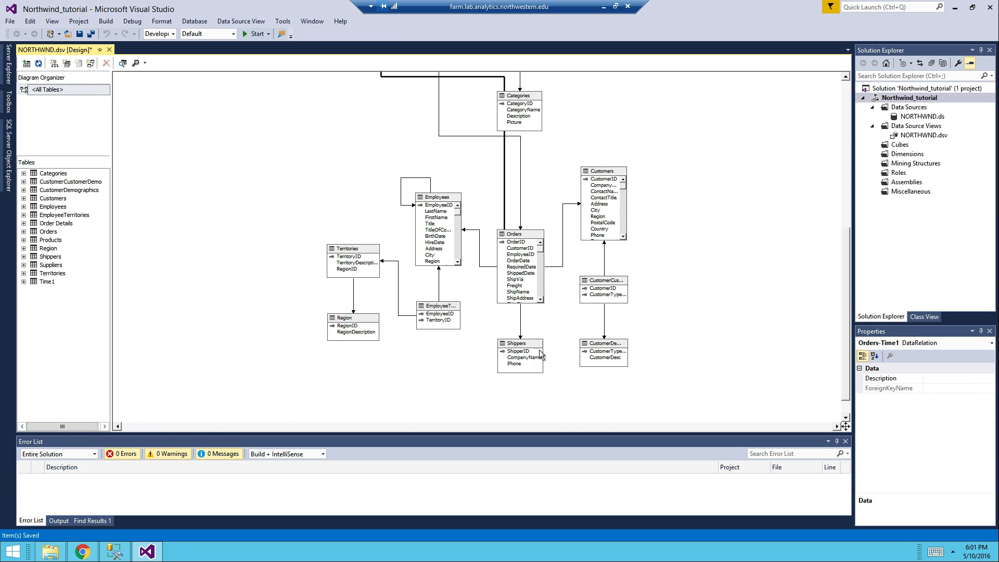
click(521, 266)
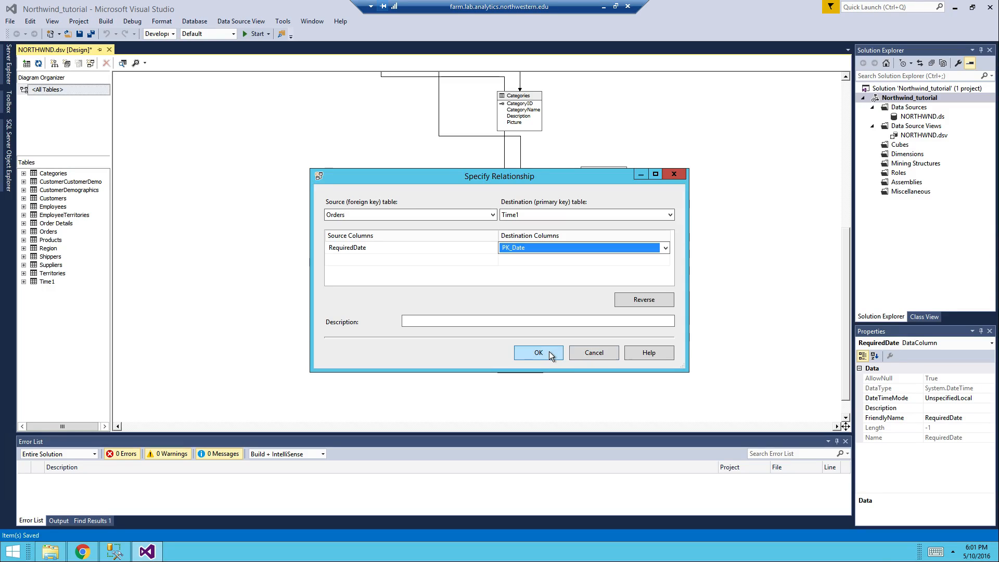
click(537, 352)
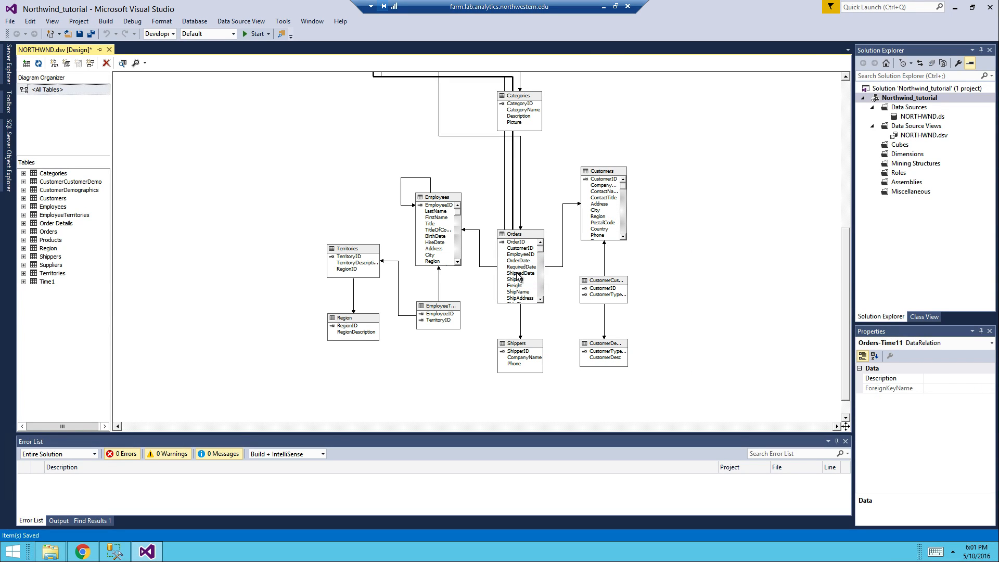
Create the relationship from Orders ShippedDate to Time1's PK_Date
right_click(521, 274)
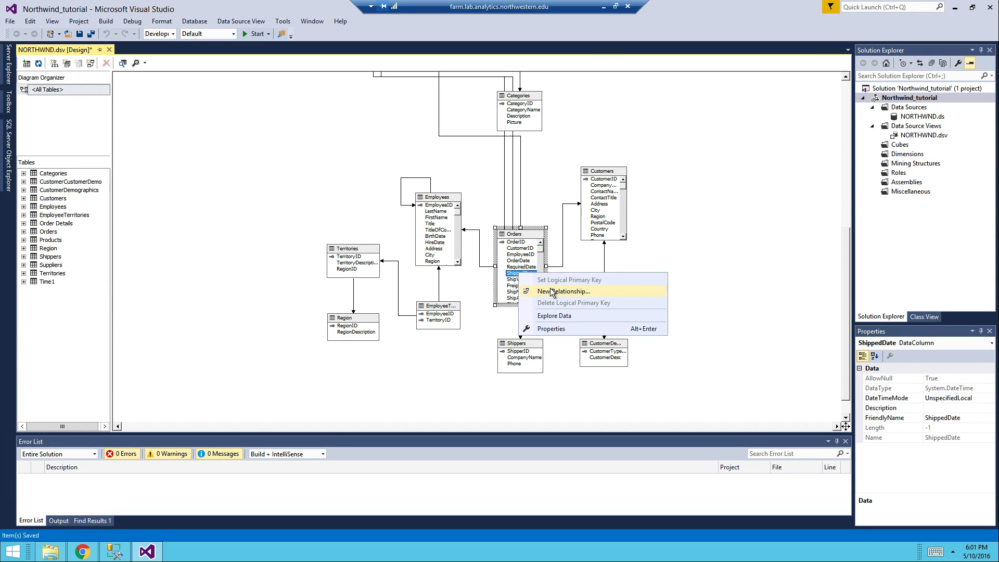
click(563, 291)
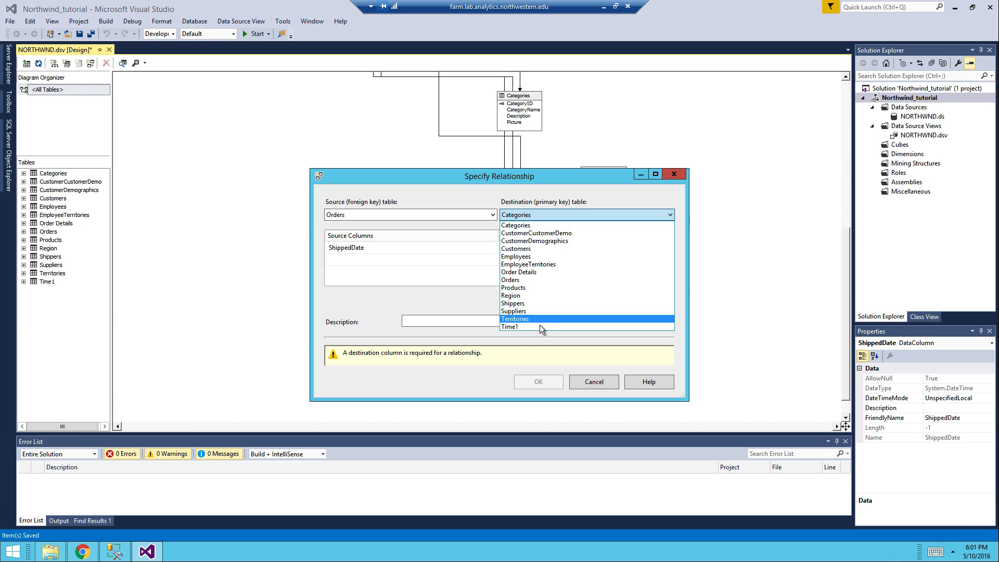
click(509, 327)
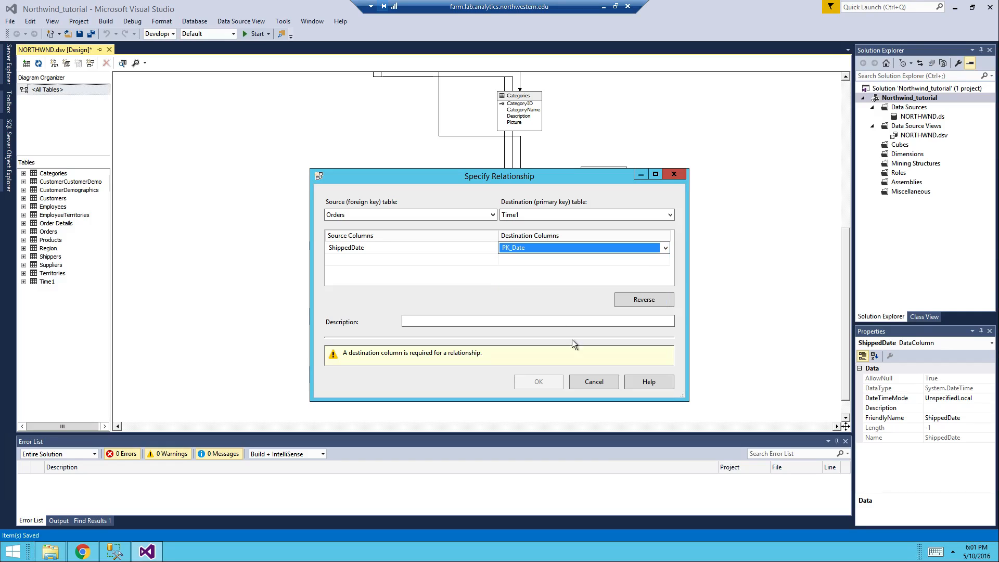
click(593, 381)
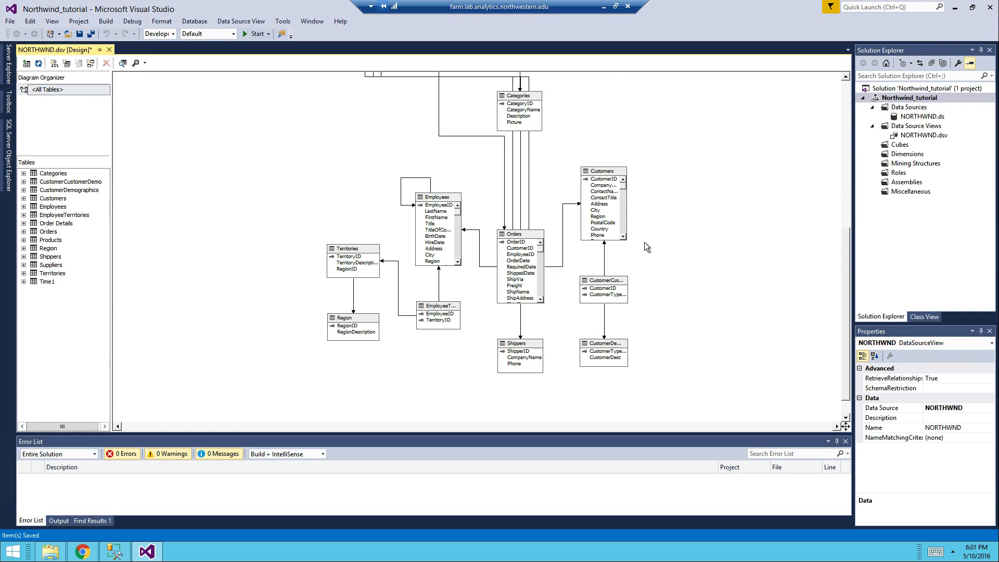
Refresh the NORTHWND data source view so Time1 shows its date links to Orders
right_click(644, 247)
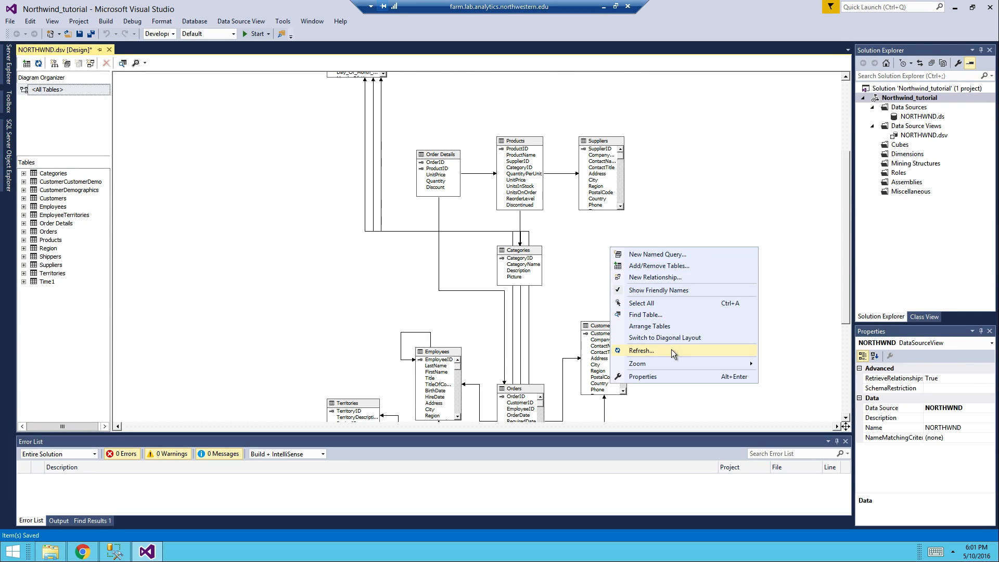
click(649, 326)
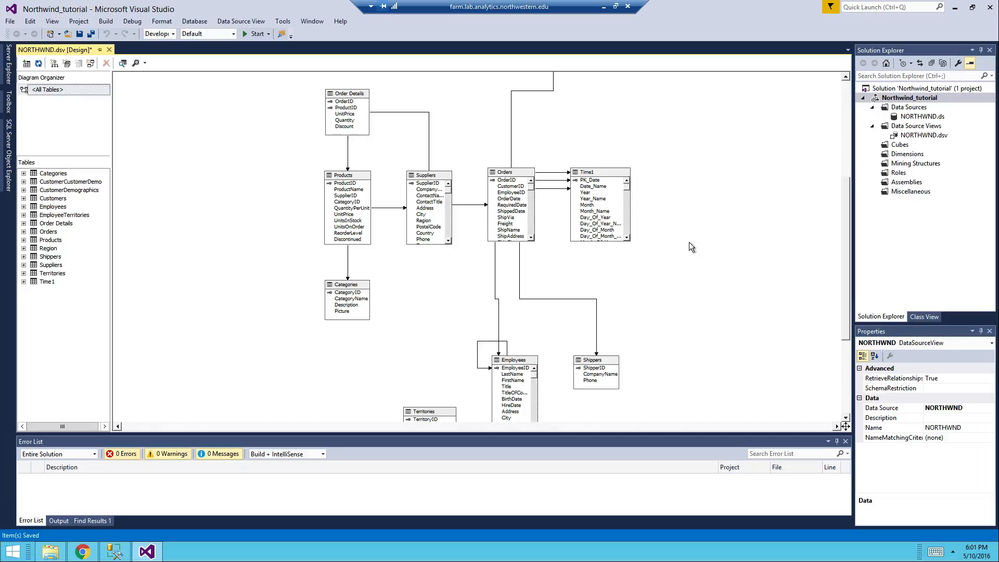
mouse_move(505, 174)
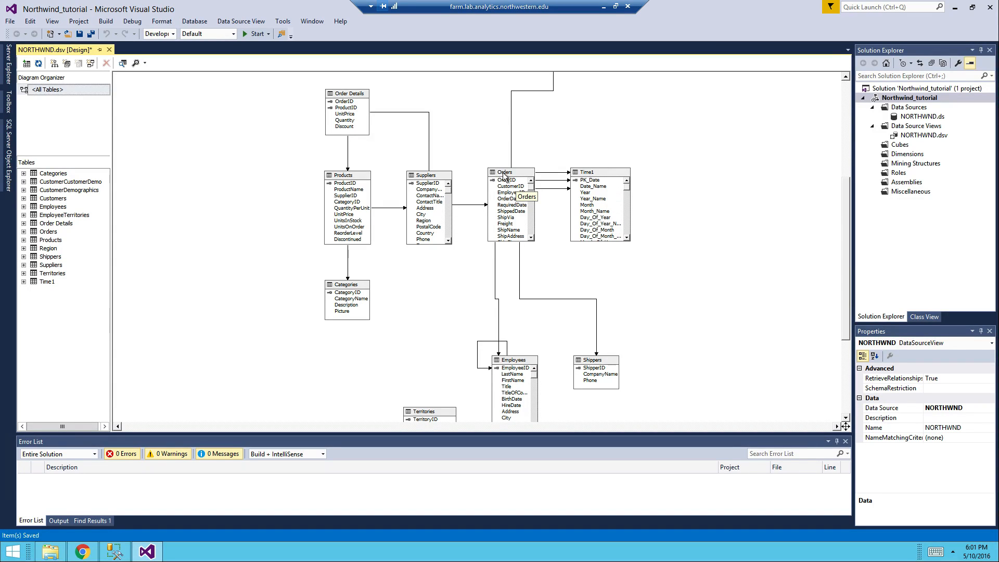
mouse_move(567, 210)
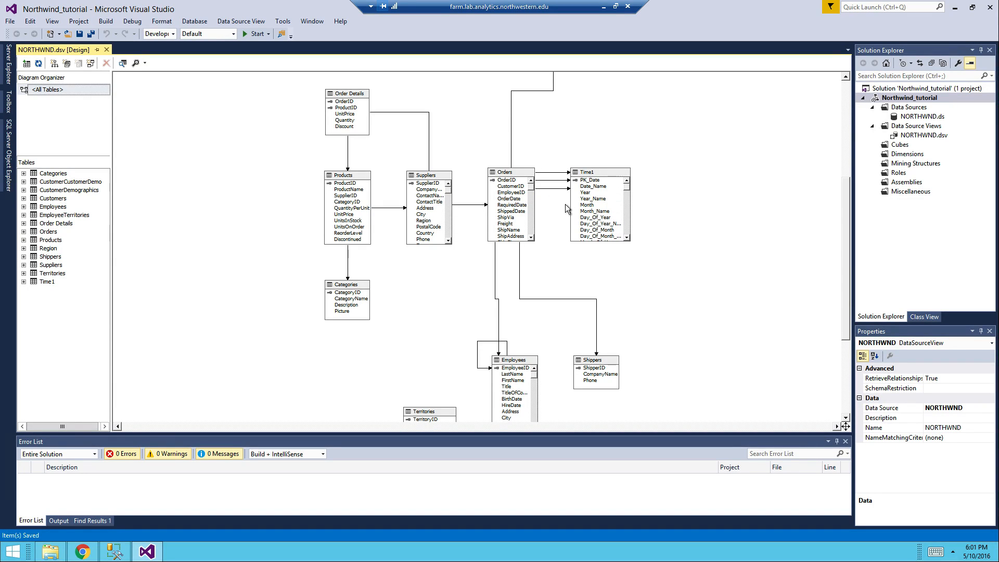
mouse_move(651, 191)
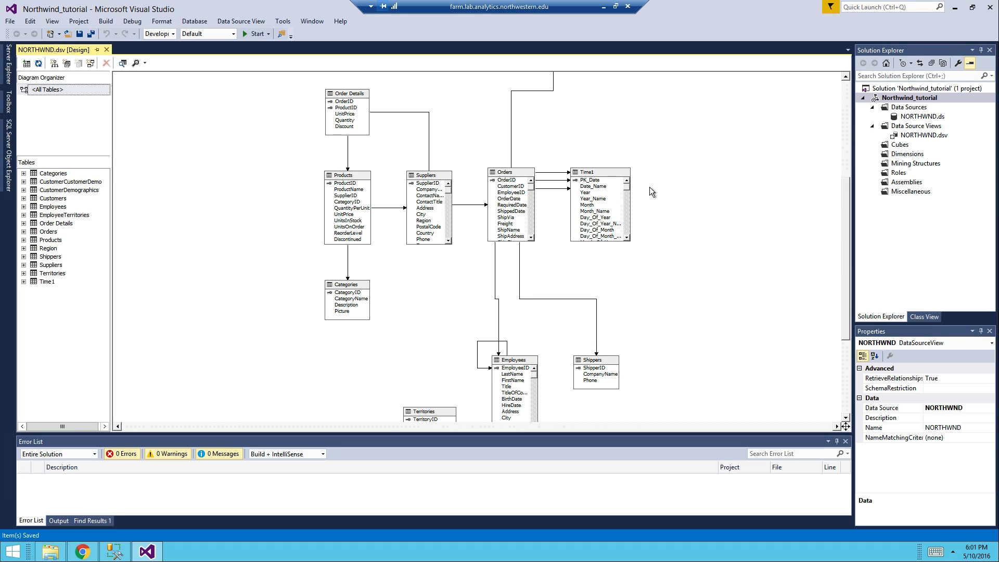
mouse_move(521, 206)
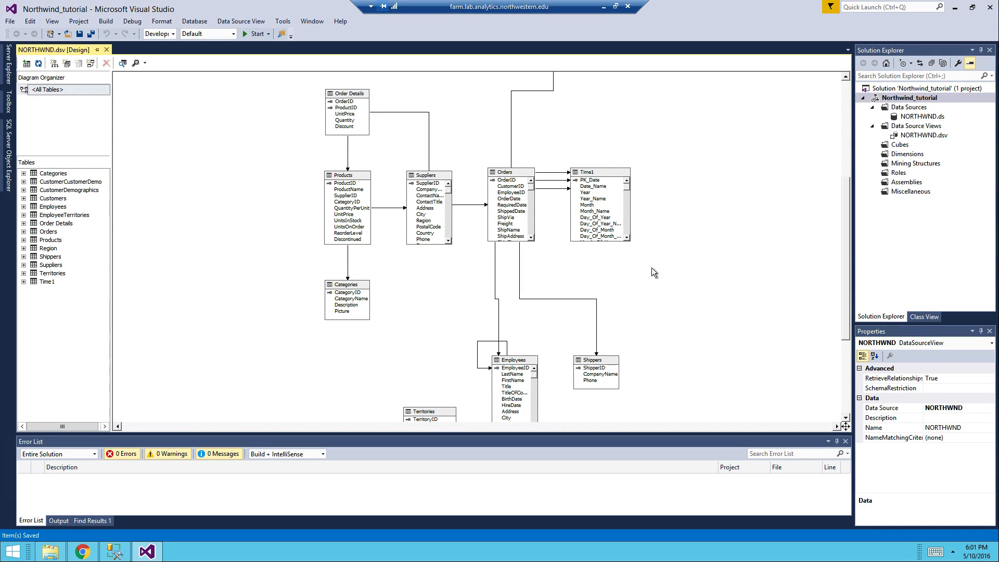
mouse_move(891, 219)
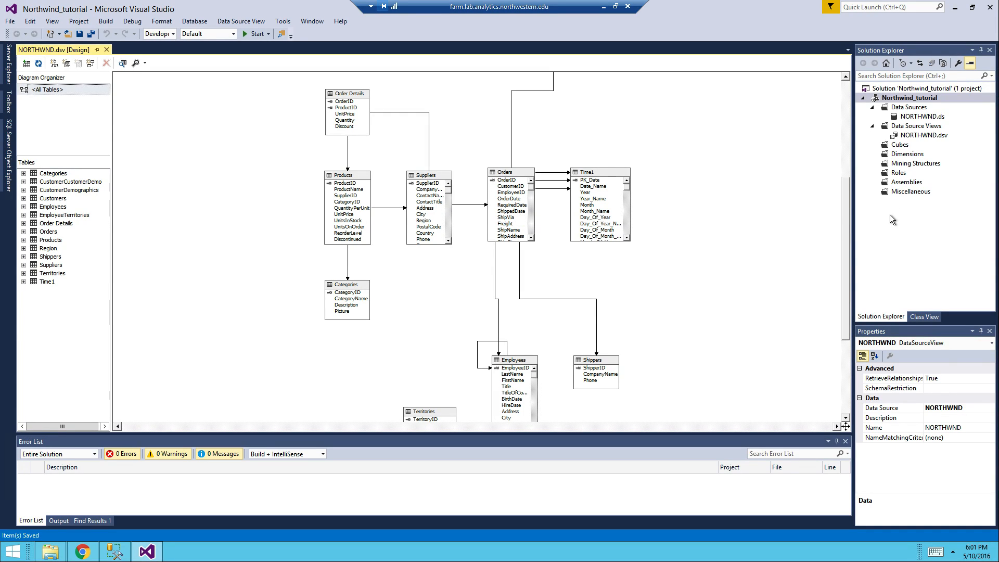
Start a new dimension from an existing table with Products as the main table
right_click(906, 153)
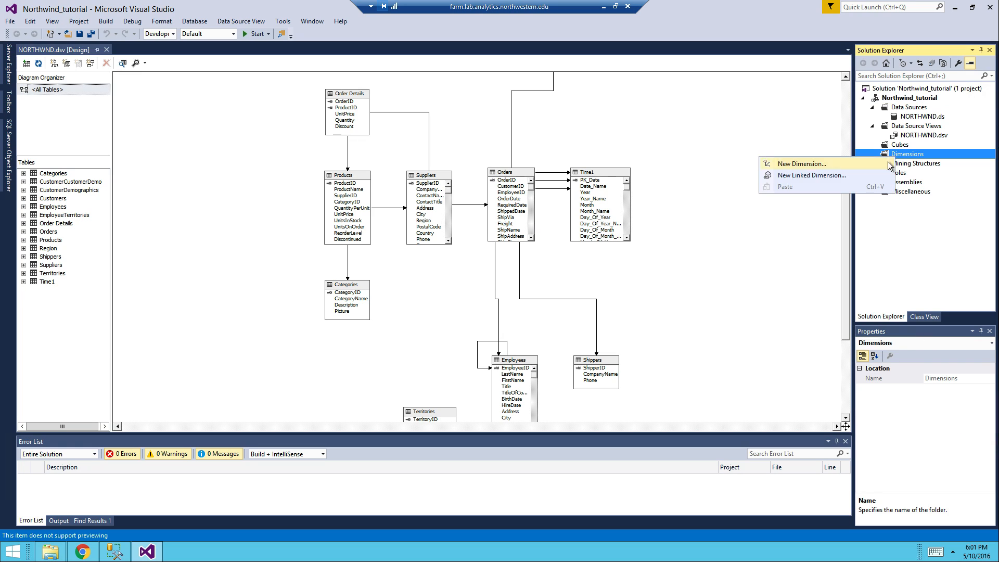
click(800, 164)
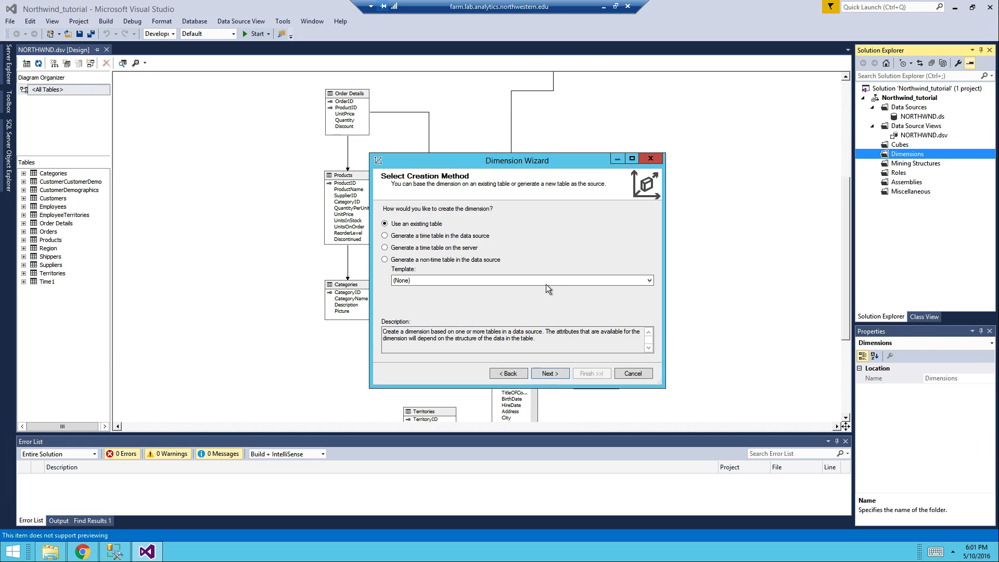
click(549, 373)
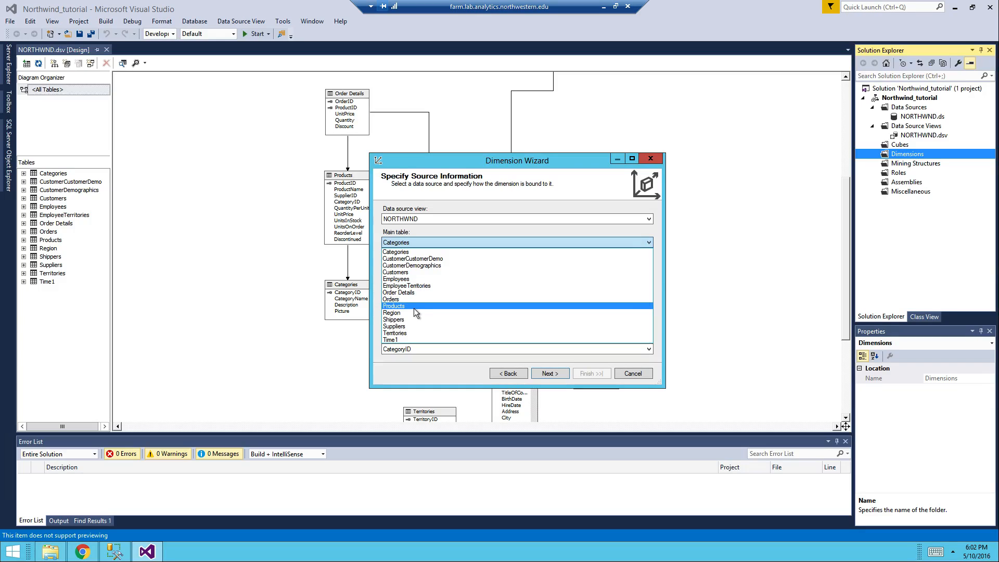
click(548, 373)
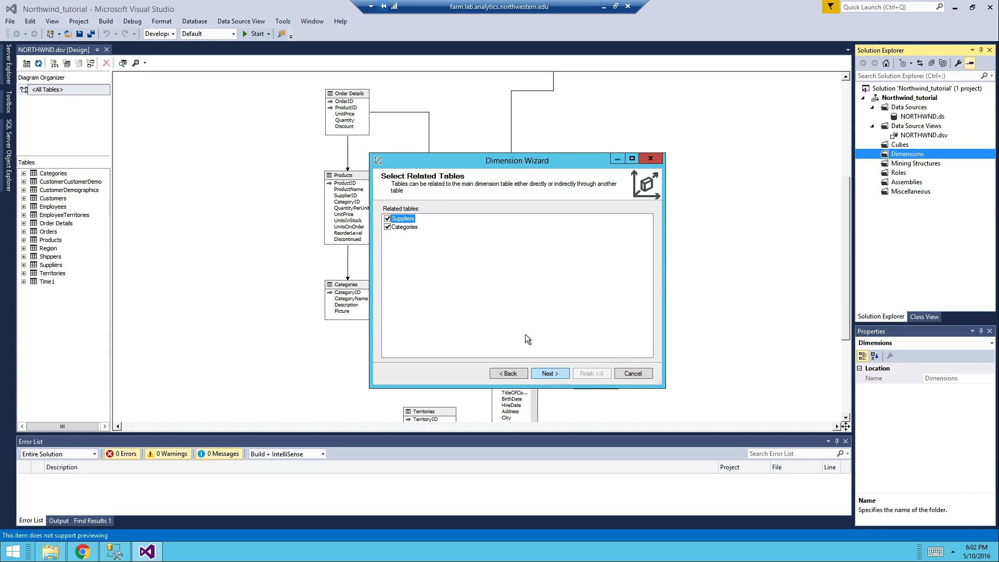
mouse_move(409, 174)
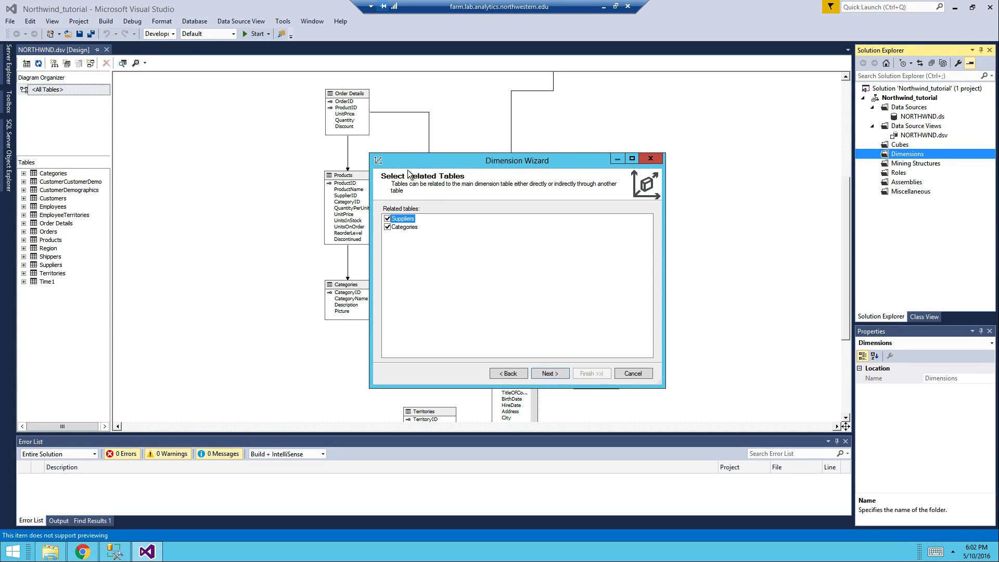
Keep Suppliers and Categories as related tables and include Product Name, Unit Price, Units On Order attributes
click(548, 372)
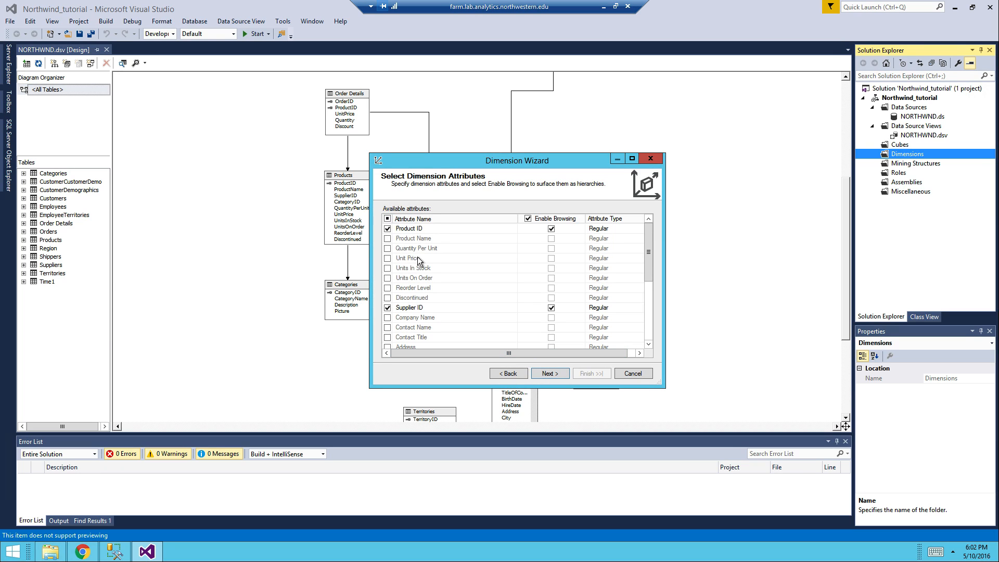
click(387, 238)
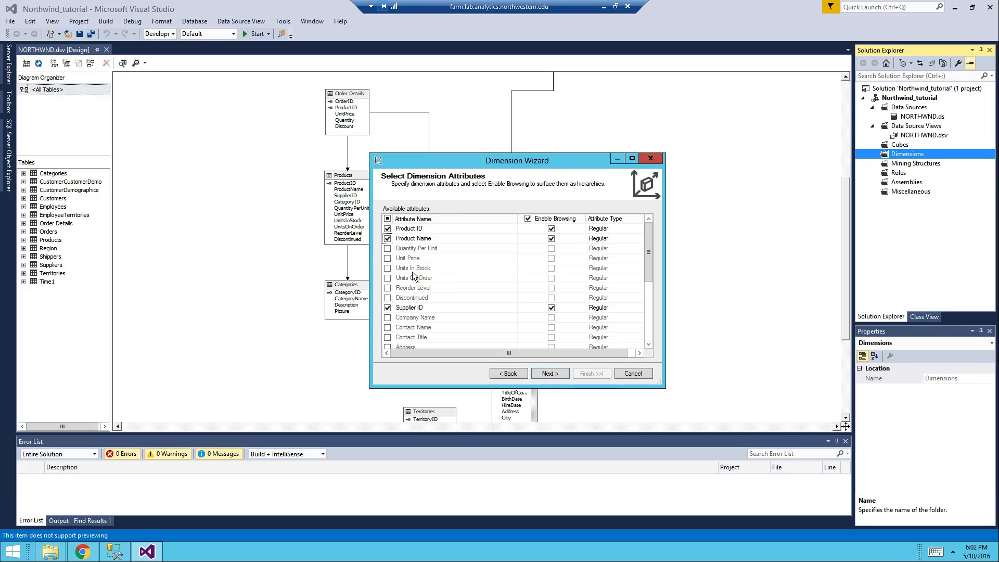
click(387, 258)
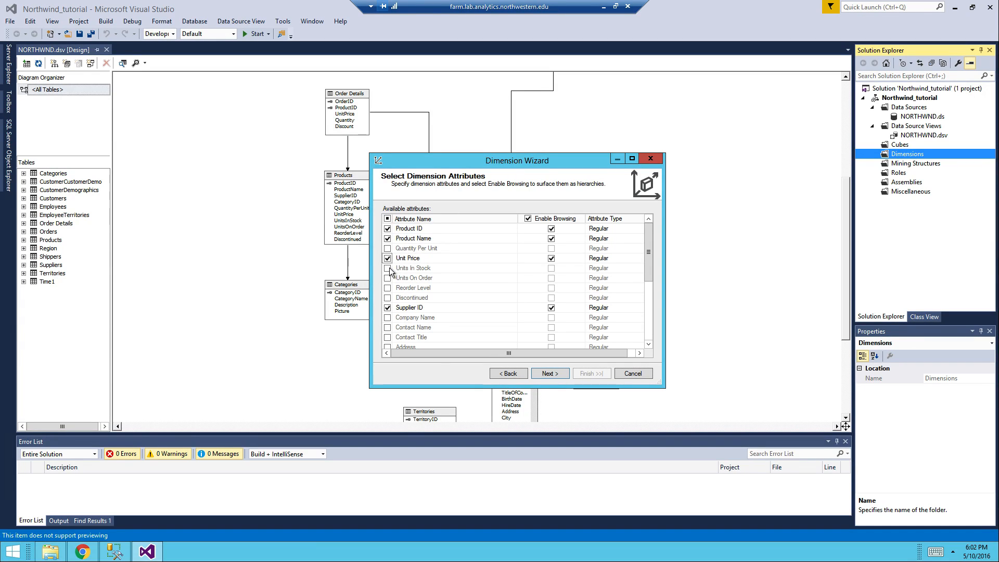
mouse_move(619, 275)
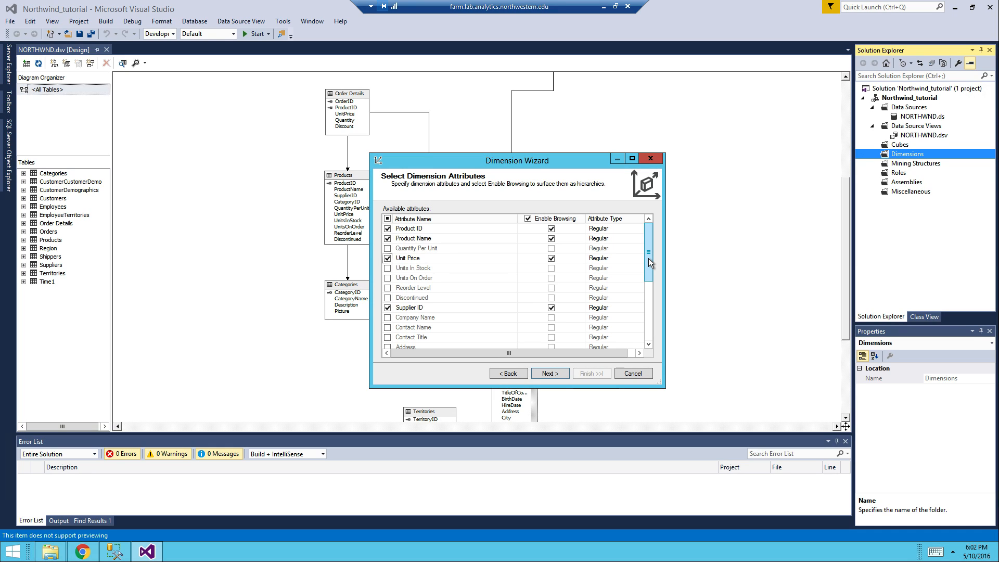
scroll(down, 3)
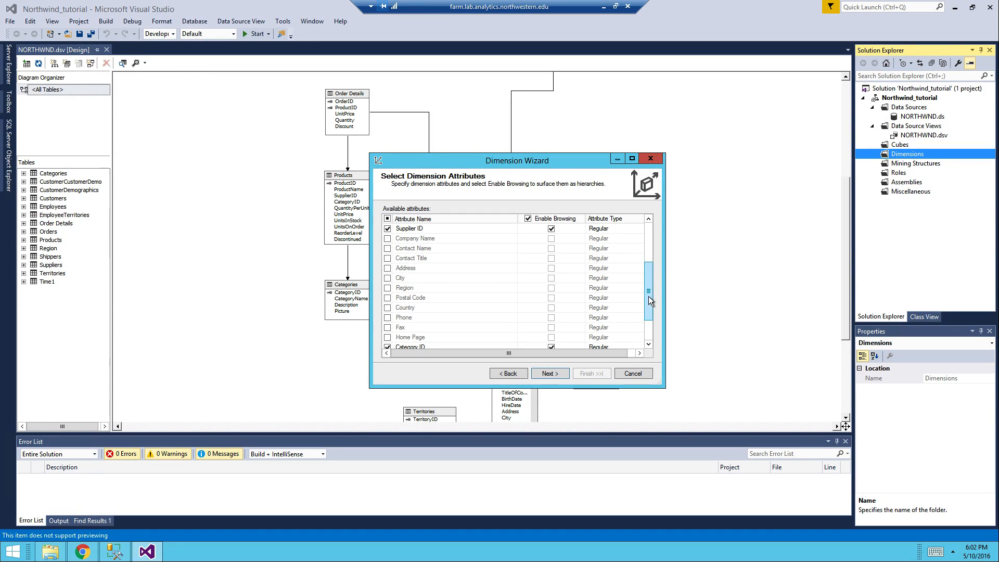
scroll(down, 3)
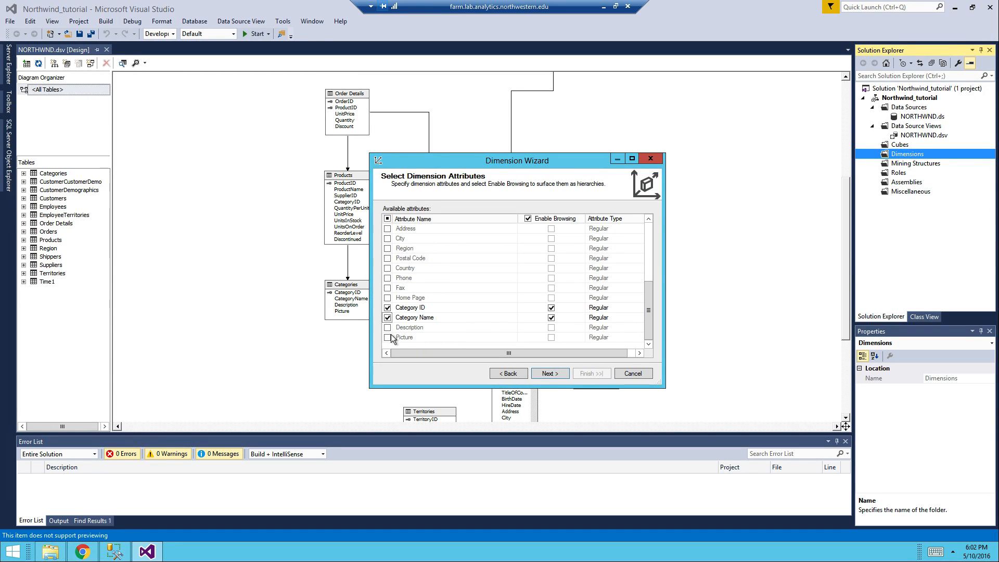
mouse_move(658, 323)
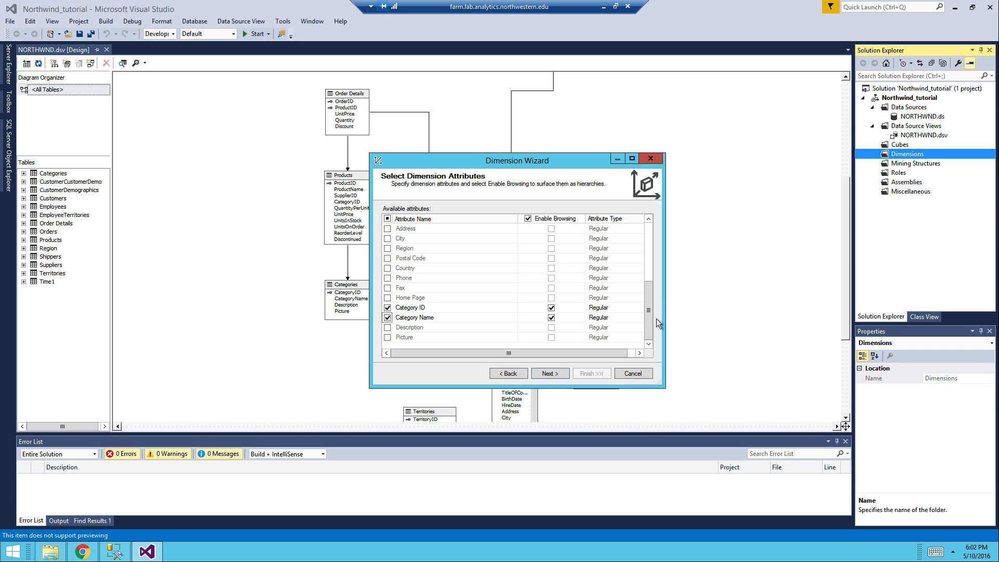
scroll(up, 3)
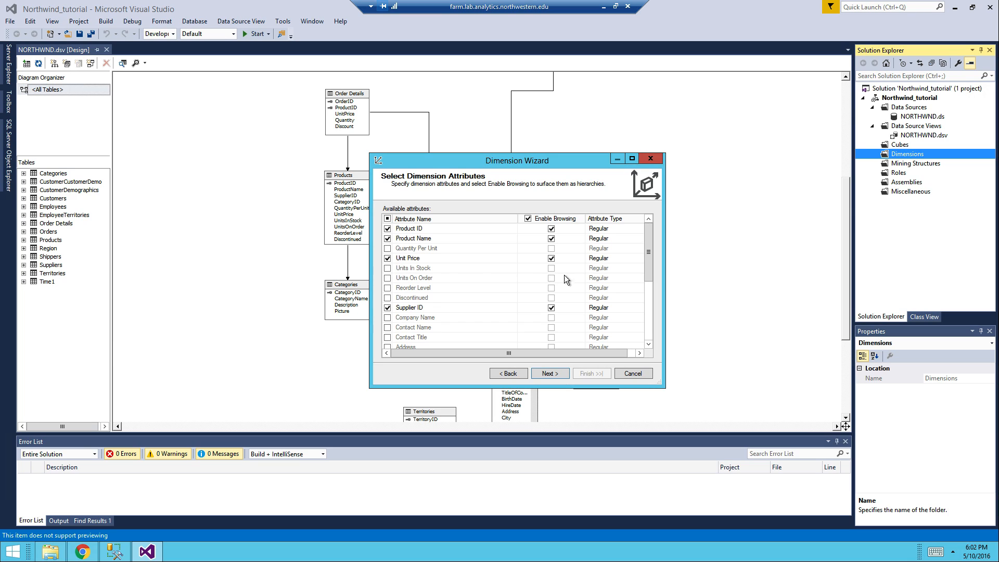
scroll(down, 3)
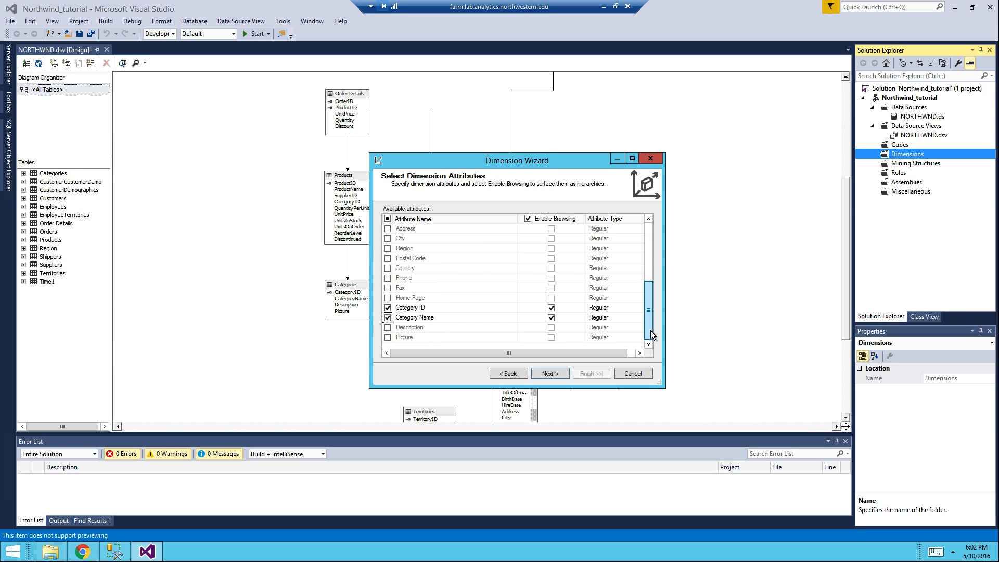
mouse_move(655, 326)
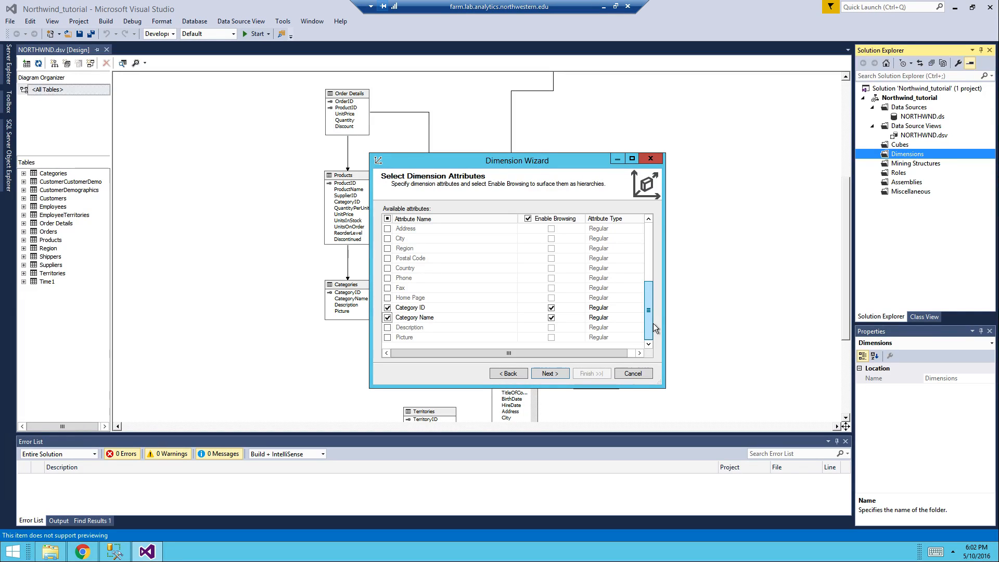
scroll(up, 3)
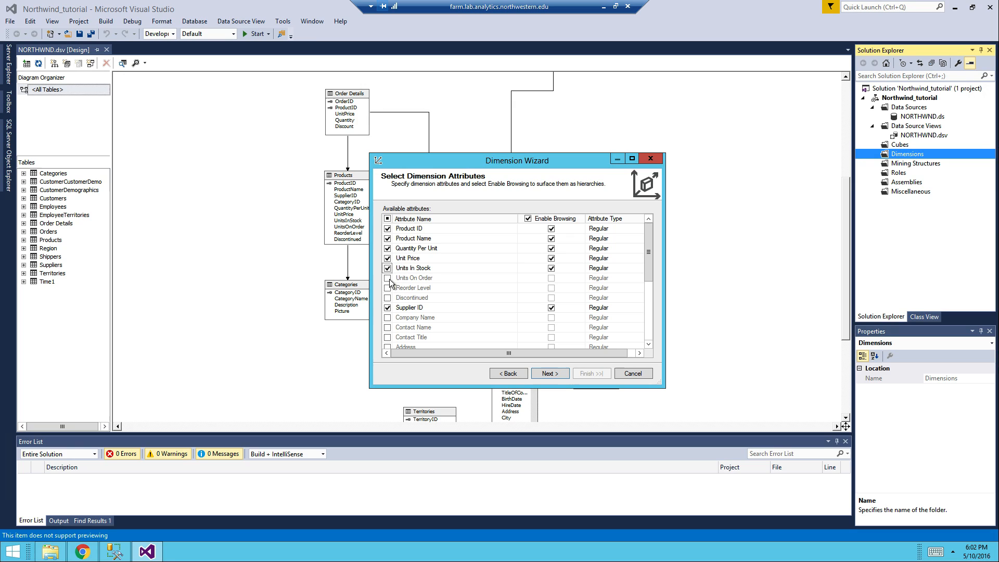
click(387, 277)
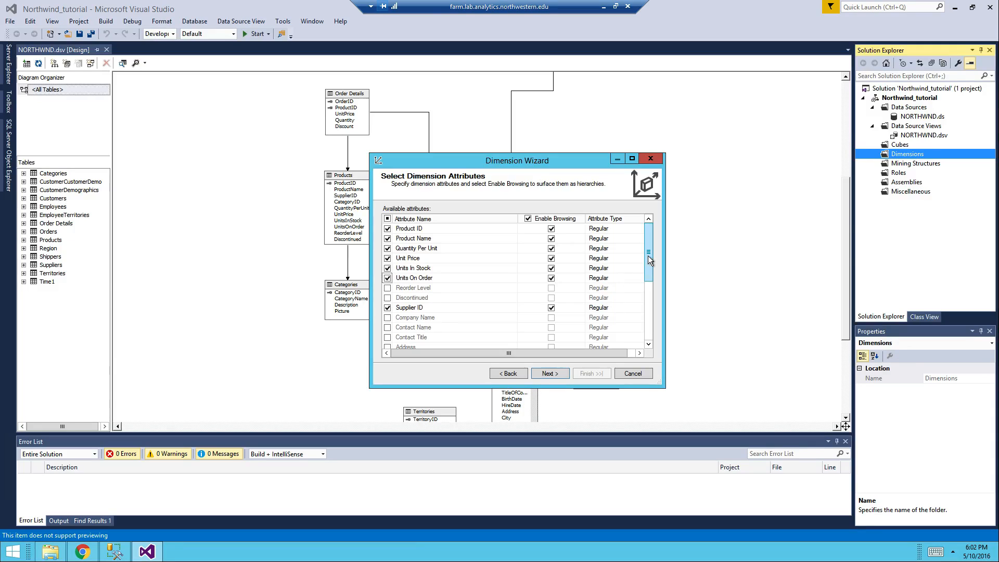
Include the supplier location attributes and finish the dimension named Products
scroll(down, 3)
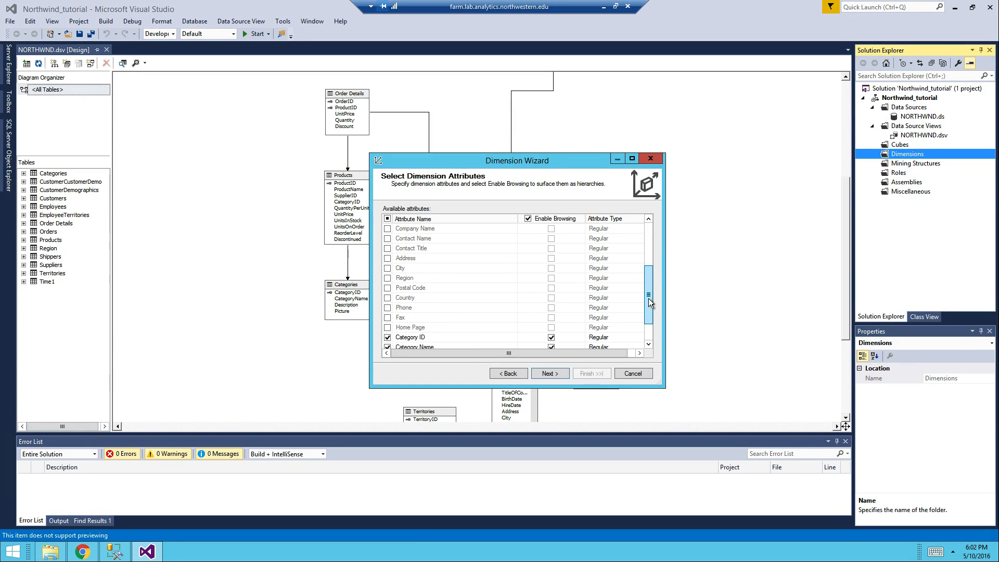
click(387, 268)
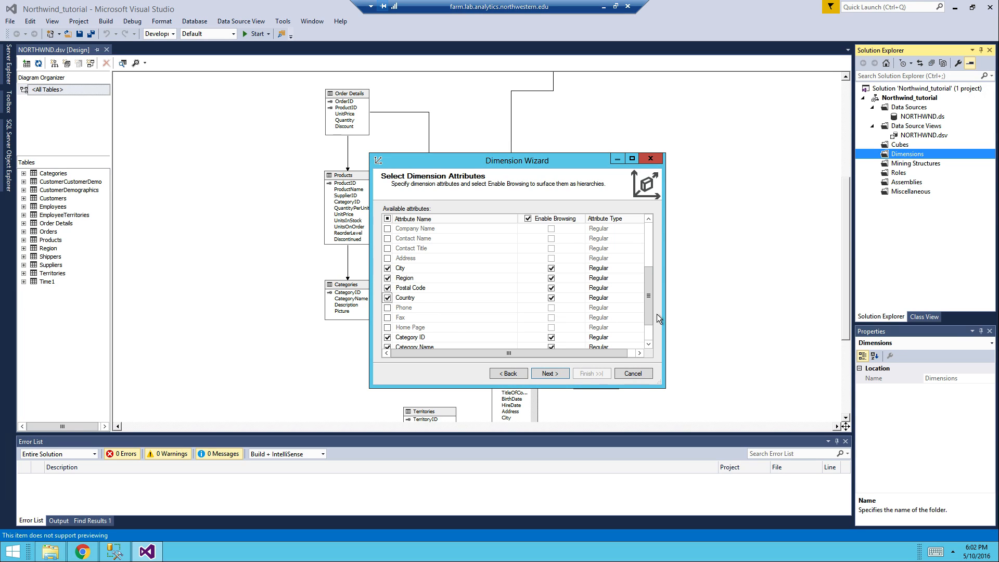
scroll(down, 3)
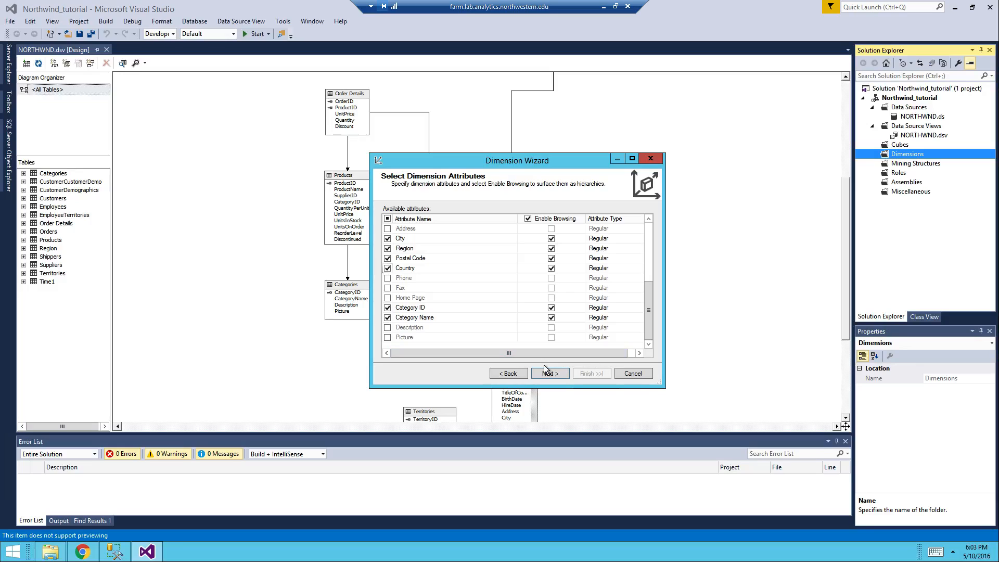
click(549, 372)
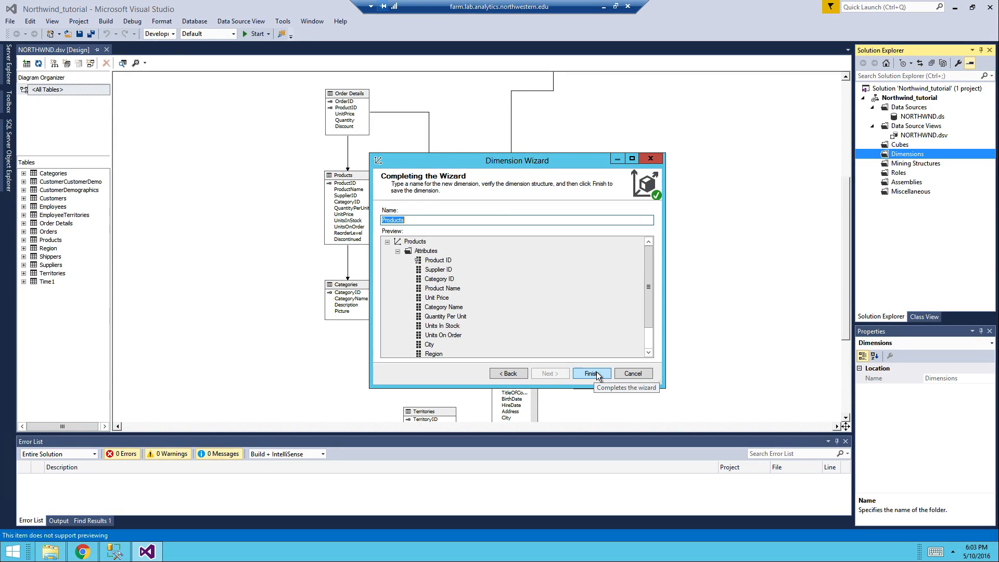
click(590, 373)
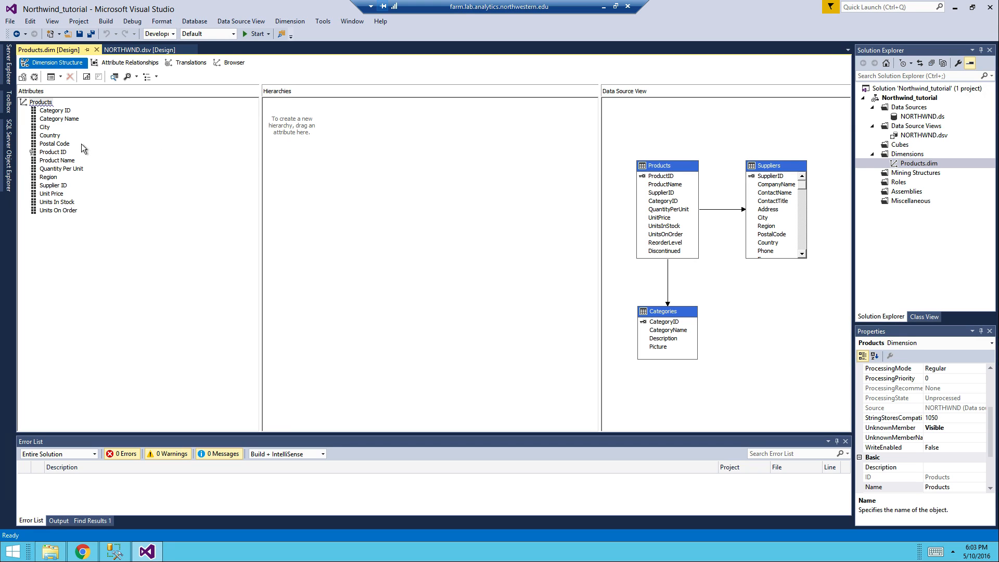
Create a new dimension on the Customers table with company, address and location attributes
right_click(907, 154)
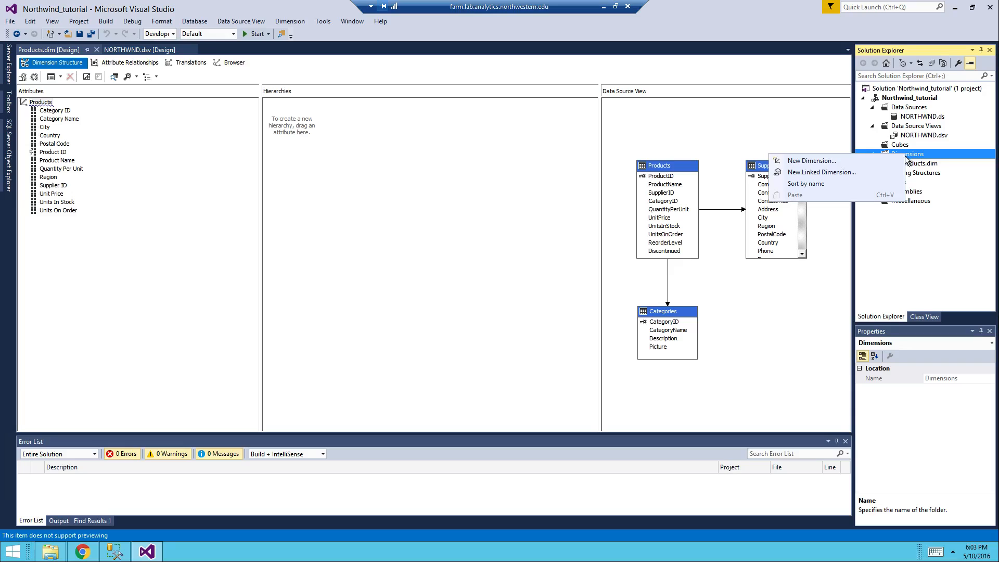
click(909, 163)
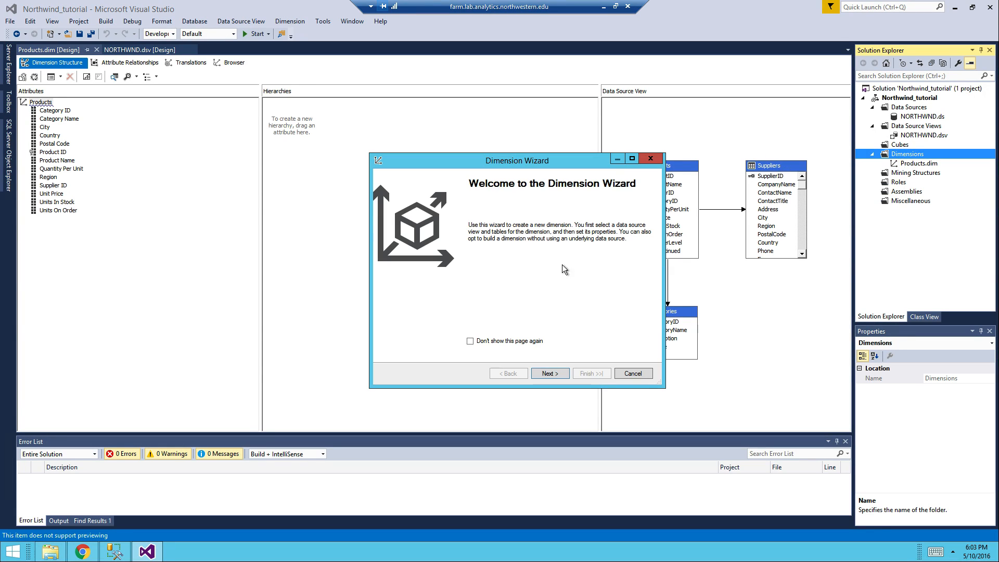
click(548, 372)
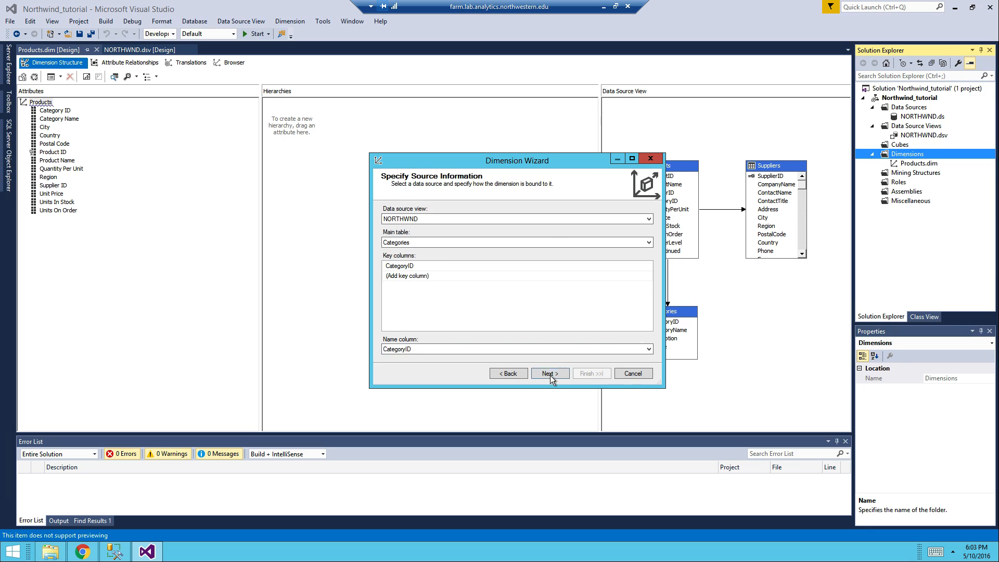
click(648, 242)
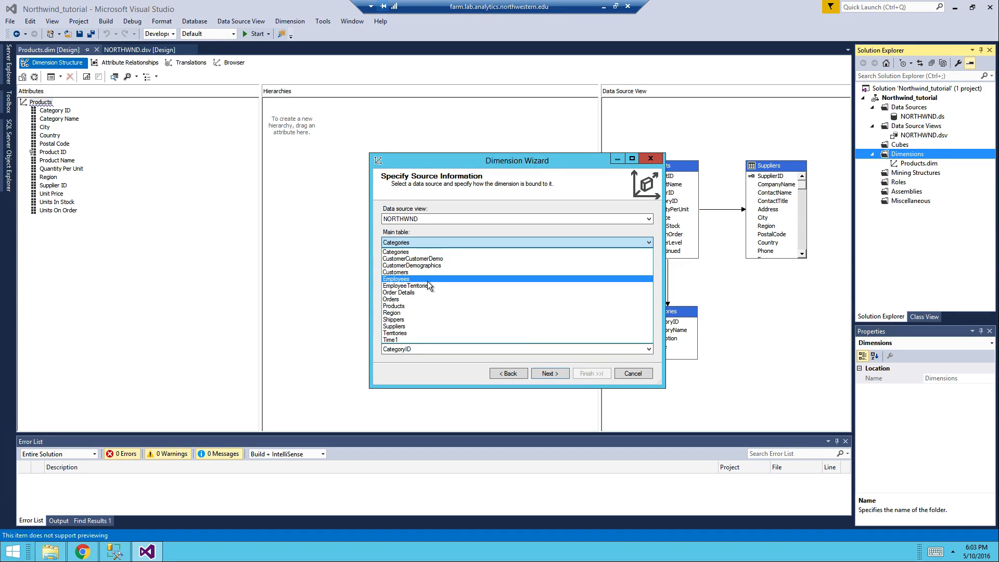
click(395, 272)
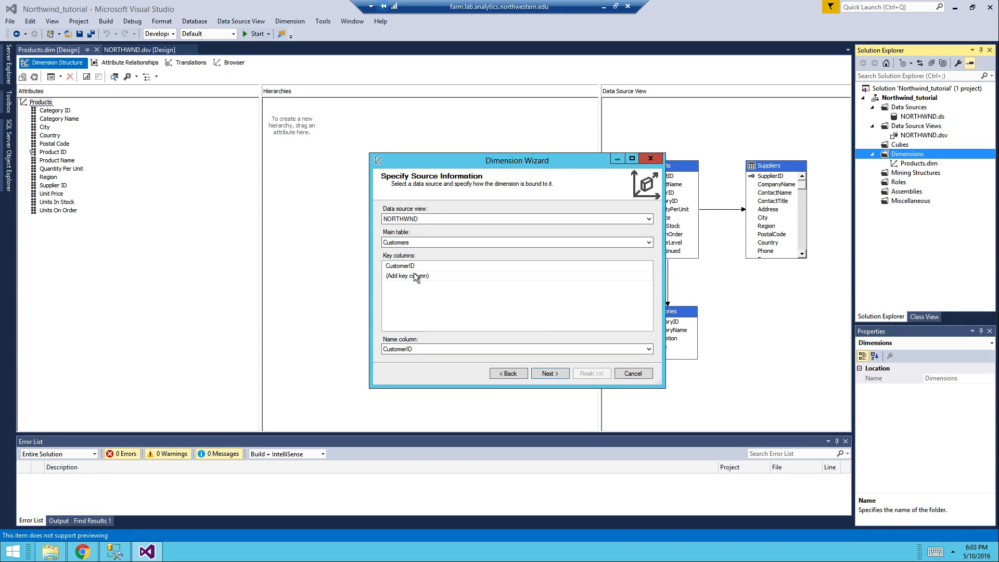
click(548, 373)
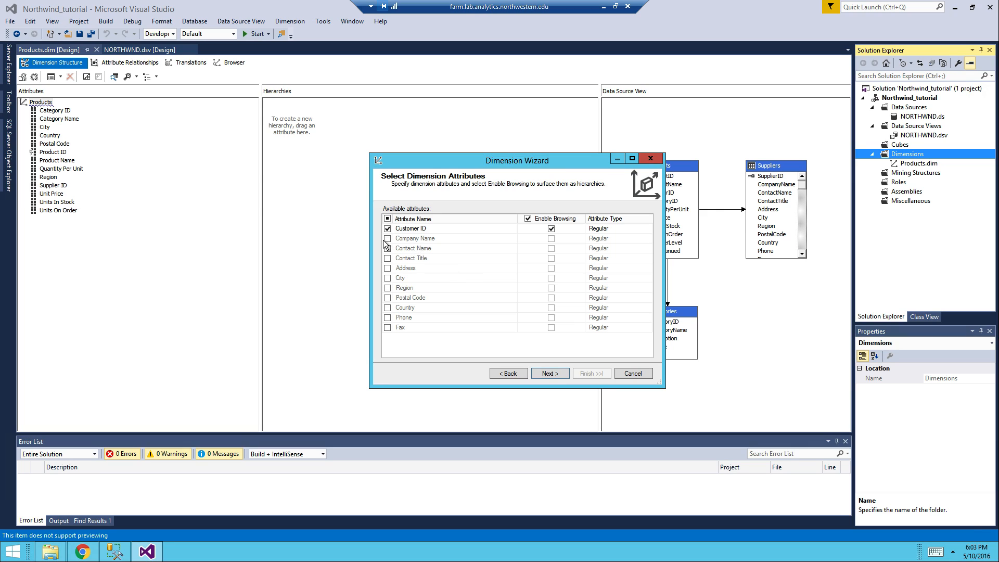
mouse_move(419, 239)
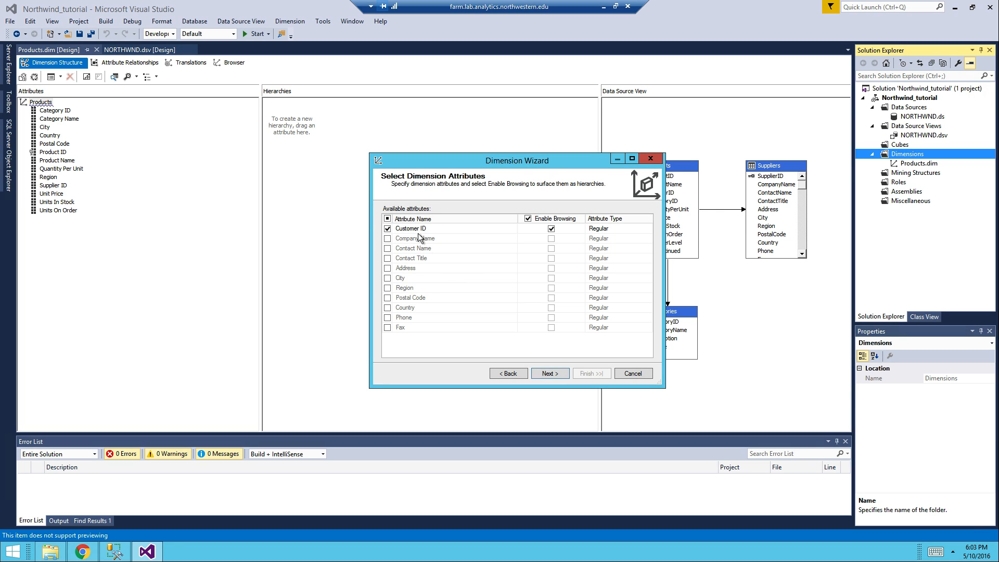
mouse_move(387, 246)
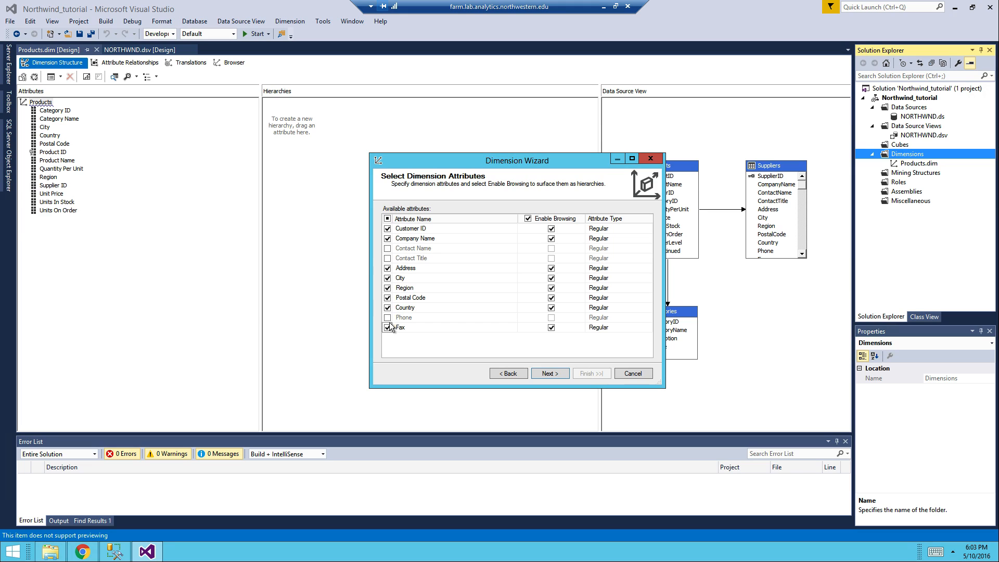
click(388, 318)
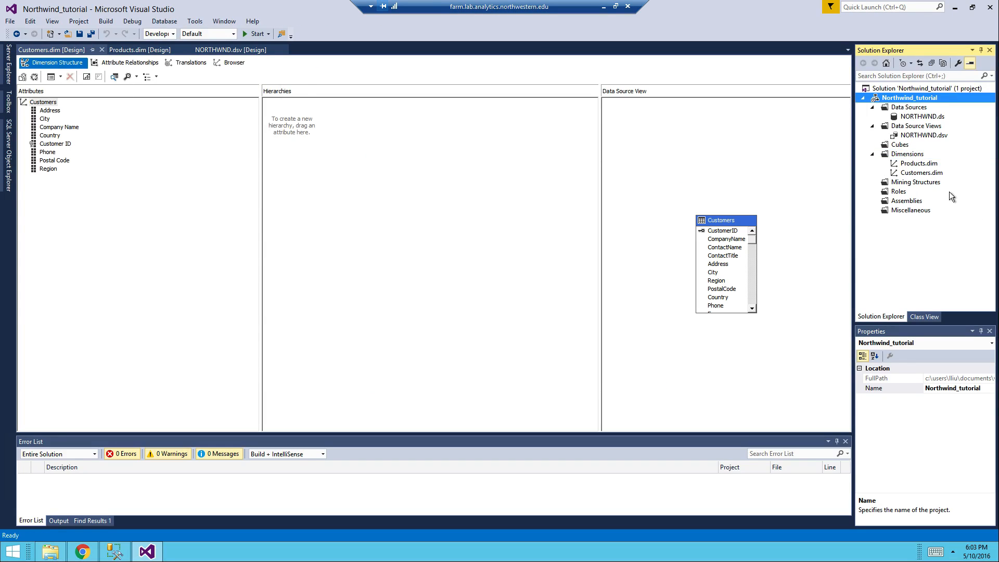
Create a Time dimension on Time1 with PK Date, year and month attributes
right_click(905, 154)
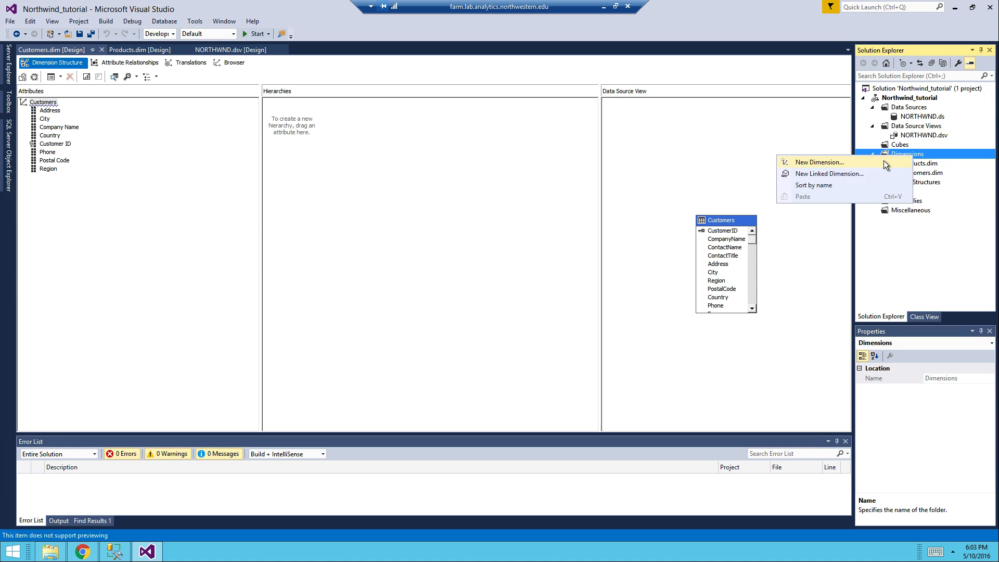
click(819, 162)
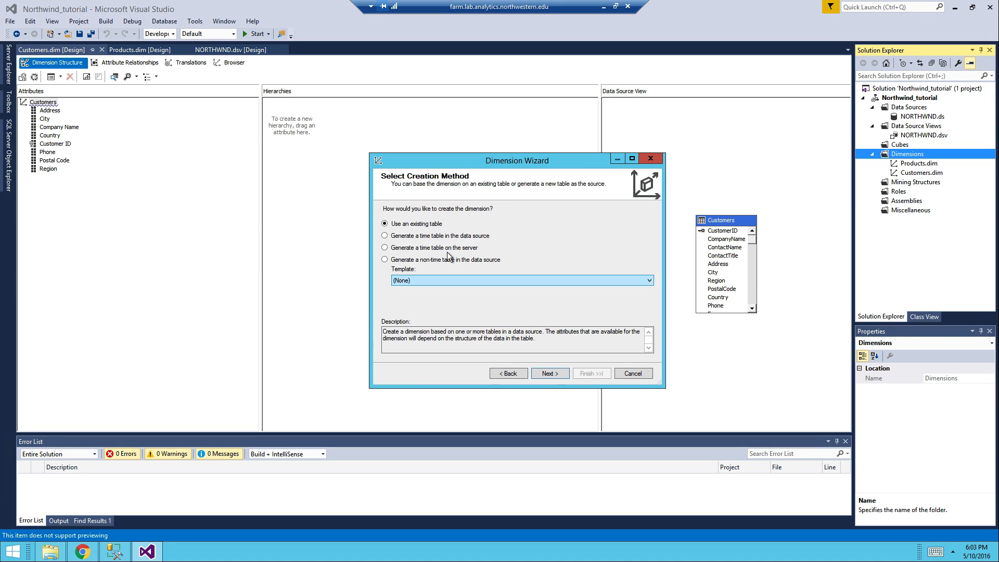
click(549, 372)
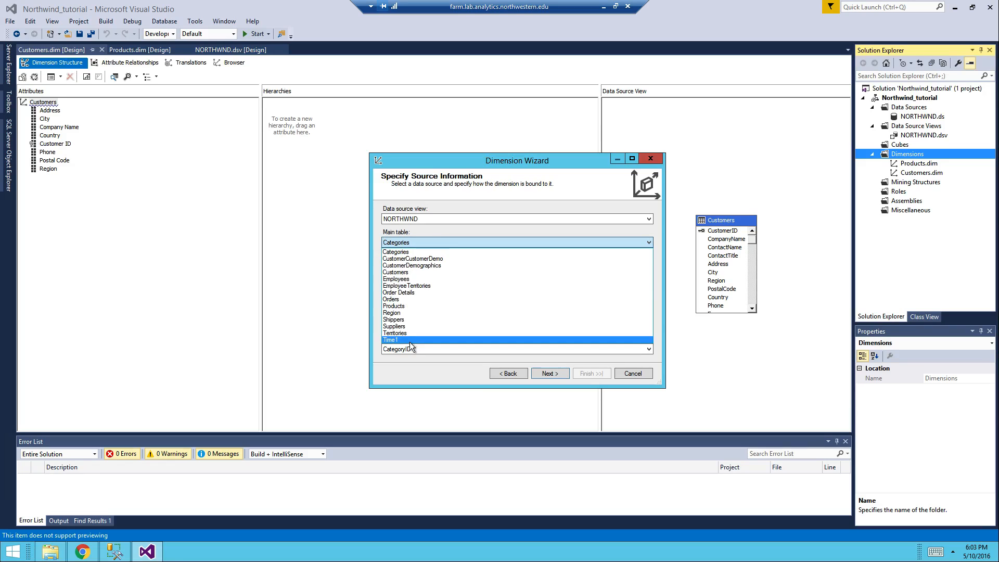
click(549, 372)
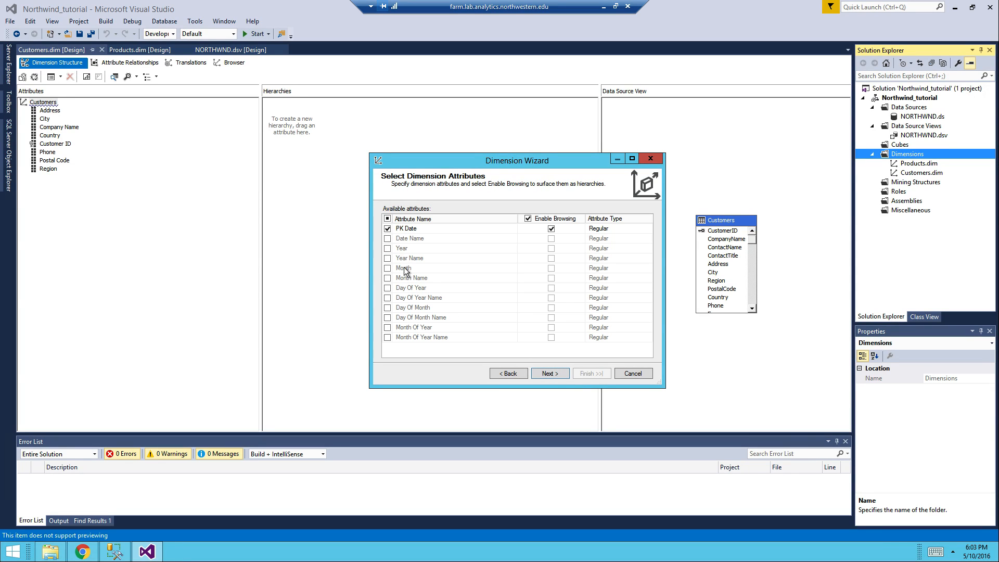
click(387, 248)
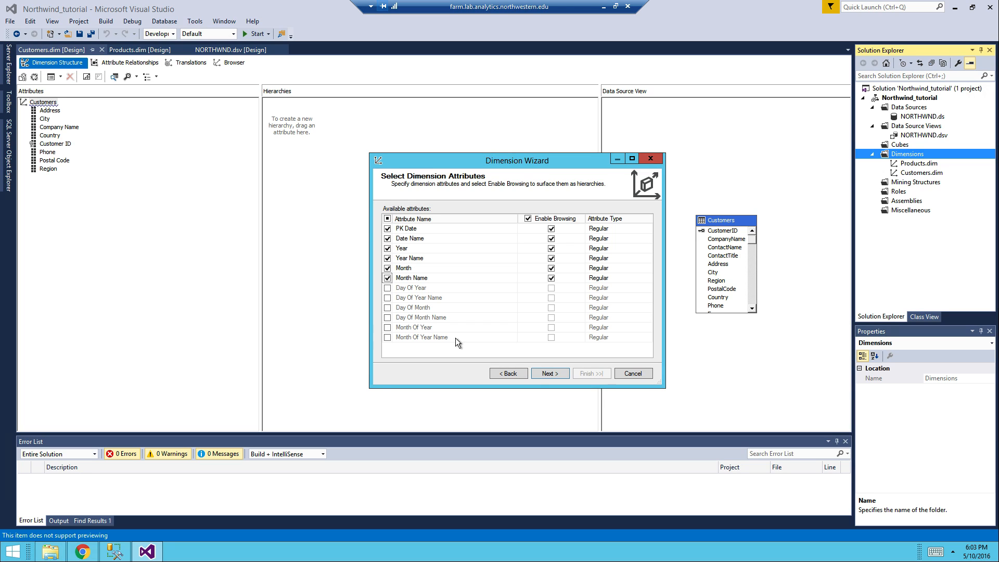
click(549, 372)
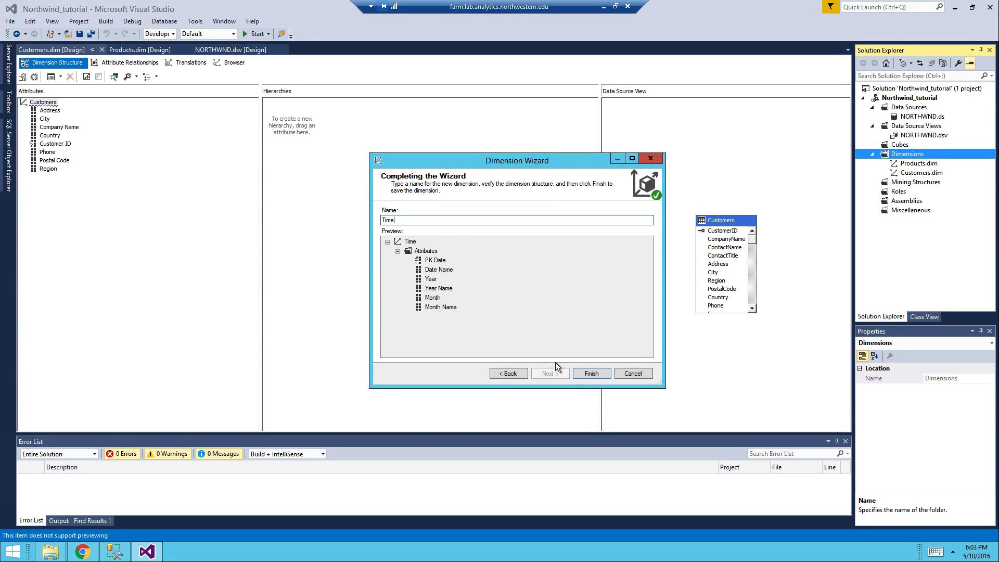
click(590, 372)
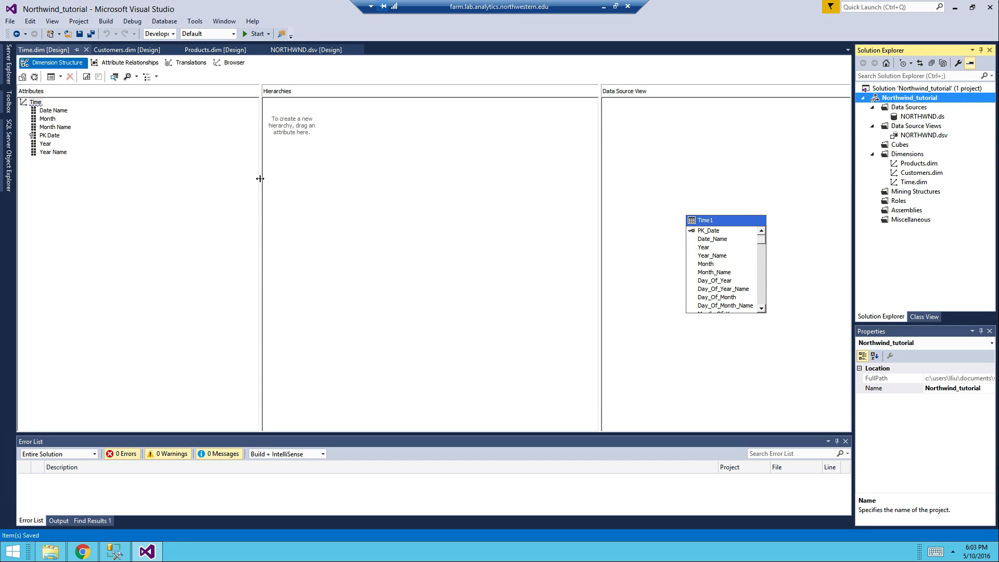
Review the PK Date and Month Name attributes, then start another new dimension
click(50, 135)
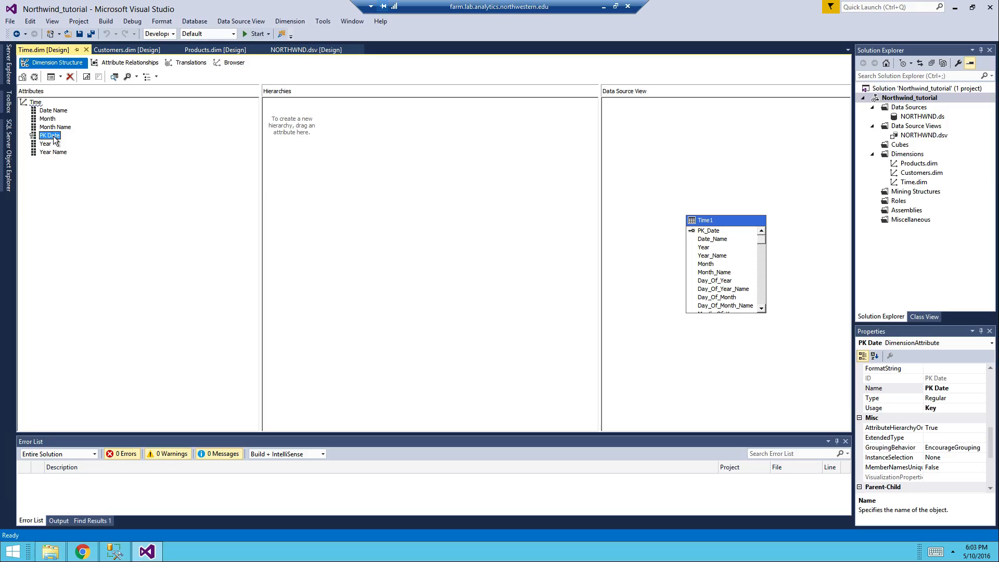
click(55, 127)
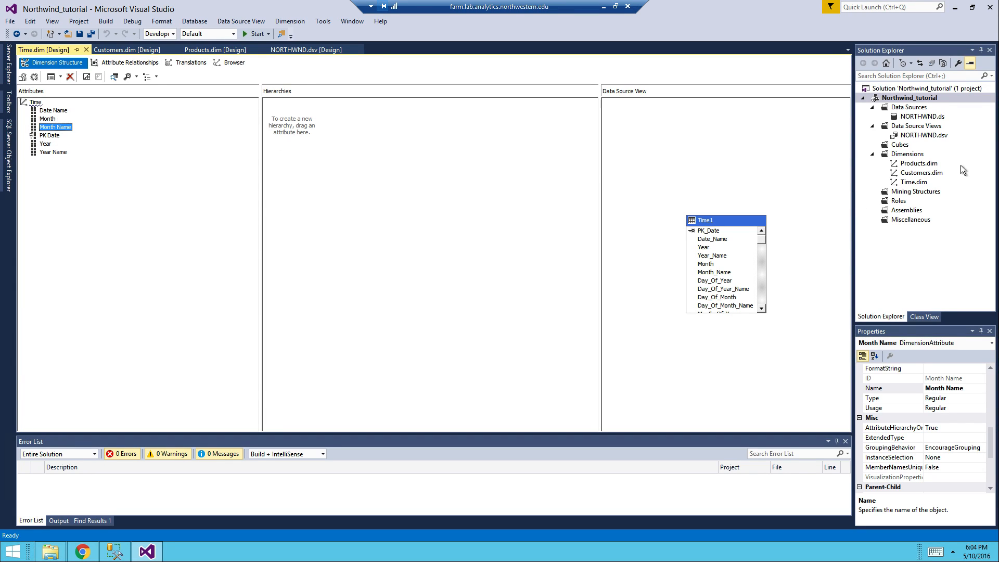
click(907, 154)
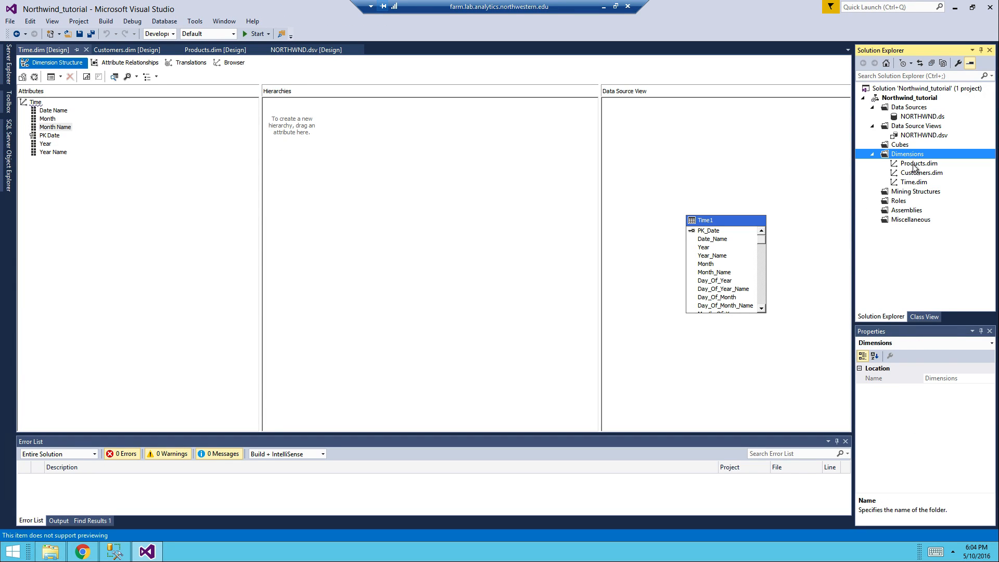
click(919, 163)
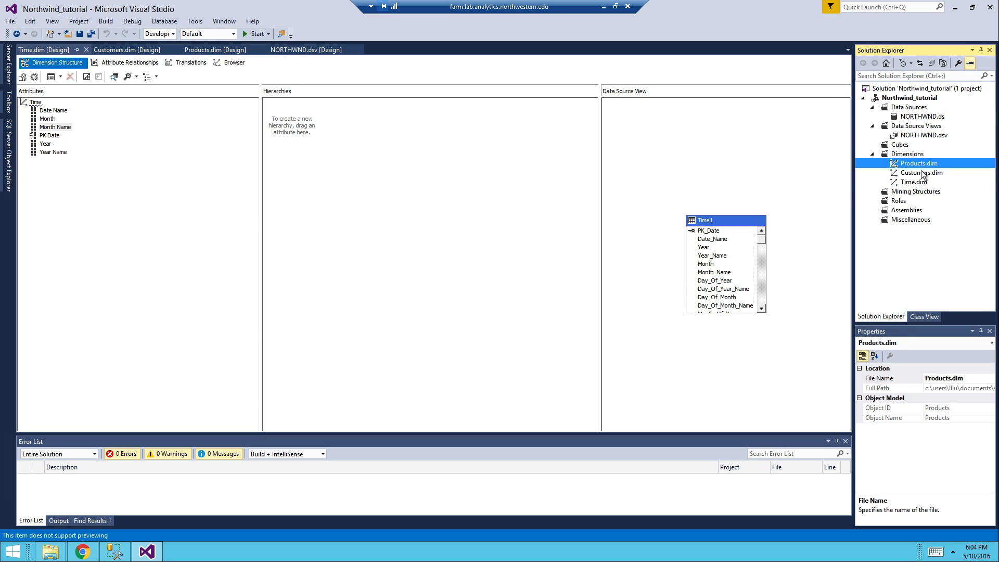
click(906, 153)
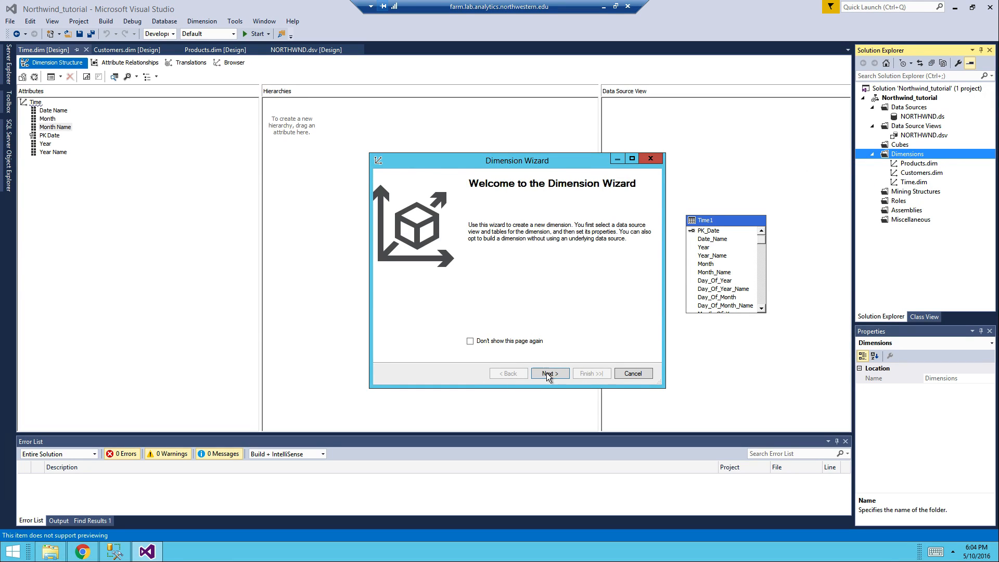
Browse the main-table list in the Dimension Wizard, leave Categories, and cancel the wizard
click(548, 373)
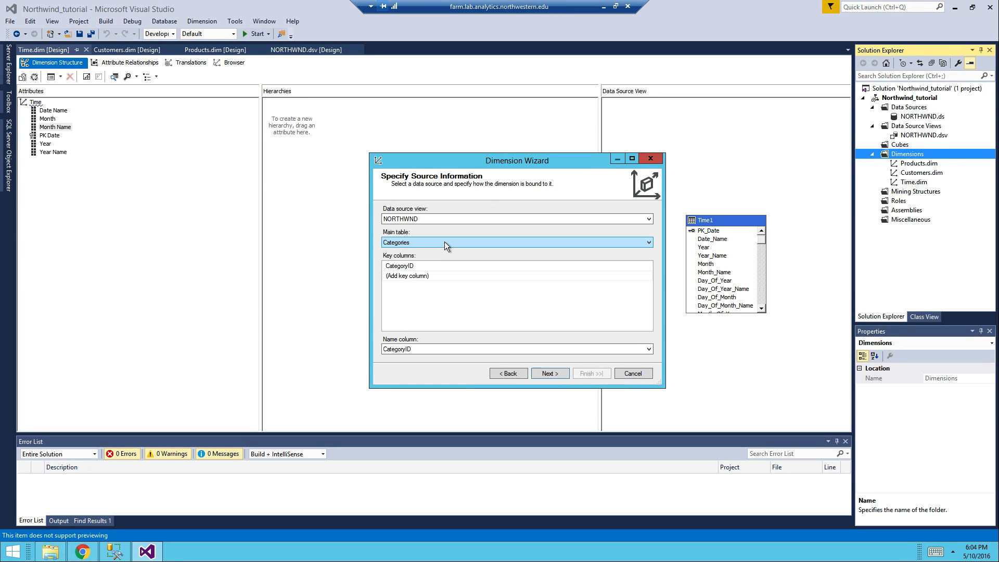
click(646, 242)
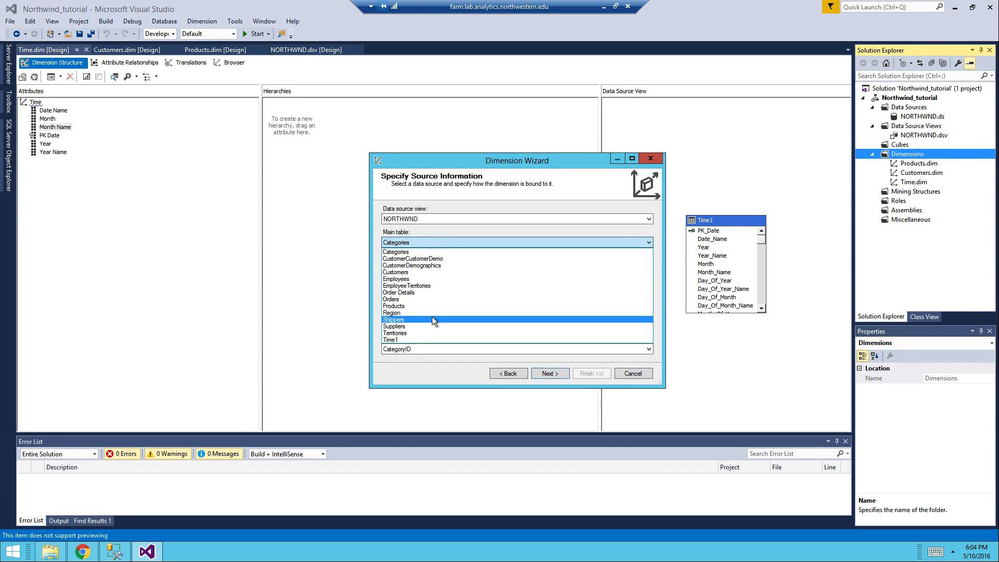
click(425, 340)
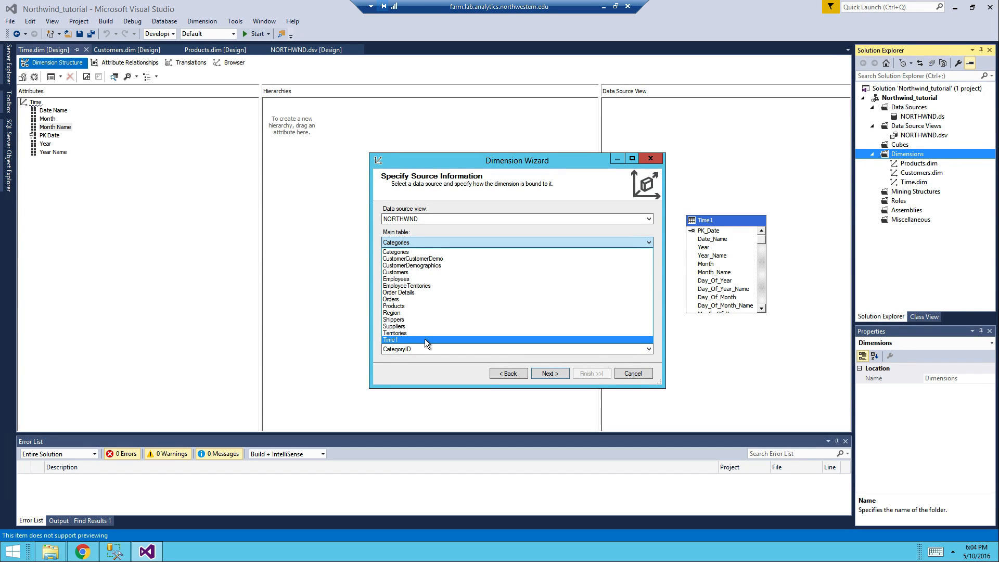
click(395, 332)
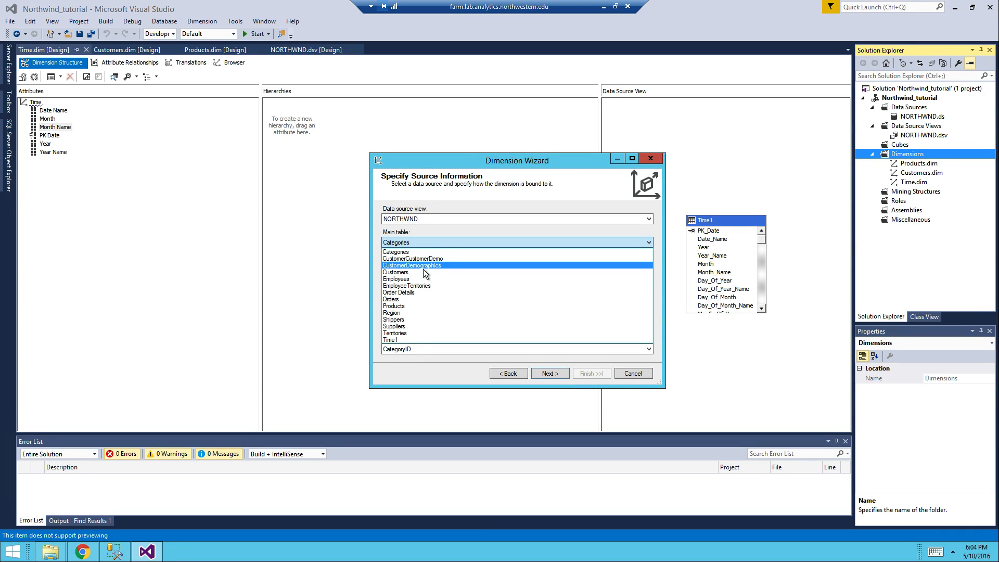
click(395, 273)
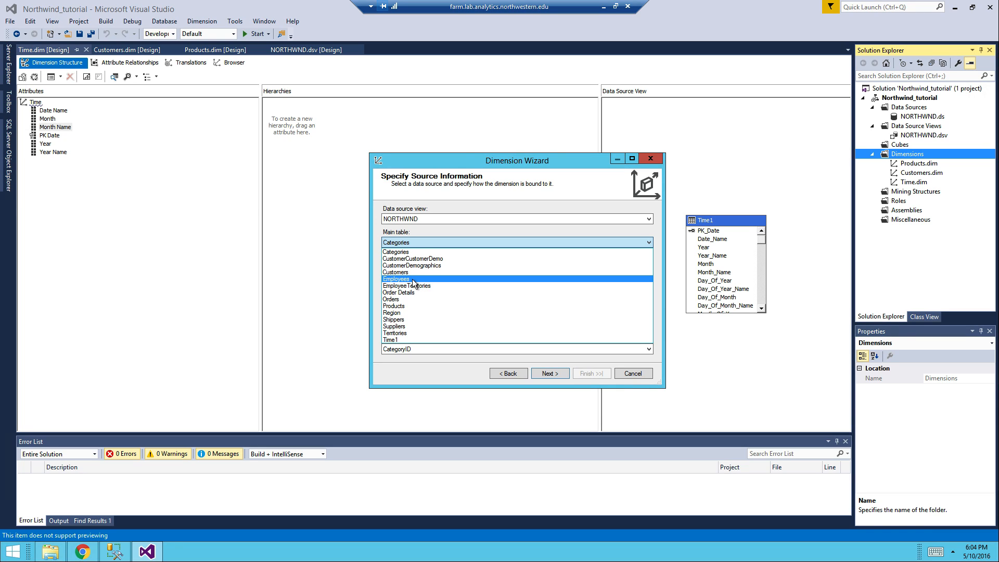
click(395, 251)
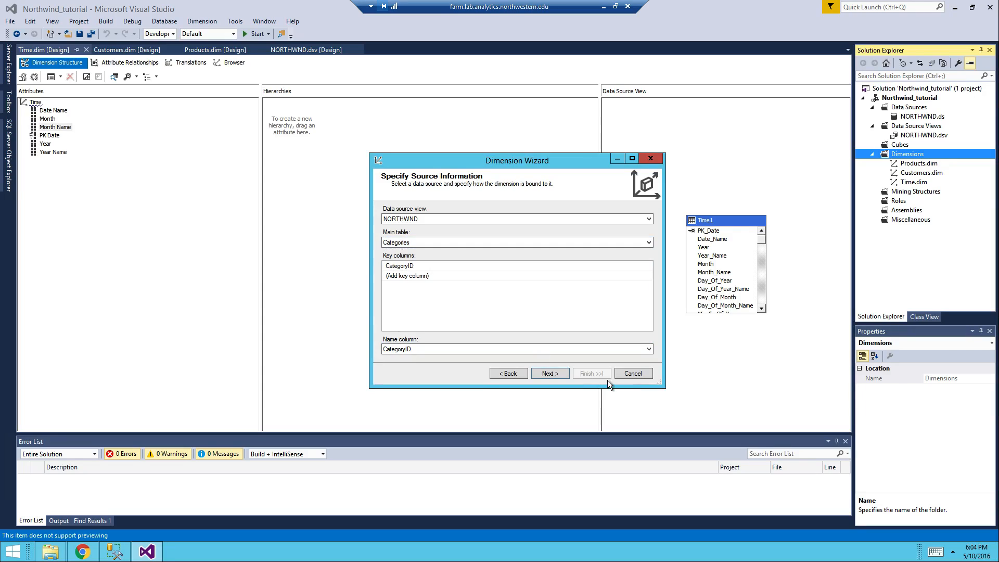
click(632, 372)
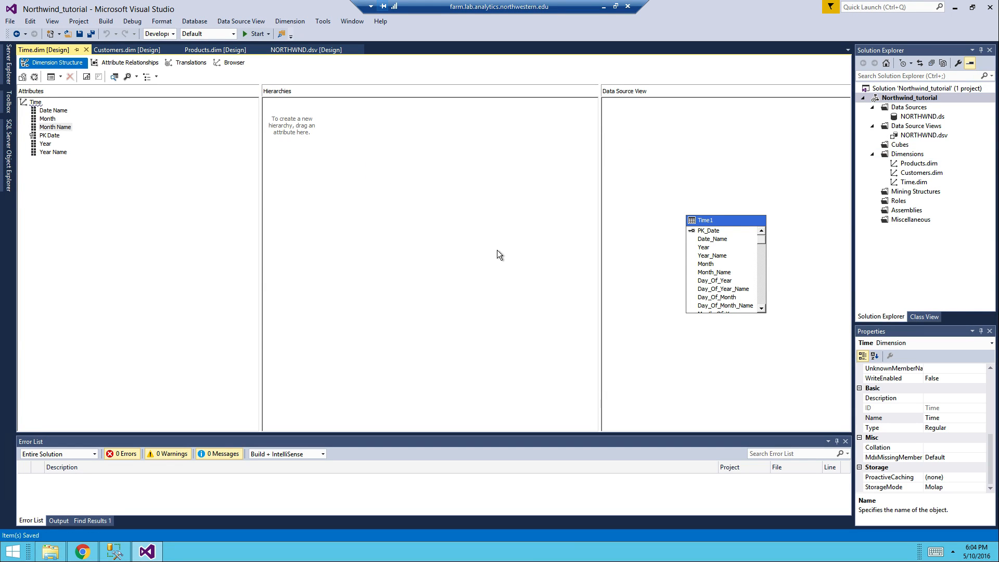
mouse_move(389, 139)
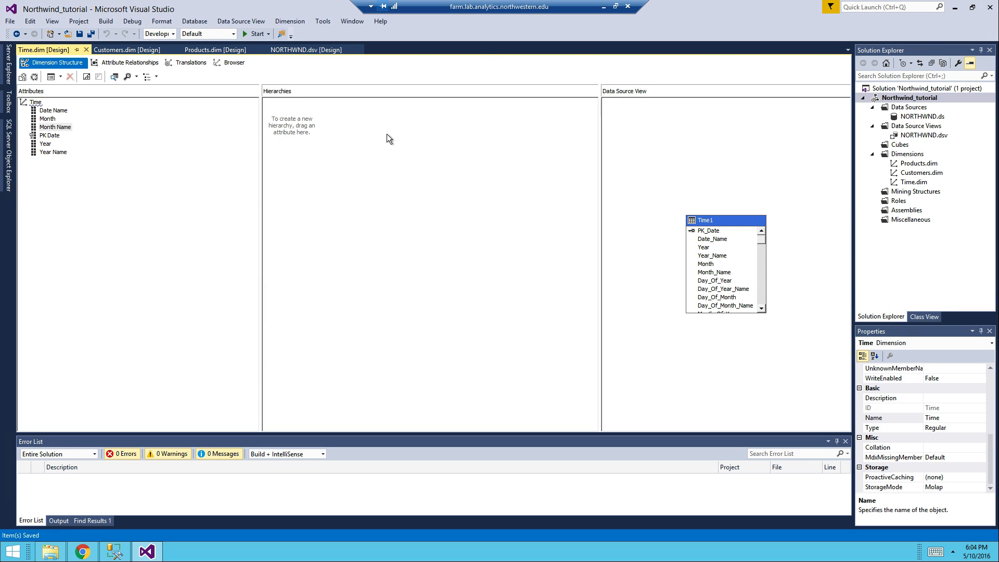
Build a Year–Month–PK Date hierarchy in the Time dimension and move to Customers
click(56, 127)
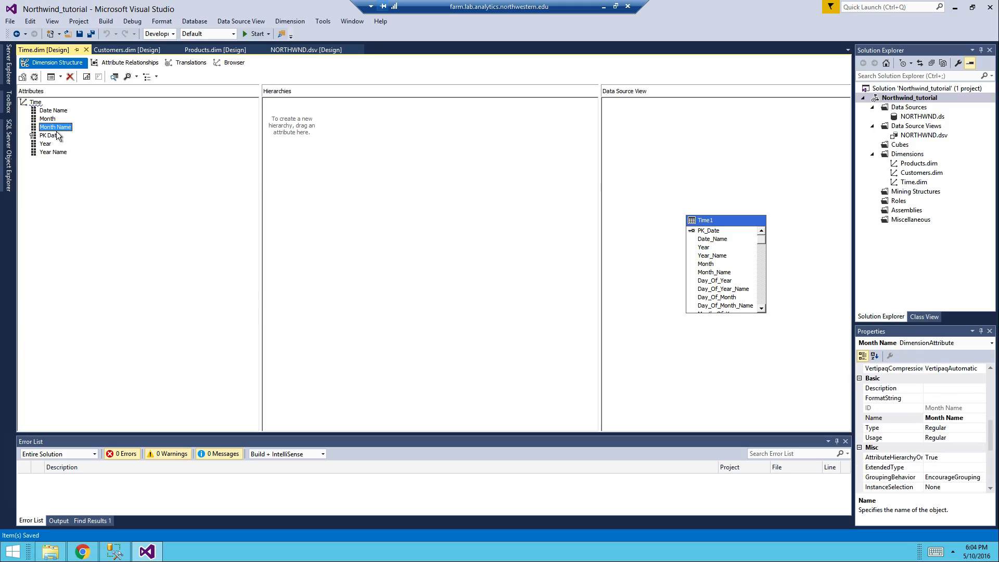
click(35, 102)
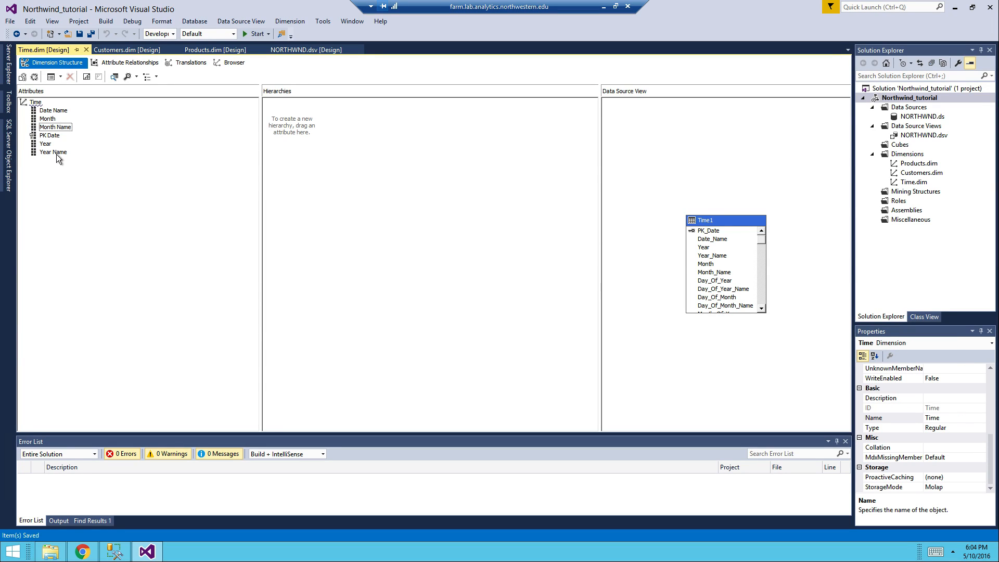
mouse_move(97, 165)
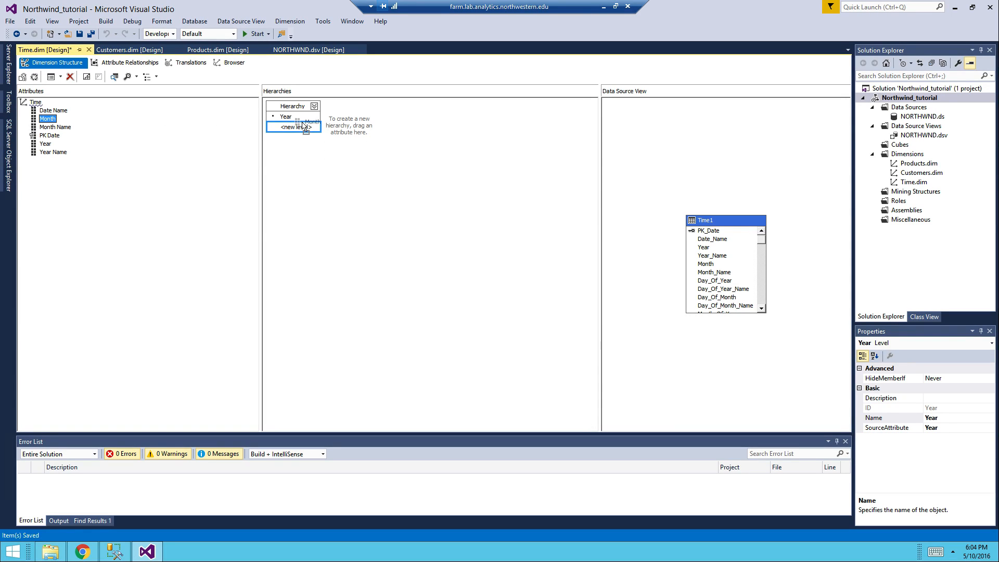
drag(50, 135, 293, 137)
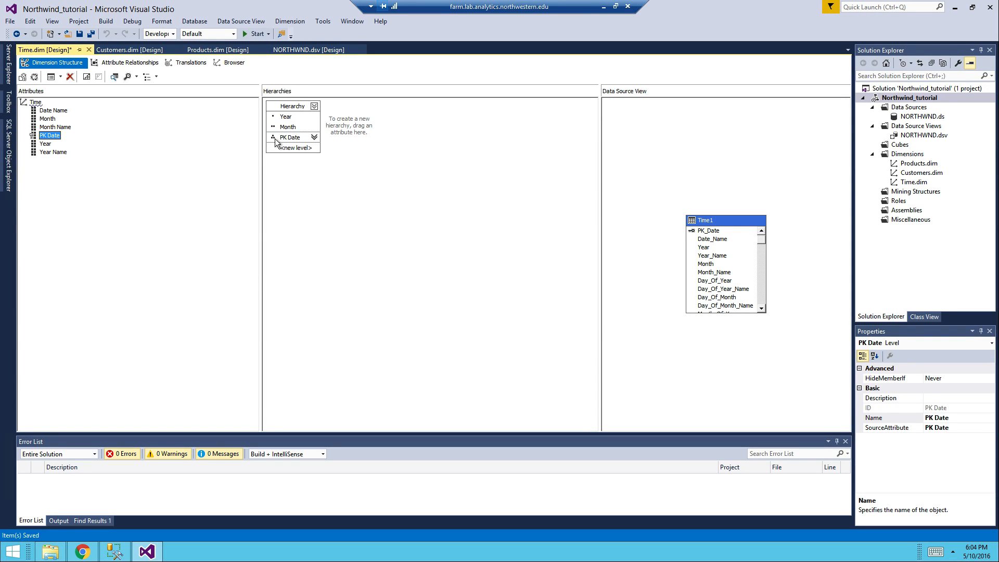
click(486, 220)
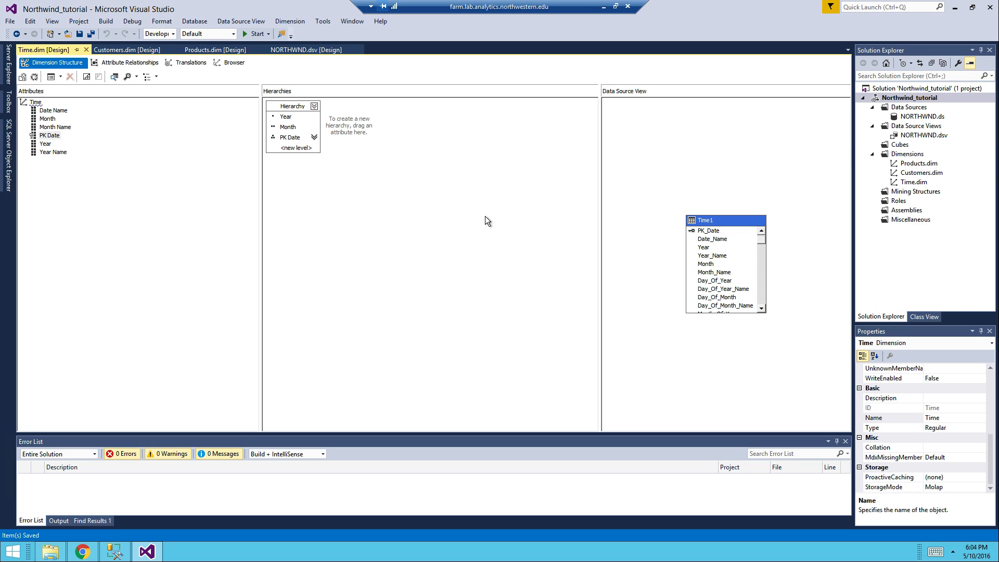
click(127, 50)
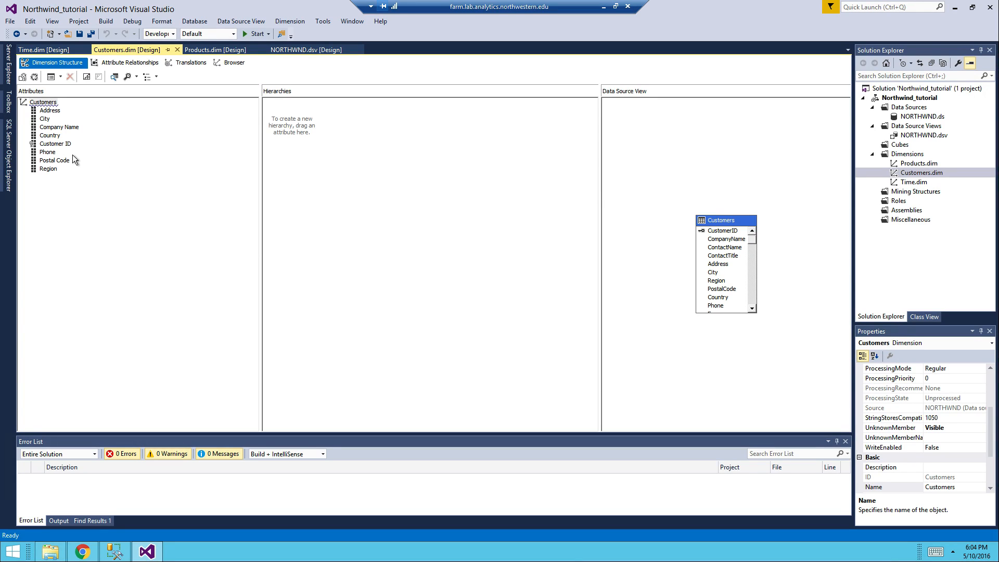
mouse_move(59, 172)
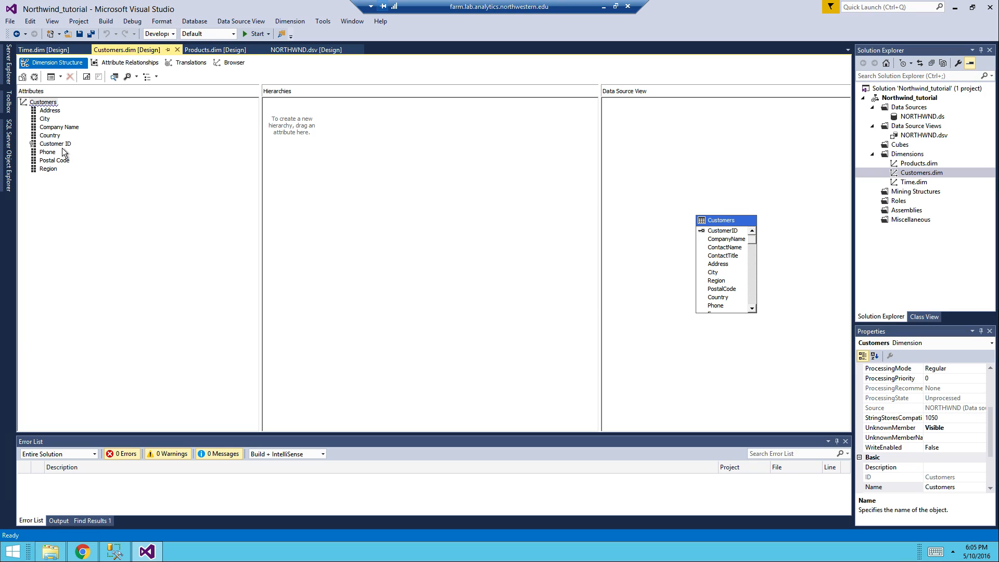
mouse_move(68, 148)
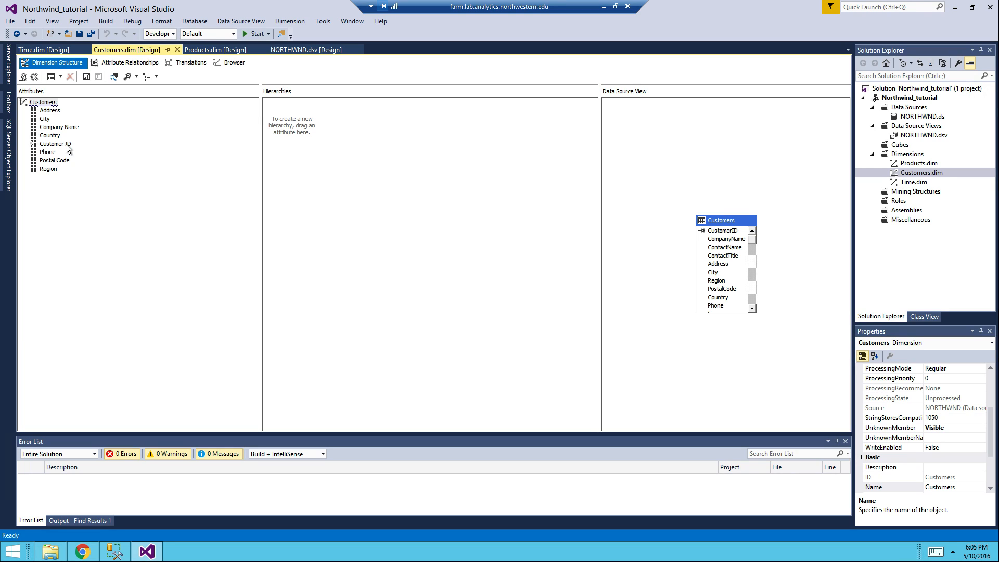
Build a Country–City–Address hierarchy in Customers and switch to the Products dimension
click(50, 136)
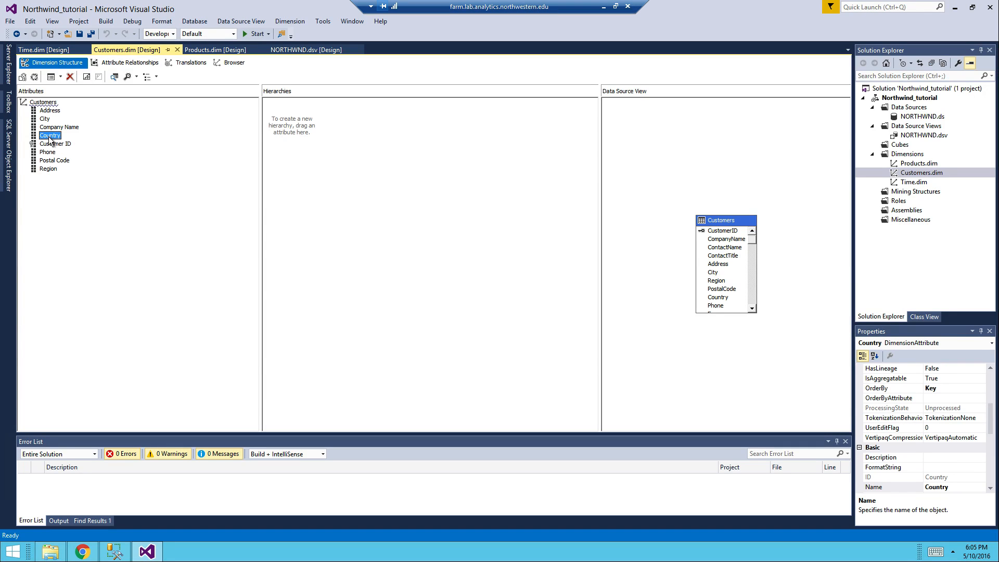
drag(50, 135, 292, 117)
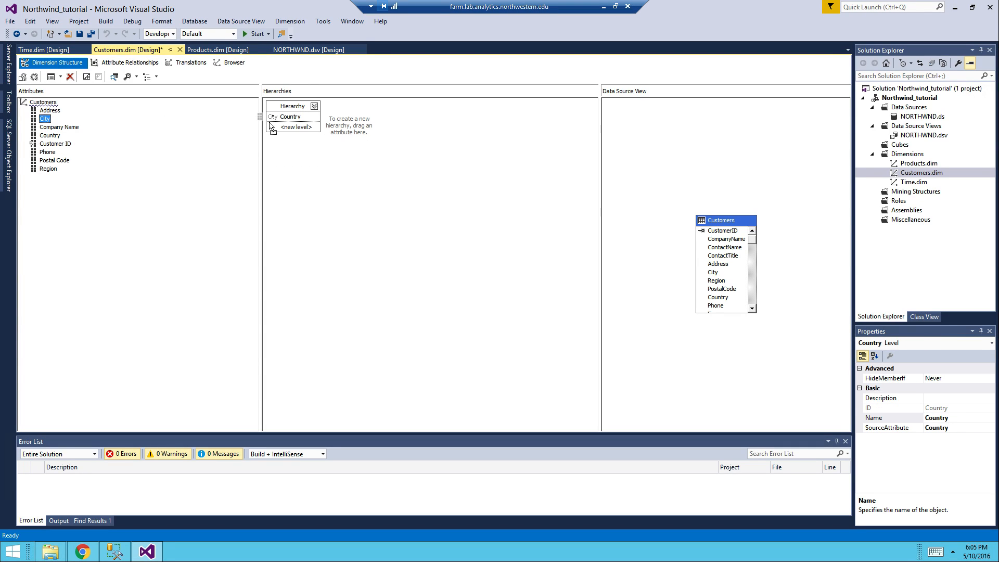
drag(45, 119, 293, 127)
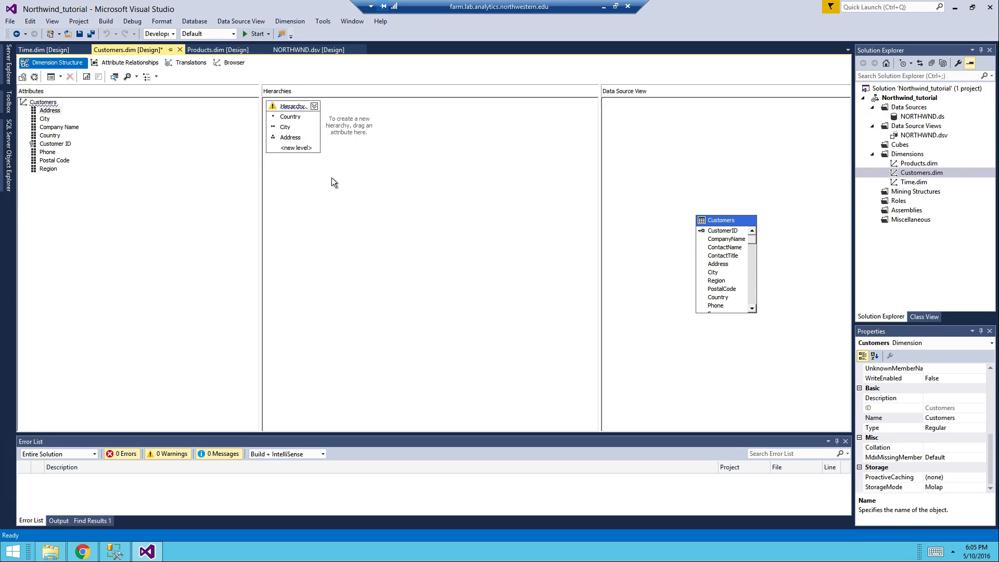
click(922, 172)
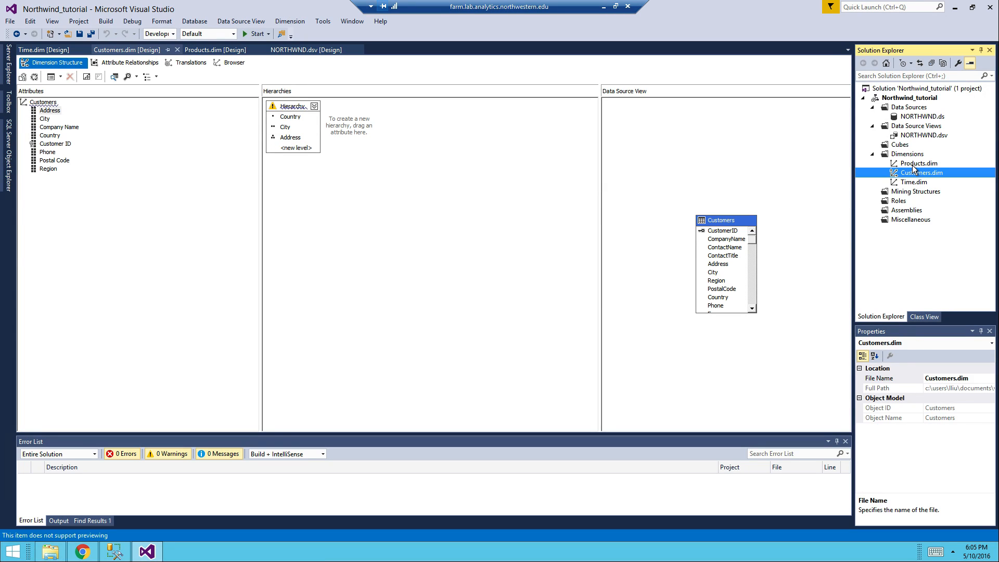
click(918, 163)
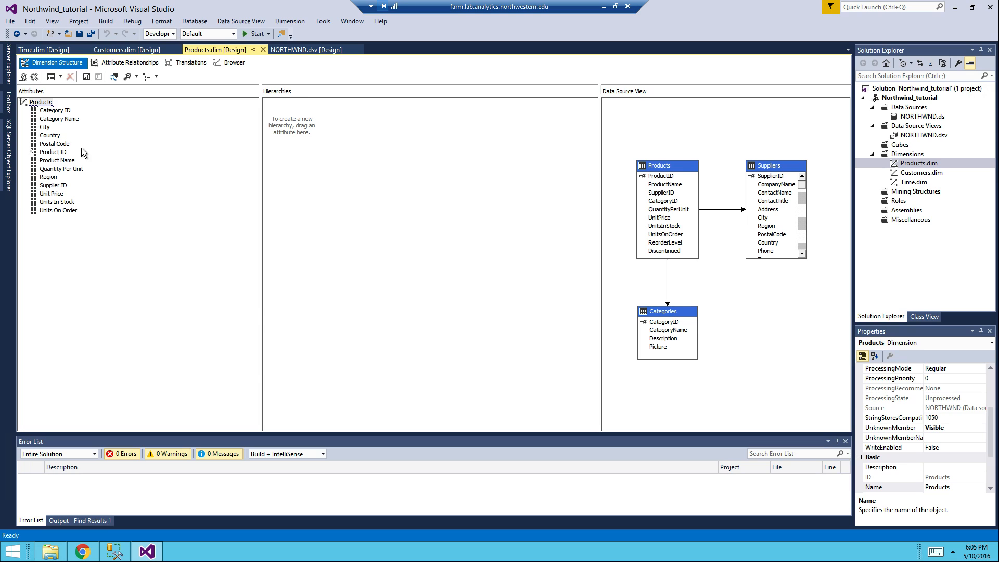
Start a Products hierarchy headed by Category ID after trying Category Name
click(50, 135)
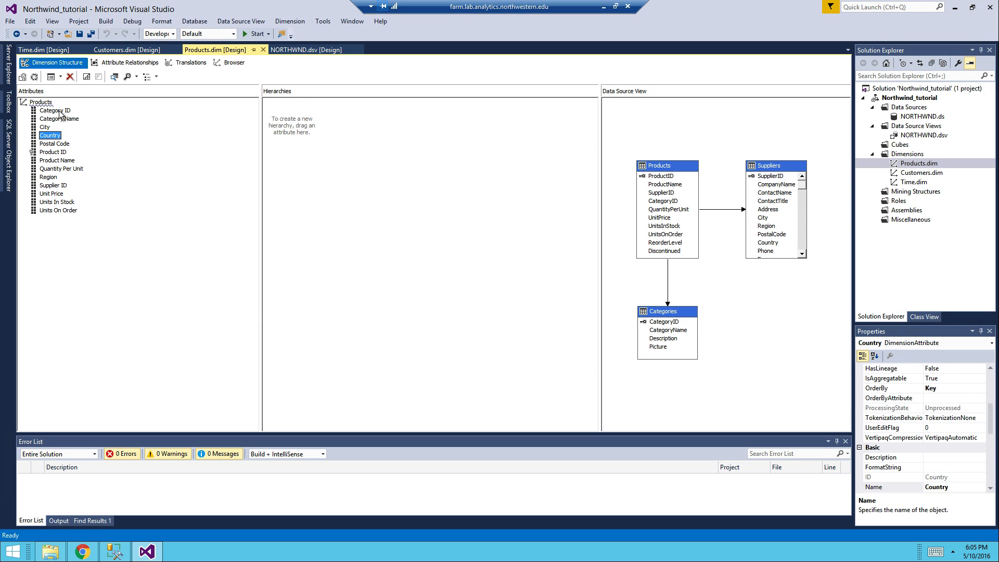
click(58, 119)
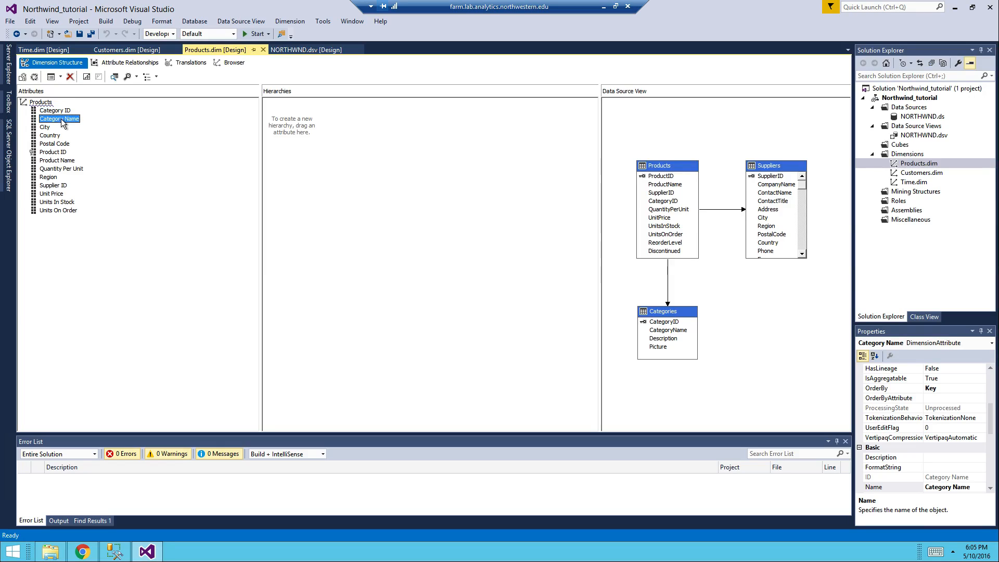
drag(59, 119, 361, 131)
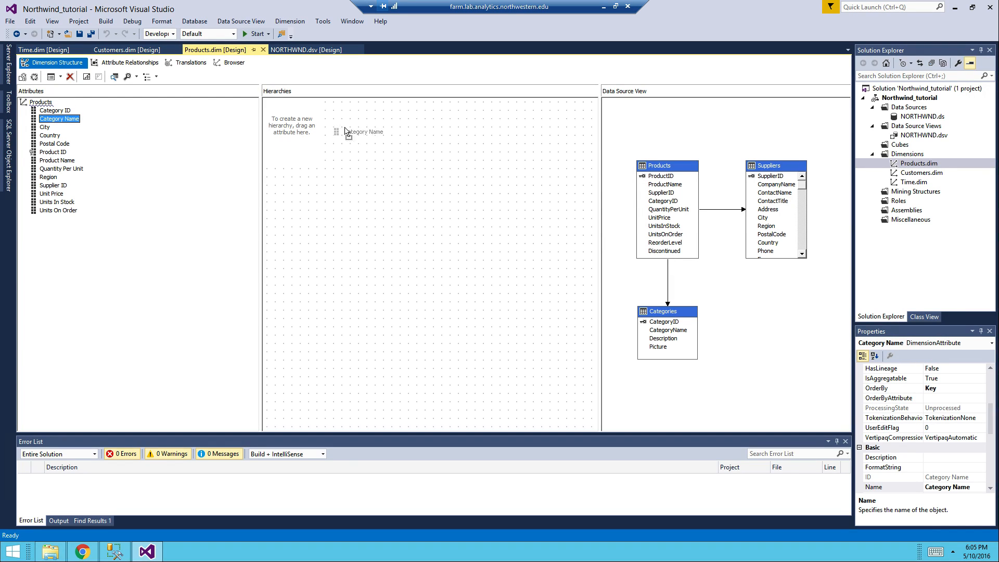
click(54, 110)
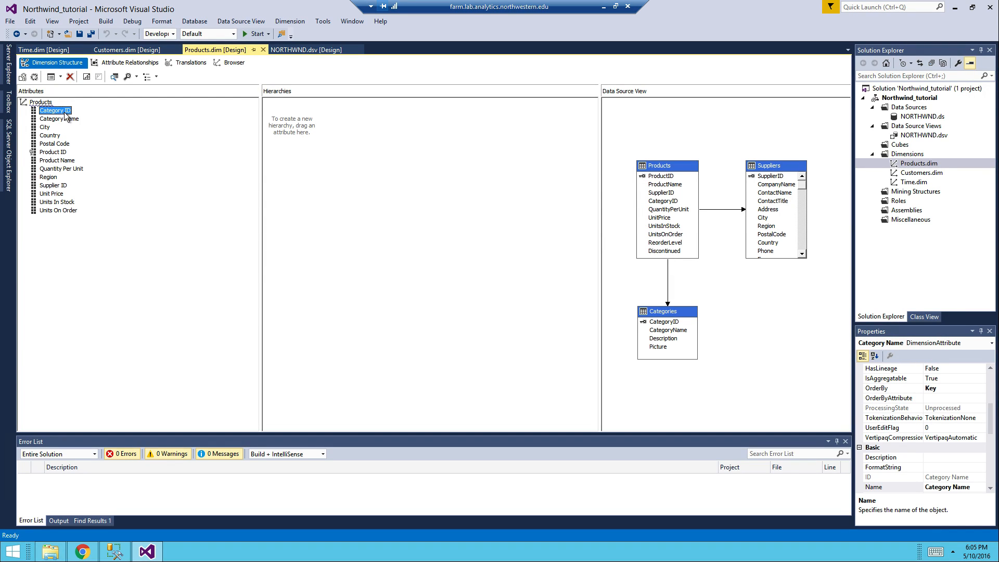
drag(55, 109, 295, 116)
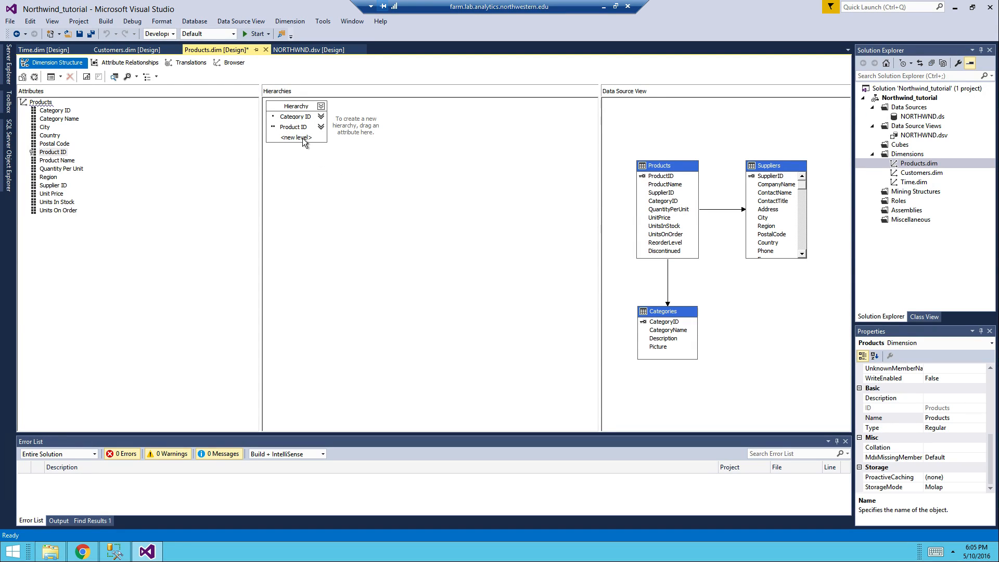
mouse_move(309, 141)
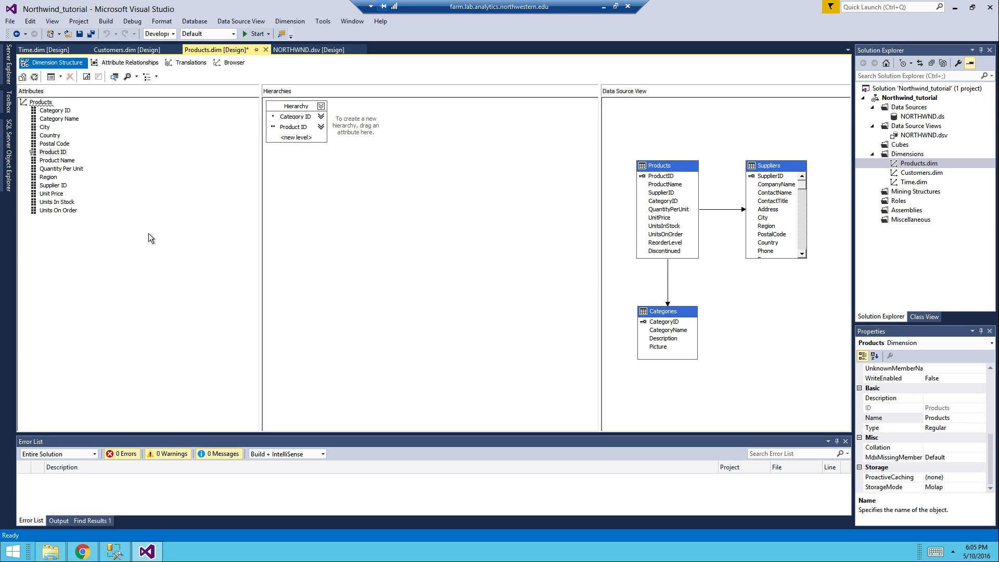
Add a Country–Postal Code–City hierarchy to Products and save the dimension
drag(50, 135, 327, 136)
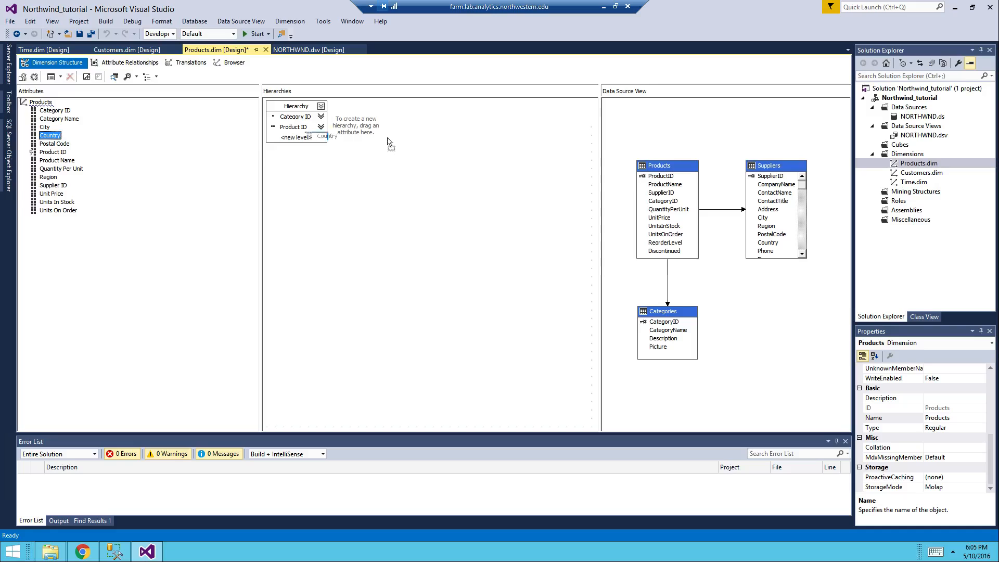
drag(50, 134, 360, 116)
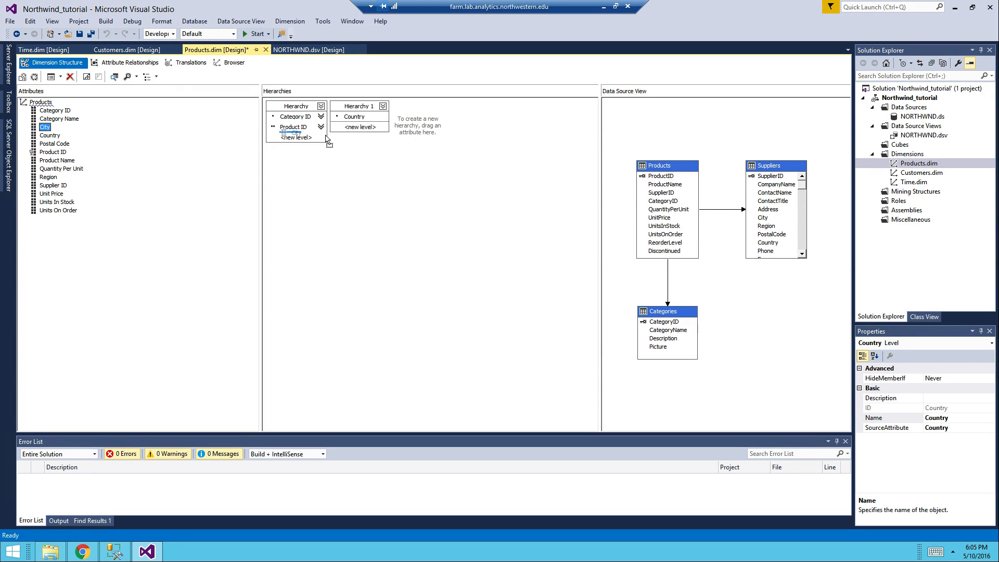
drag(44, 127, 349, 127)
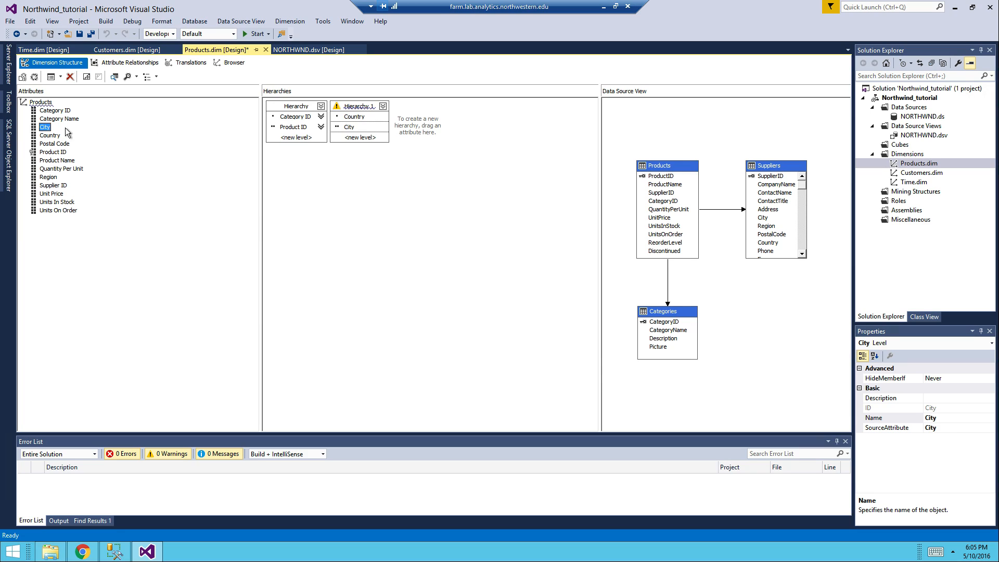
mouse_move(129, 182)
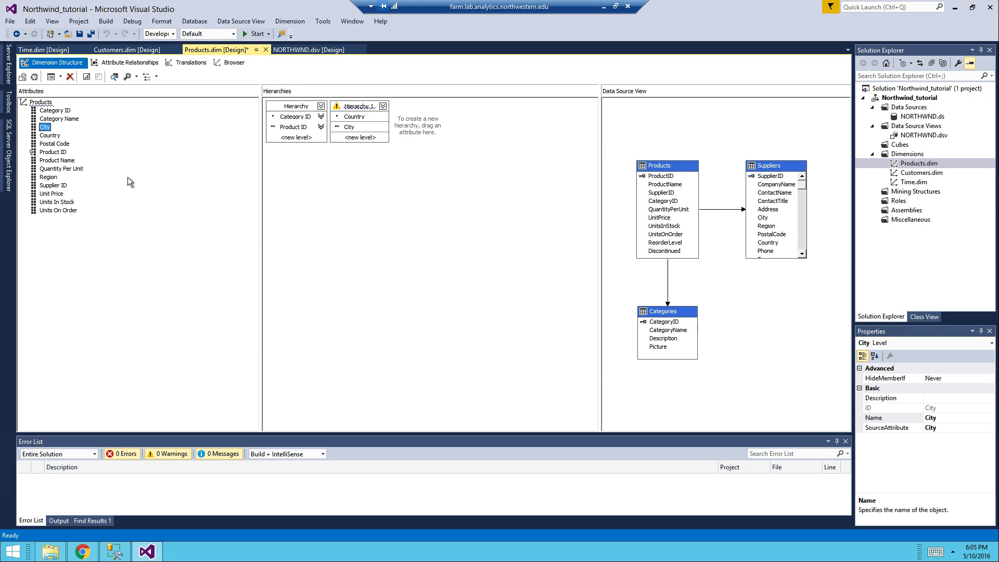
mouse_move(54, 148)
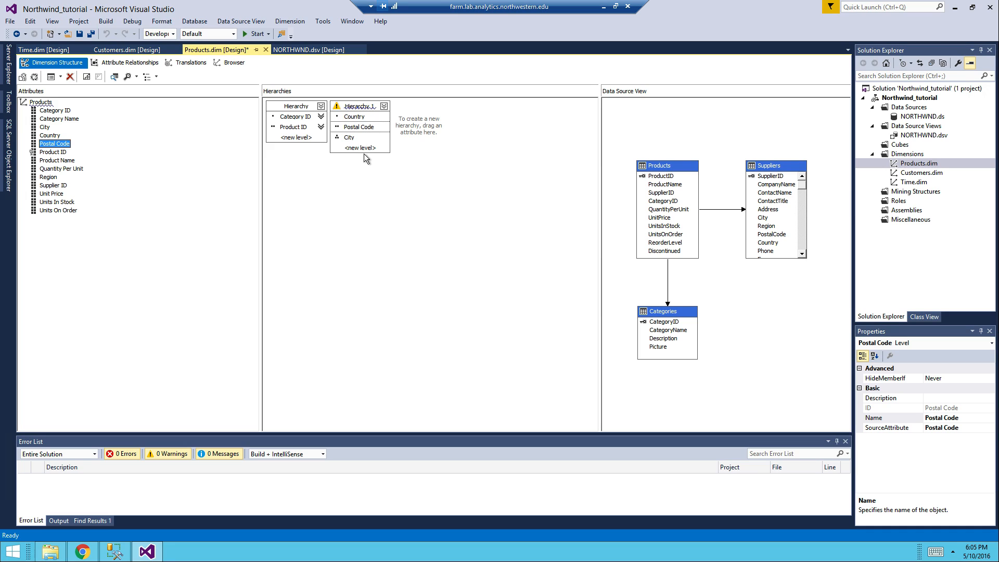
click(385, 186)
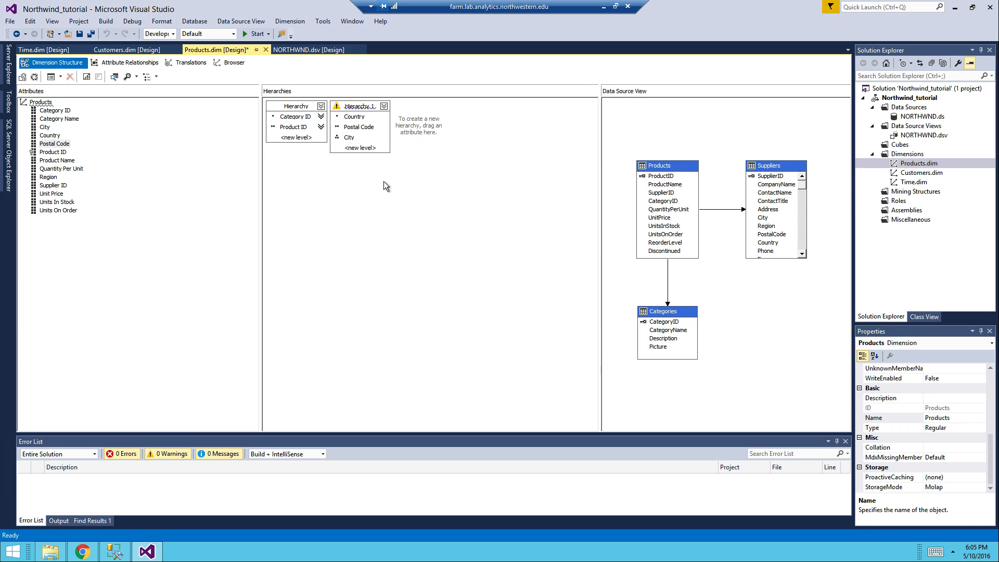
key(ctrl+s)
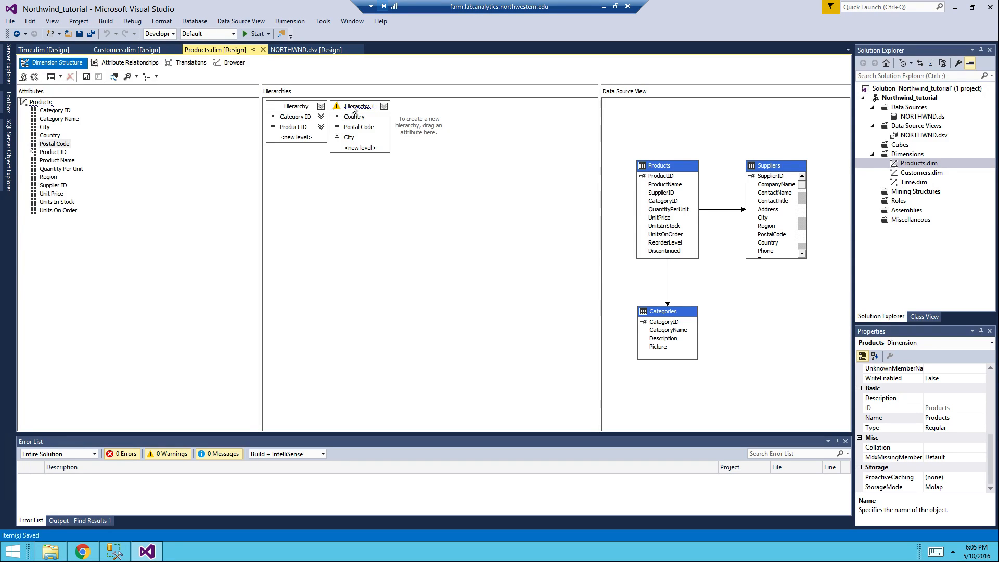
mouse_move(337, 107)
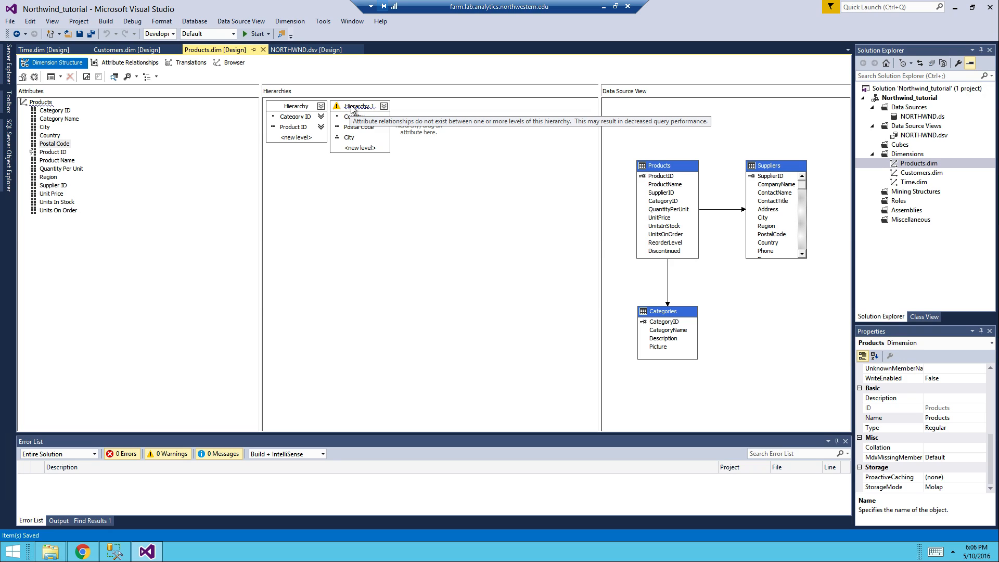
mouse_move(390, 142)
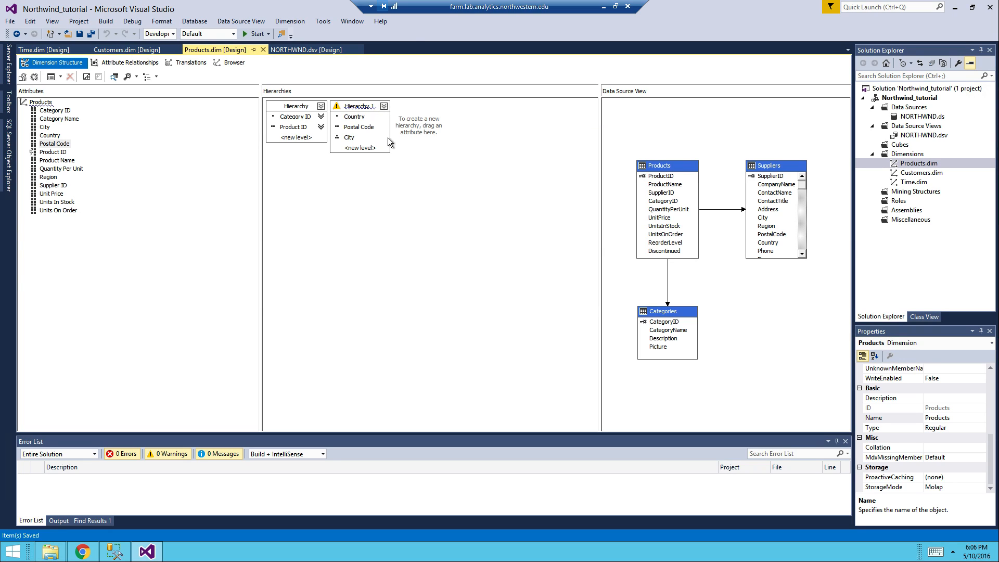
mouse_move(506, 183)
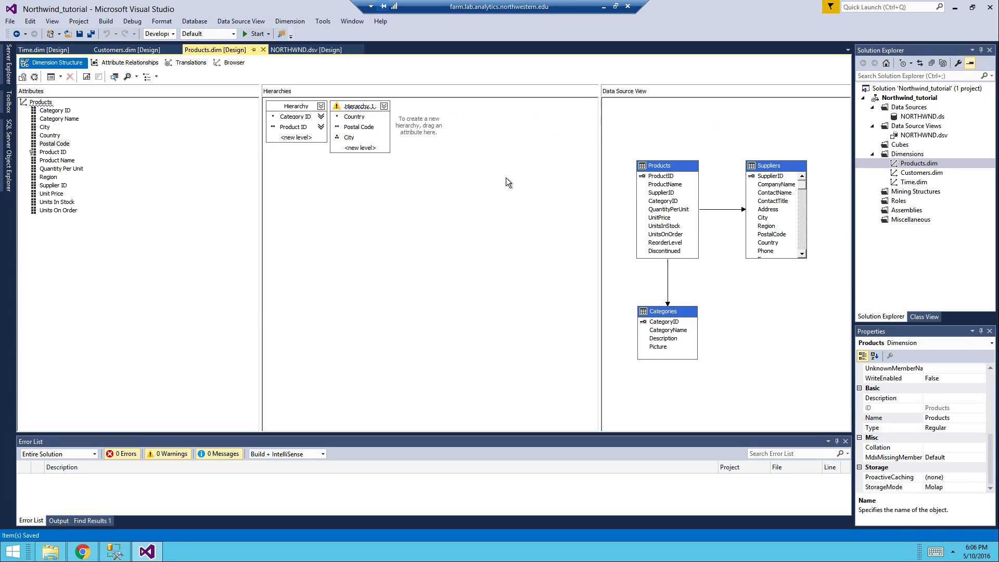
mouse_move(438, 234)
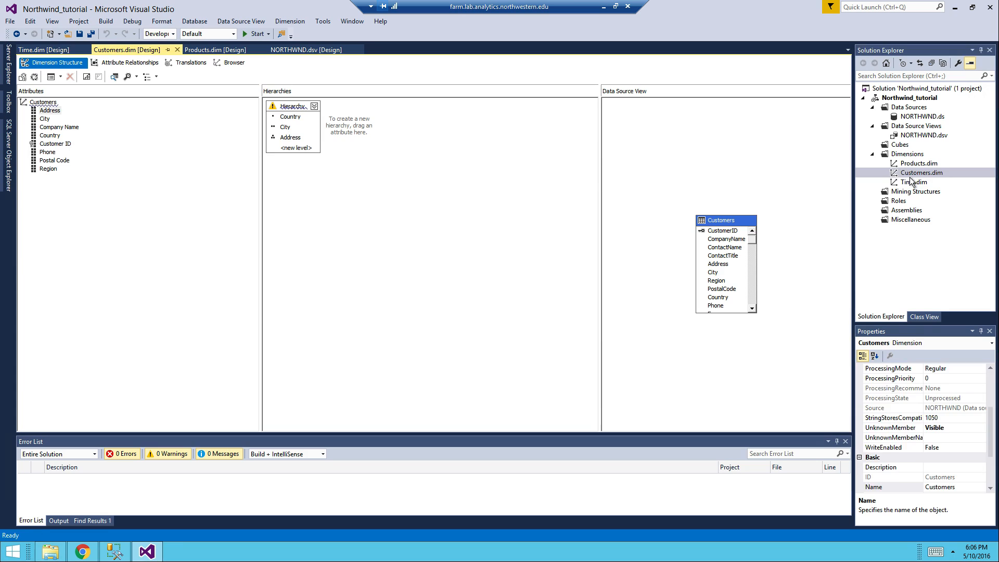
Deploy the project from the Products dimension and inspect the localhost connectivity error
click(215, 50)
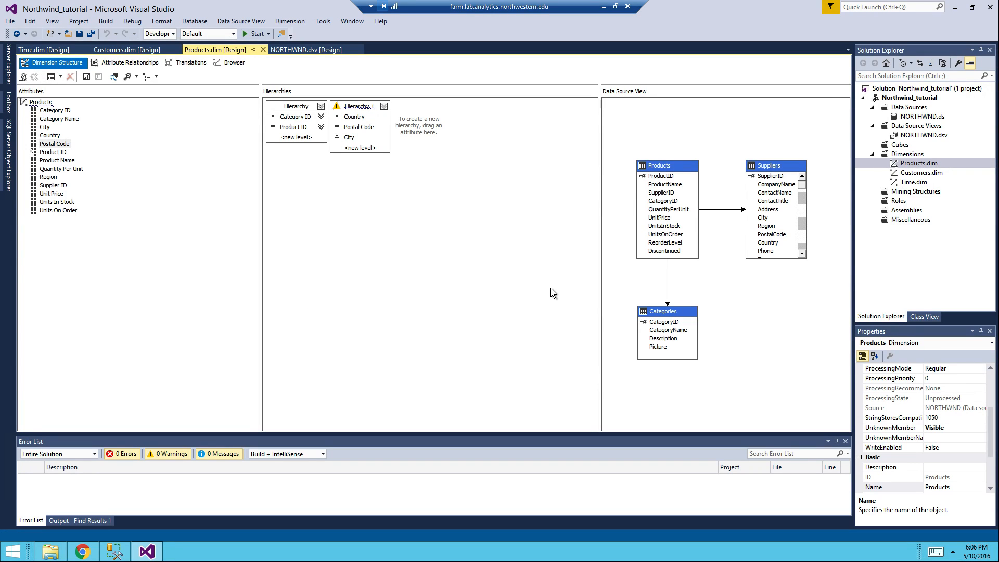
mouse_move(642, 266)
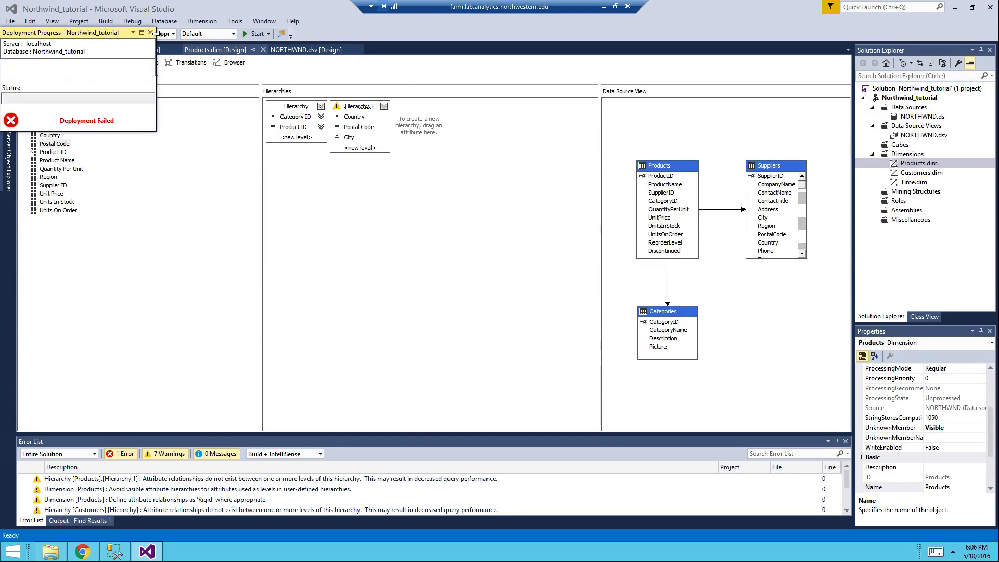
click(151, 32)
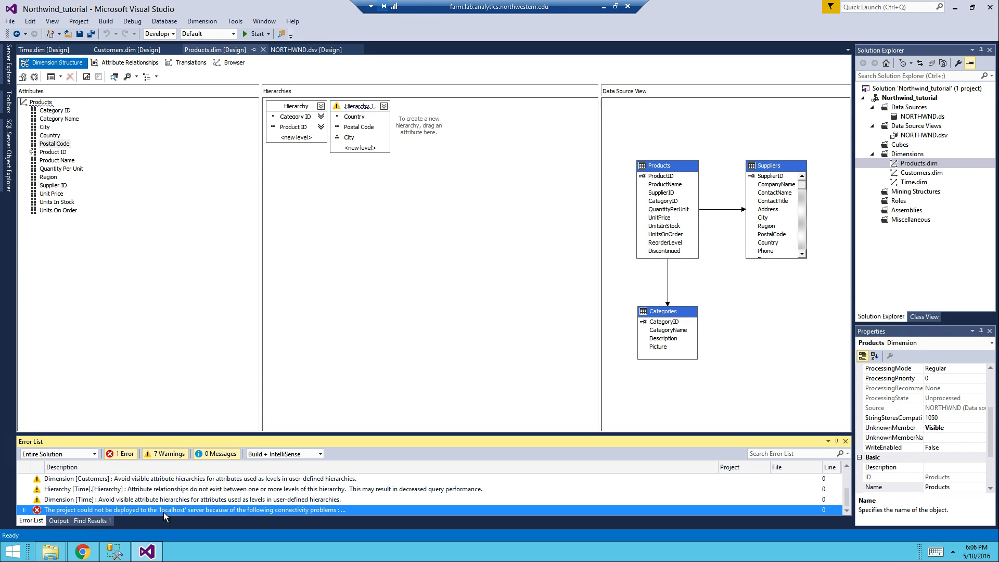
Set the project's Deployment target server to connection\msiasql in Project Properties
right_click(908, 98)
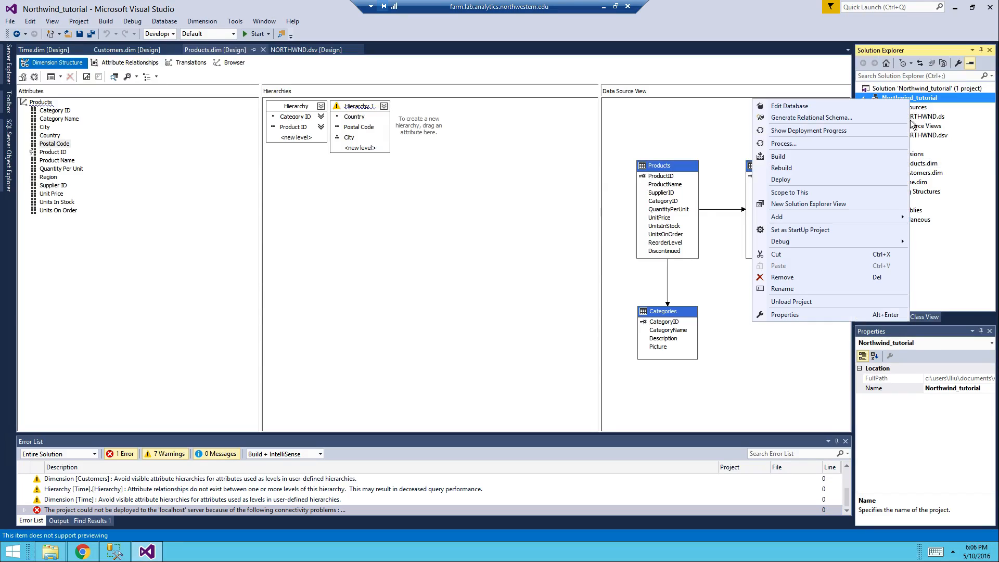
click(784, 314)
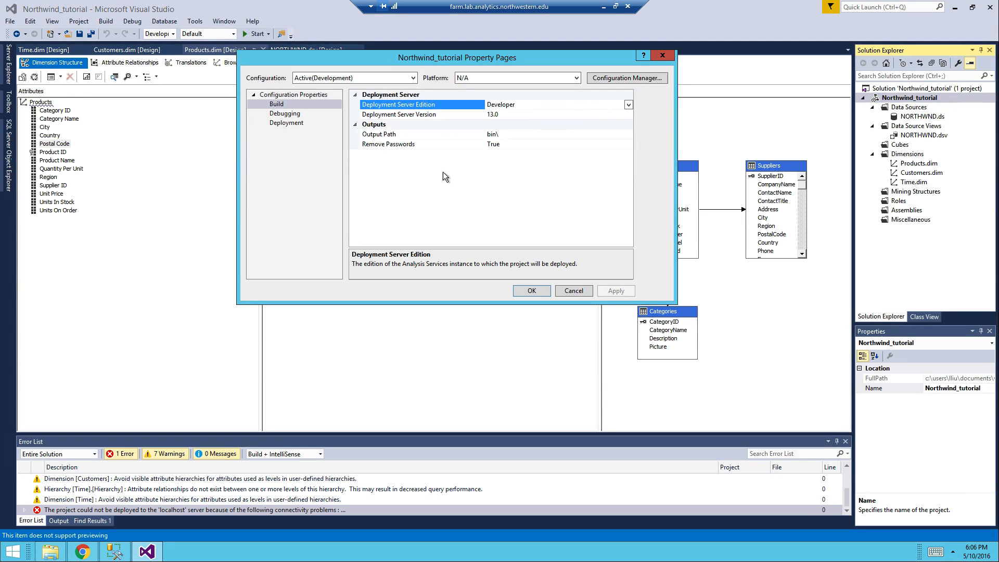
click(286, 122)
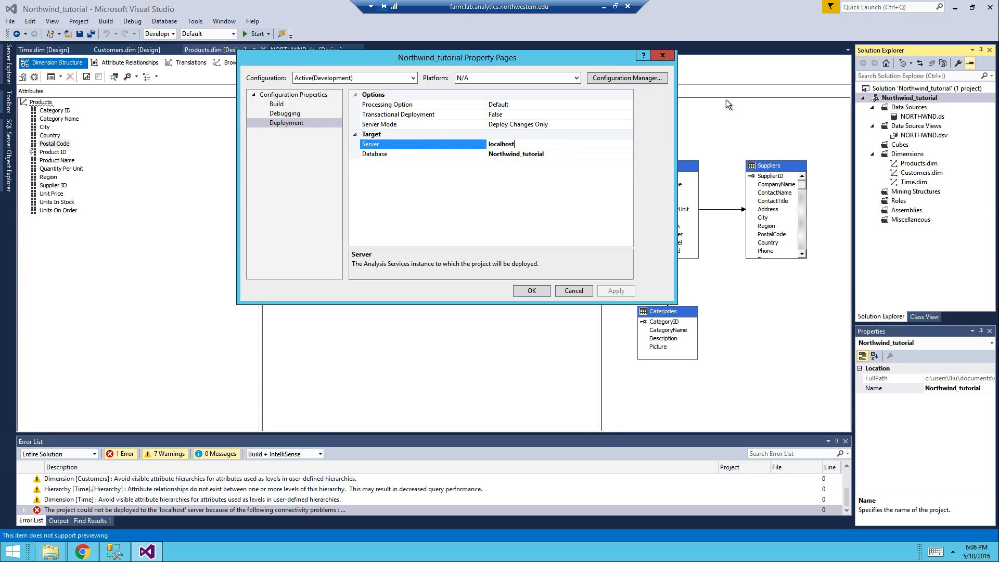
click(572, 291)
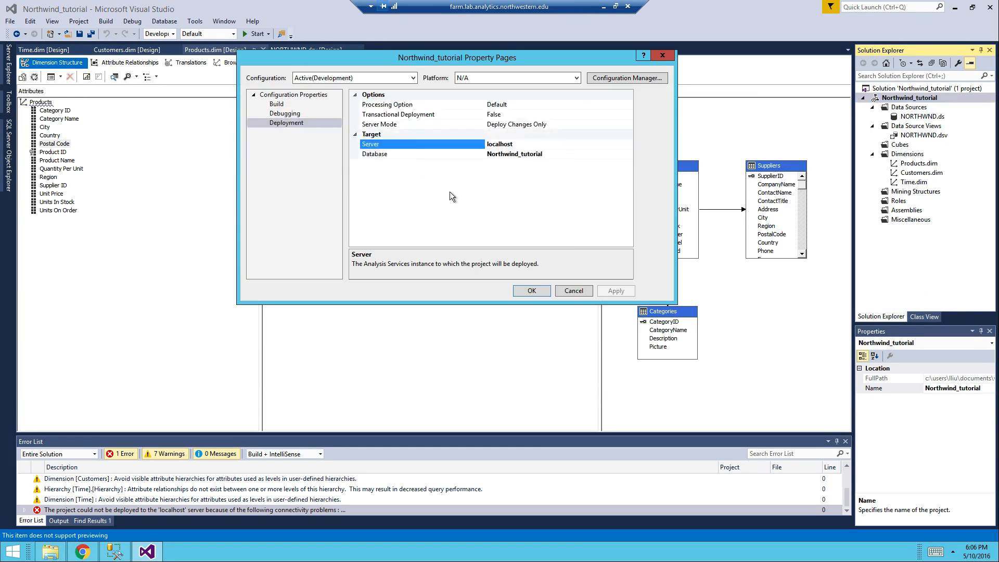
click(523, 144)
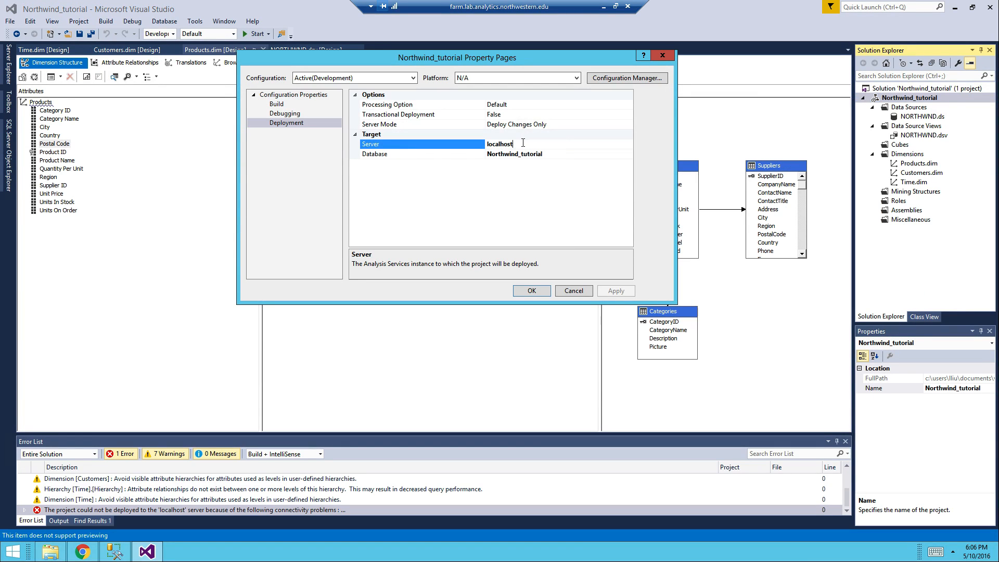
text(connection\msiasql)
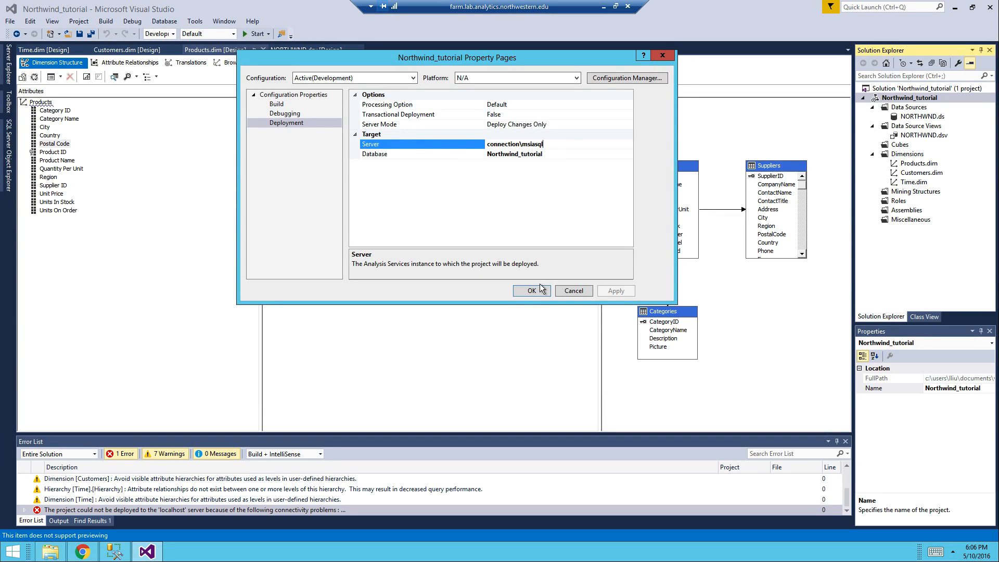
click(531, 291)
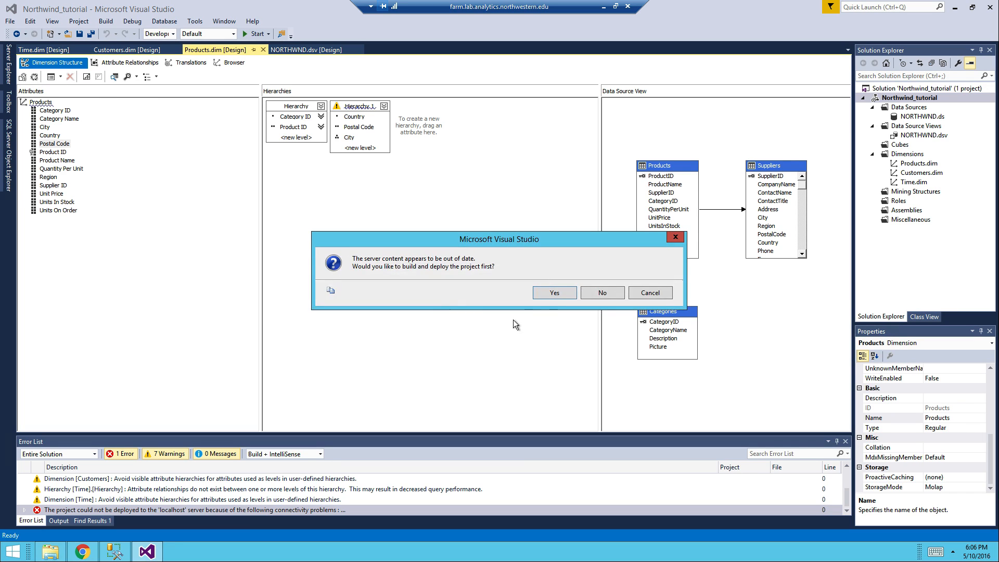
Build and deploy to the new server, stopping after the compatibility-level failure
click(553, 293)
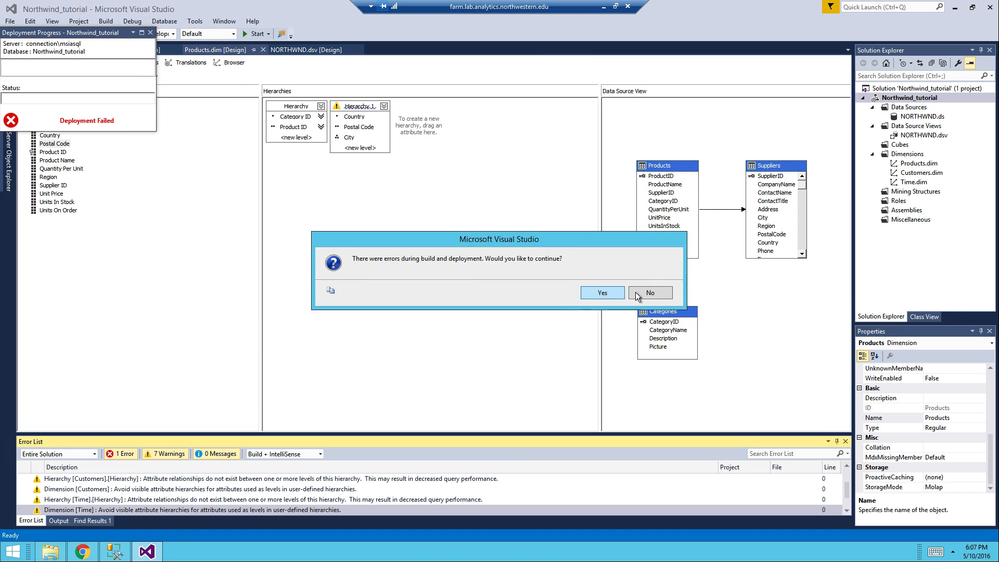
click(649, 292)
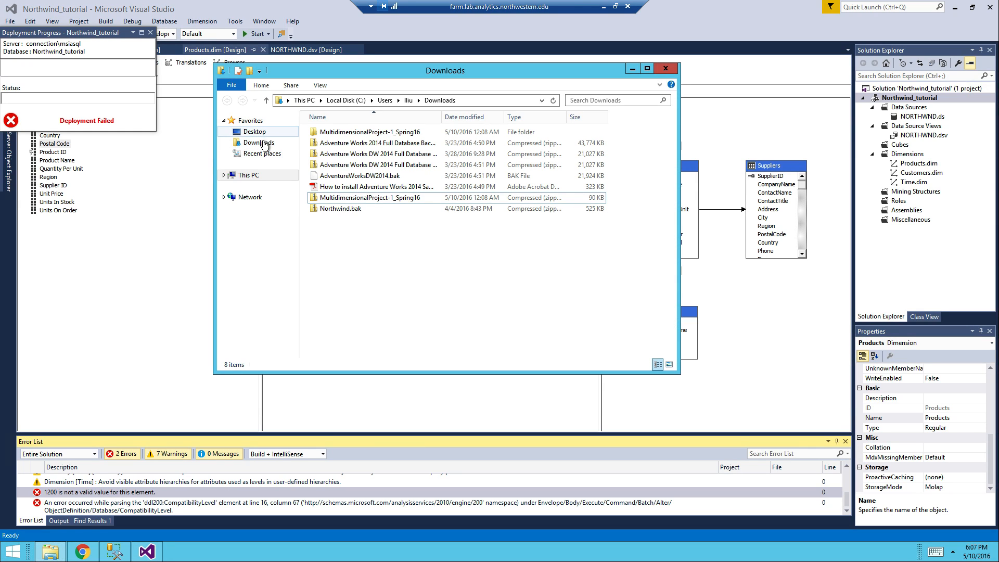
Browse to Documents > Visual Studio 2015 > Projects > Northwind_tutorial > Northwind_tutorial
click(346, 100)
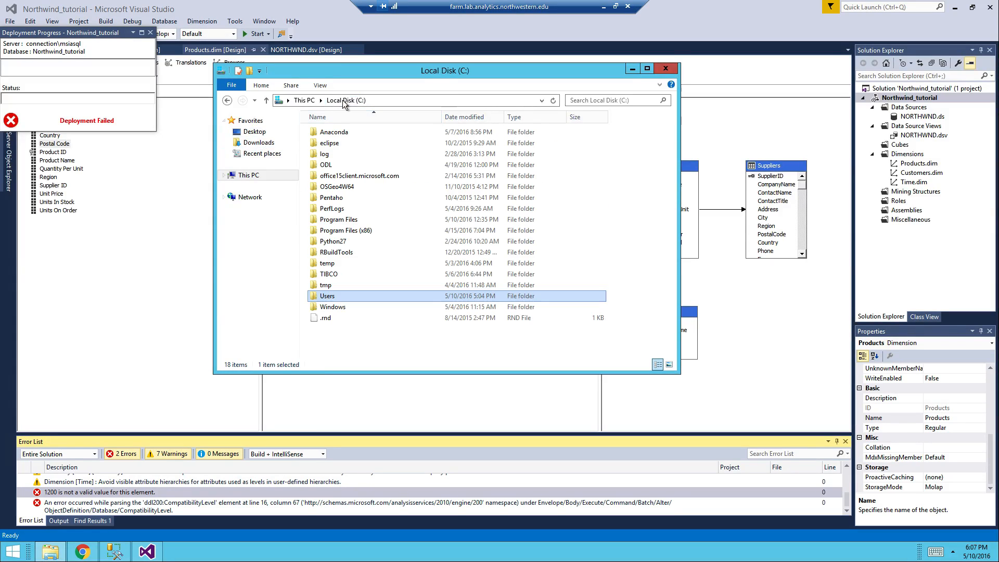
mouse_move(327, 284)
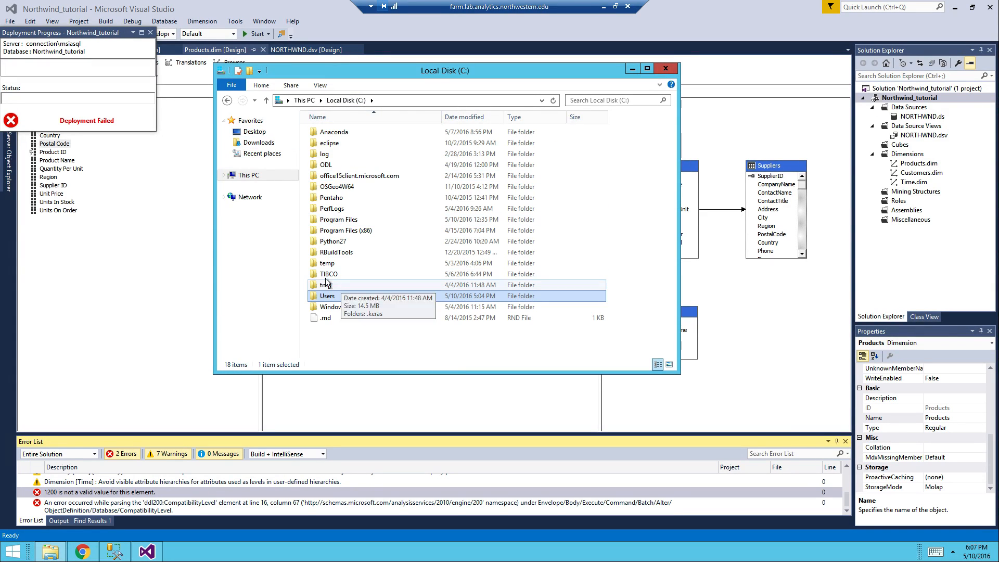
click(303, 99)
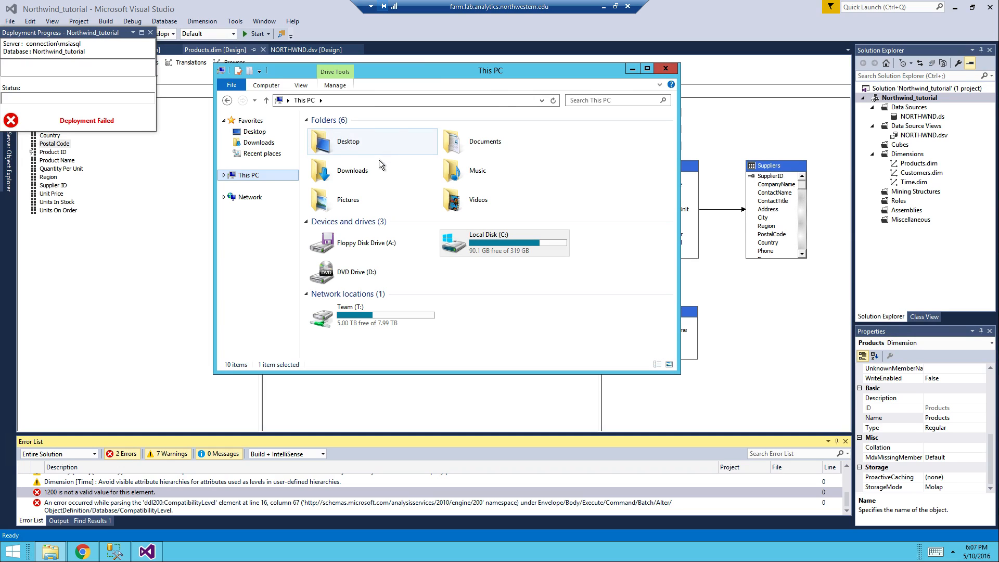
double_click(484, 141)
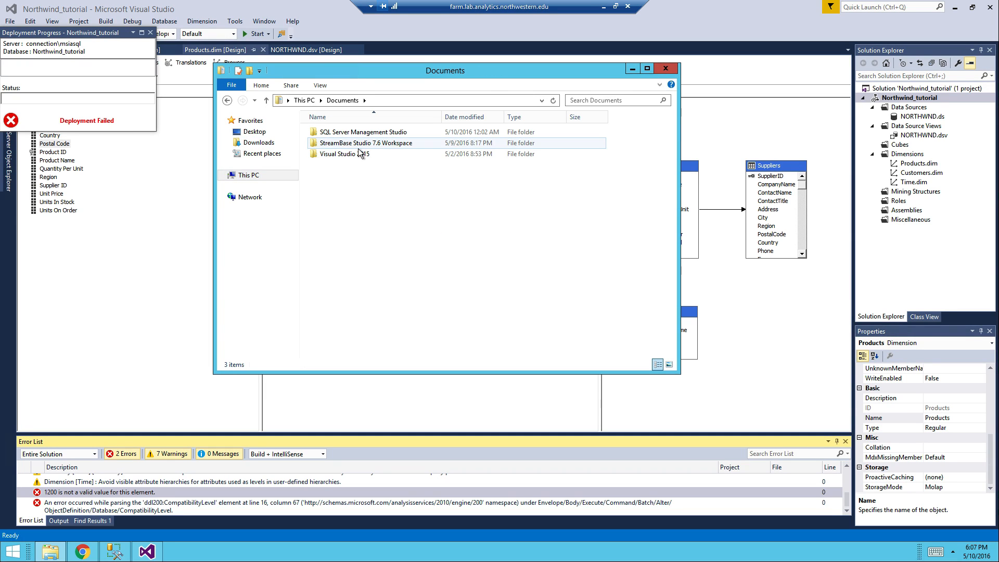
double_click(341, 154)
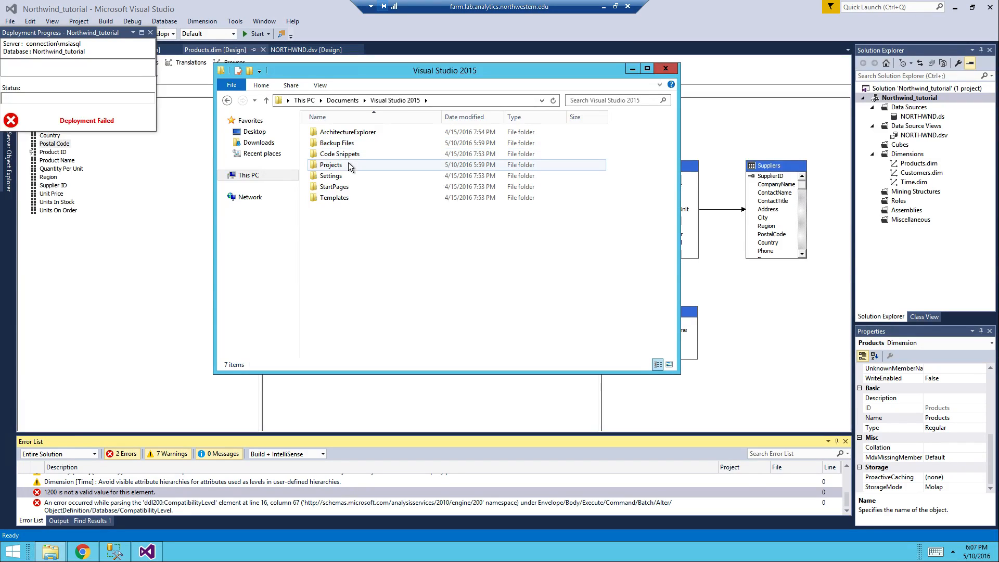
double_click(331, 164)
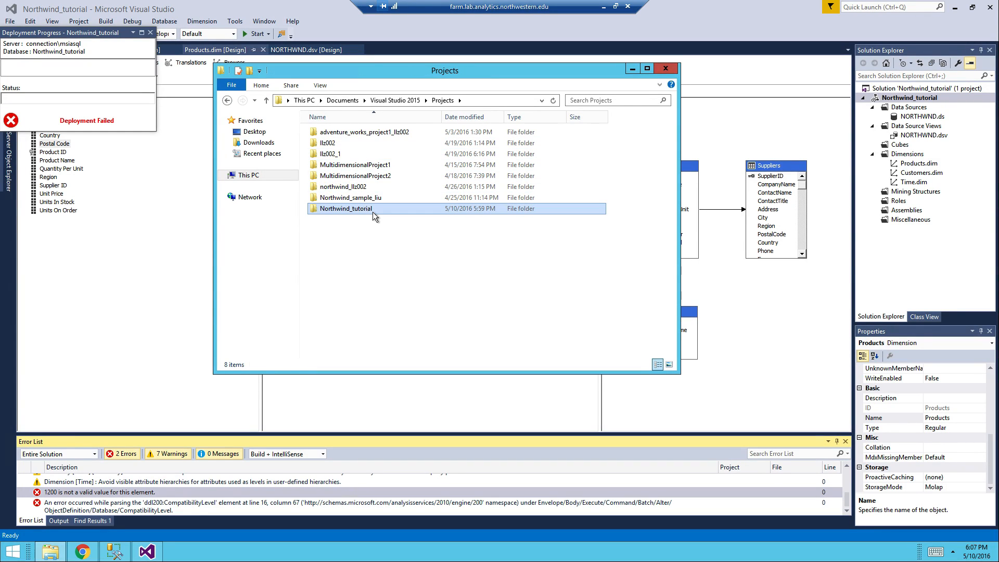
double_click(346, 208)
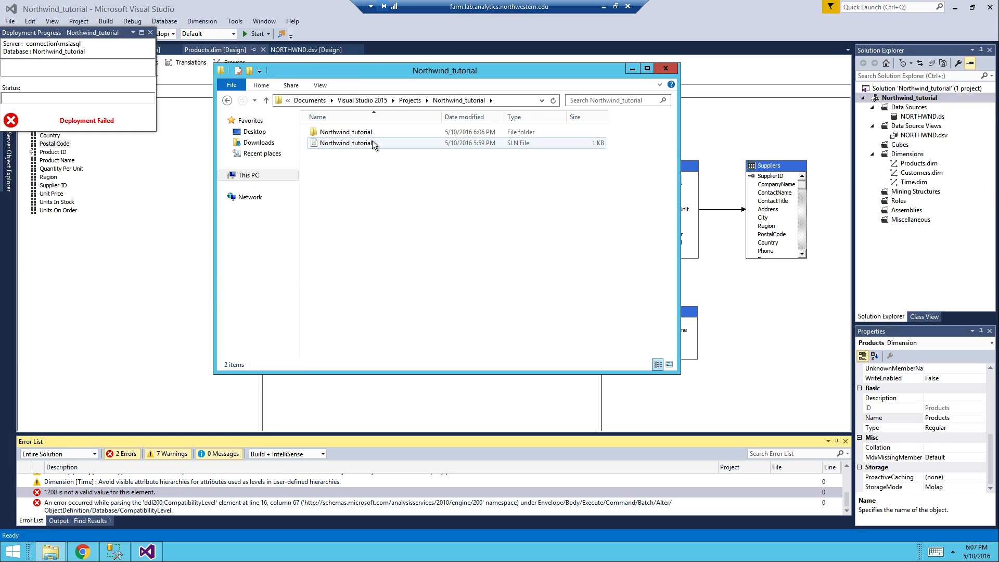
double_click(347, 132)
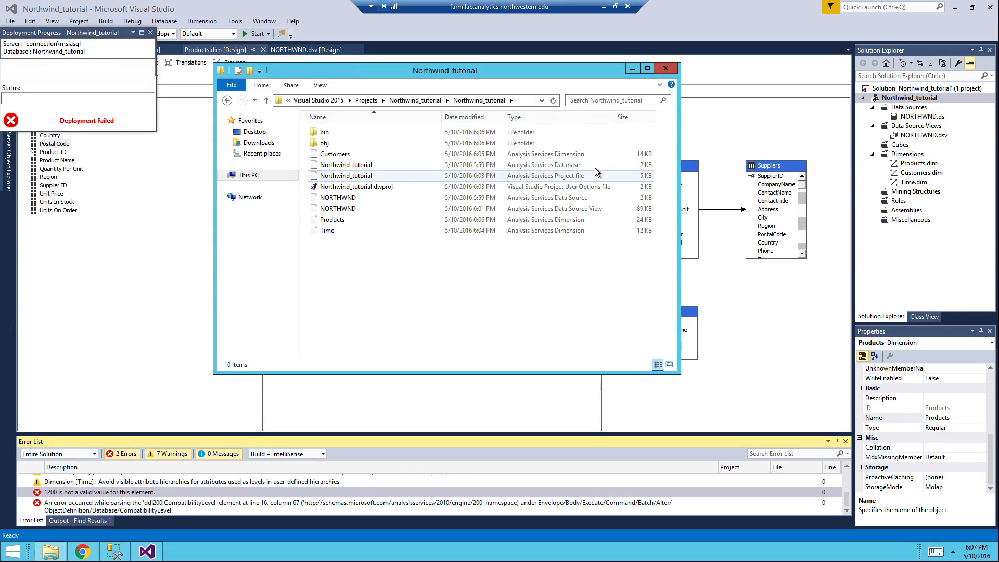
Bring up the actions for the Northwind_tutorial Analysis Services database file
click(346, 164)
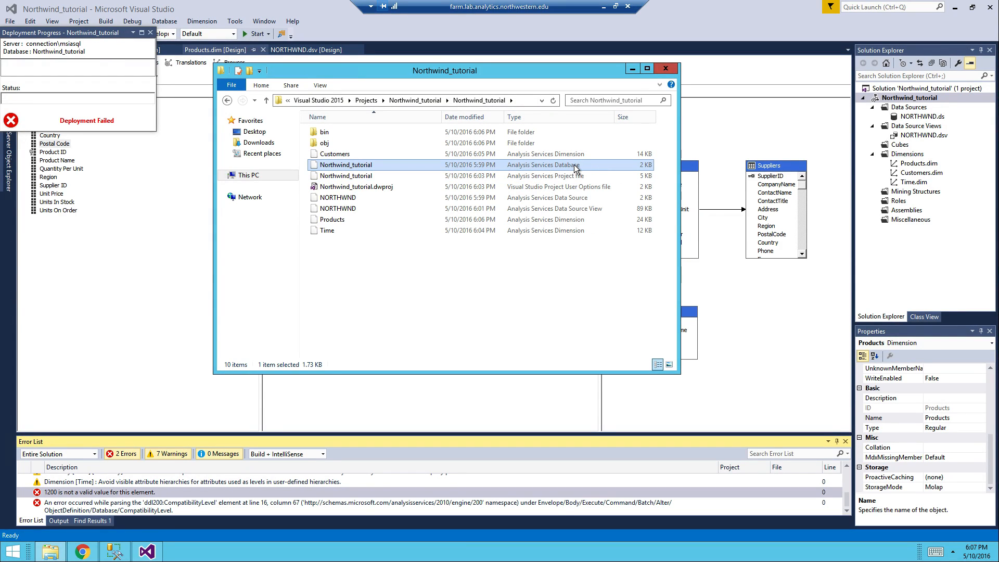
right_click(346, 164)
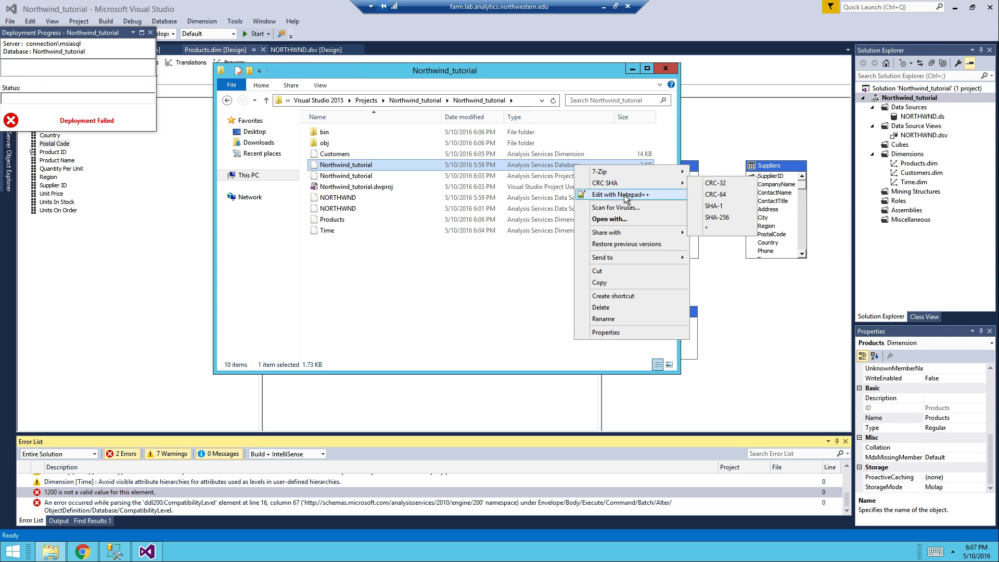
Edit CompatibilityLevel 1200 to 1100 in Notepad++, save and close the file
click(622, 194)
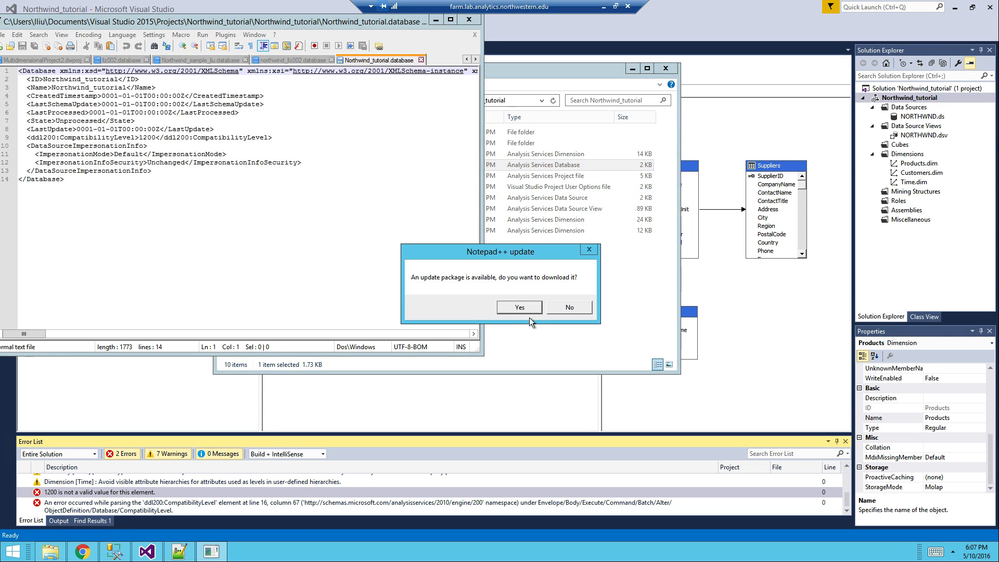
click(567, 307)
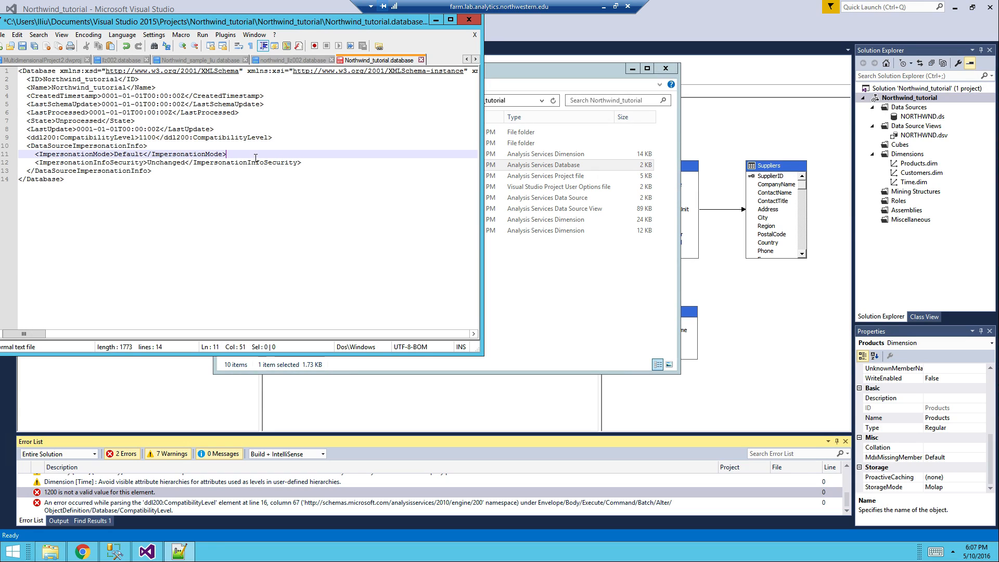
mouse_move(469, 20)
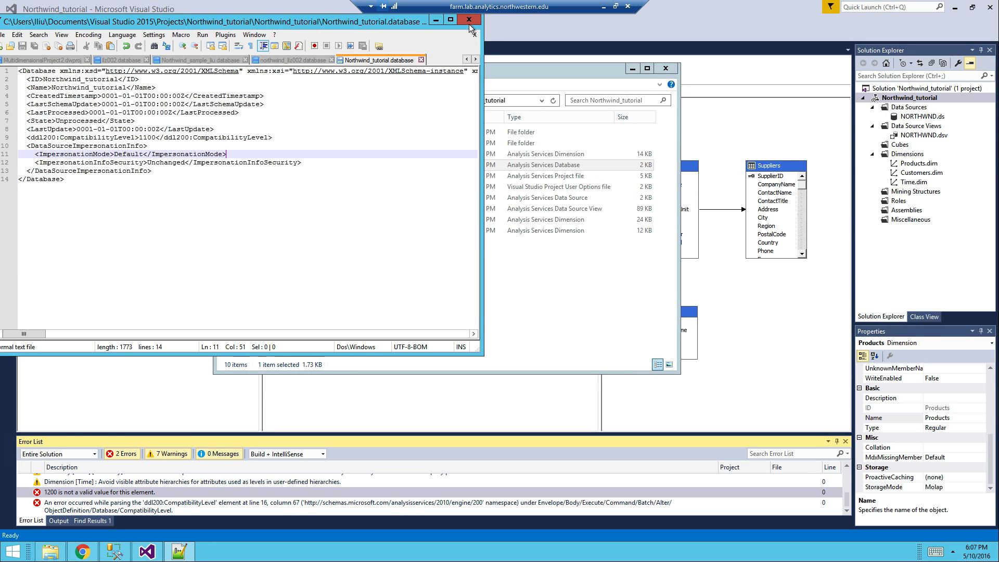
click(468, 20)
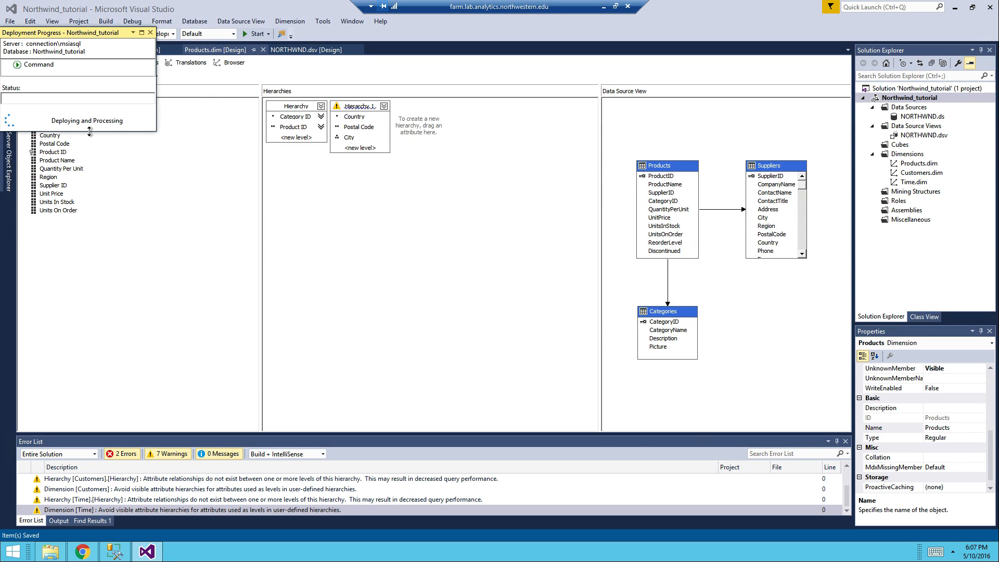
Fully process the Products dimension and close its processing windows
click(604, 454)
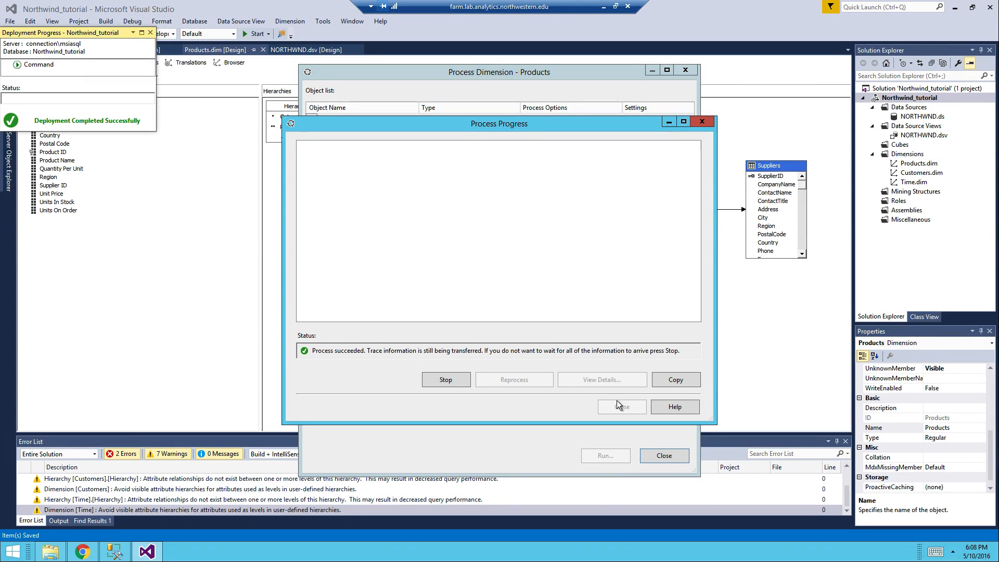
click(622, 407)
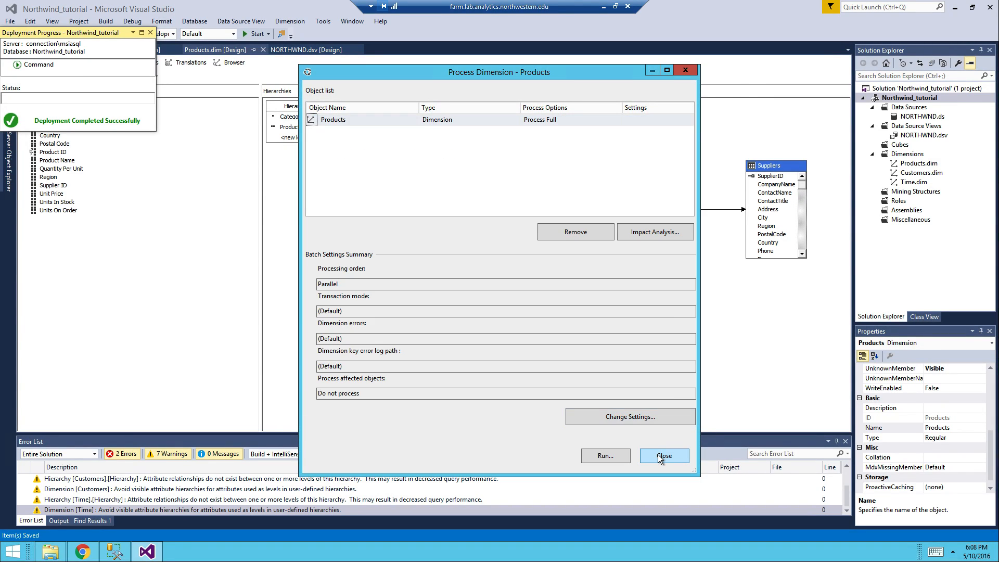
click(663, 456)
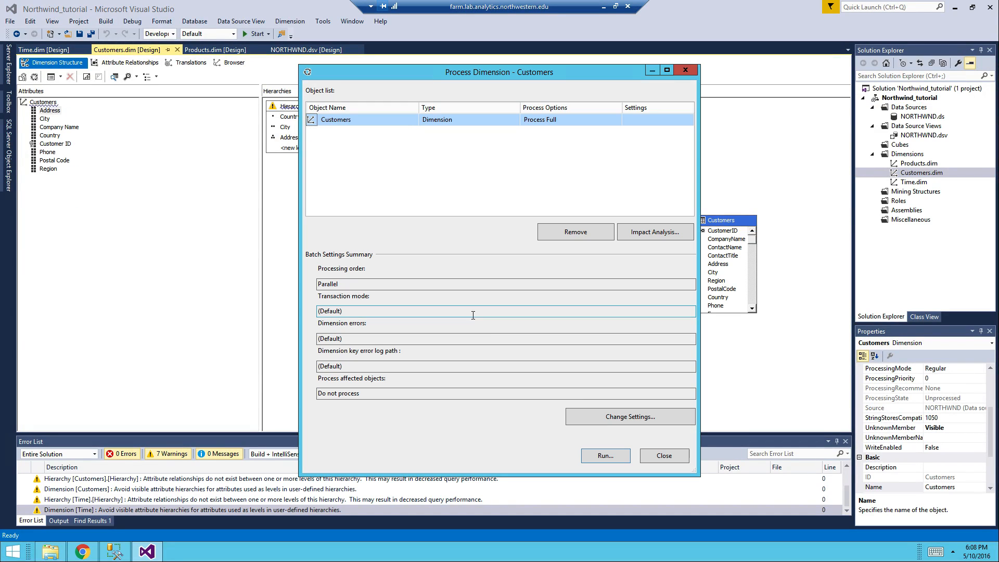
Fully process the Customers and Time dimensions, closing their processing windows
click(604, 456)
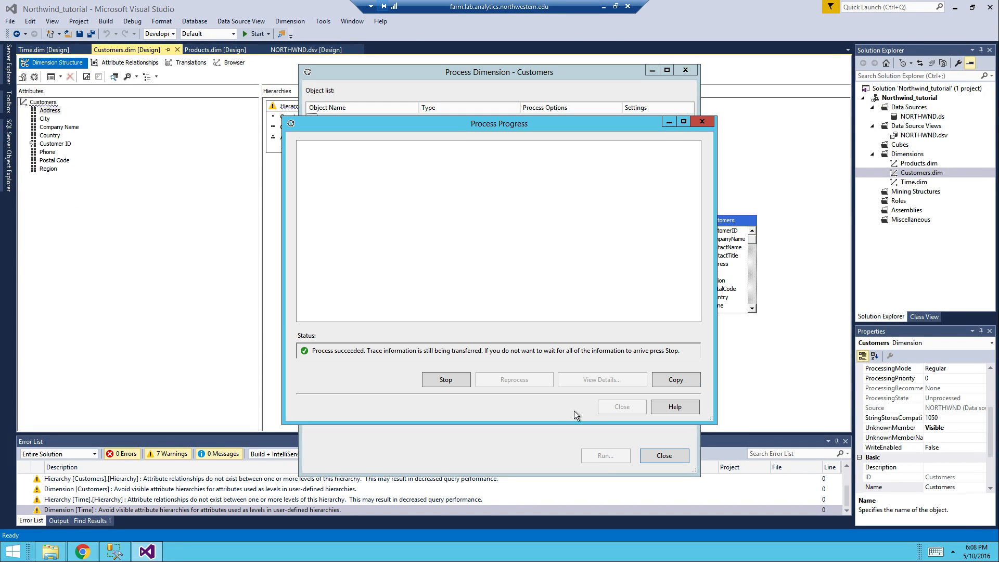
click(621, 407)
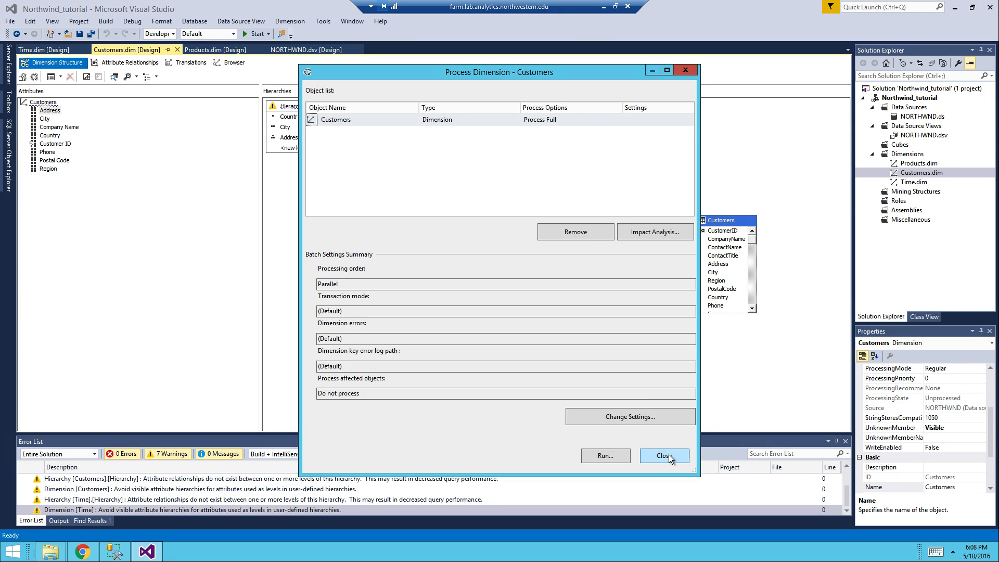
click(663, 455)
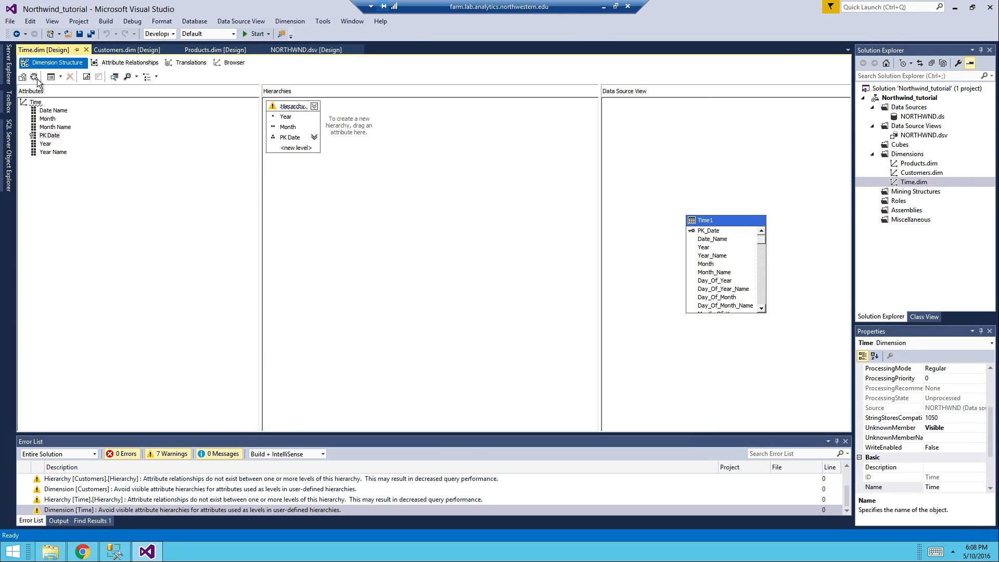
click(604, 454)
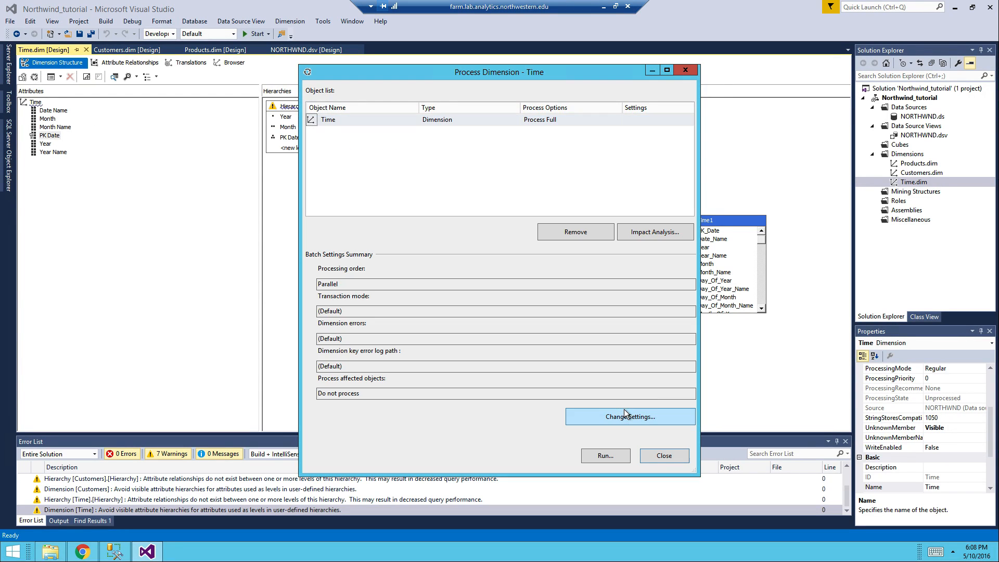
click(664, 456)
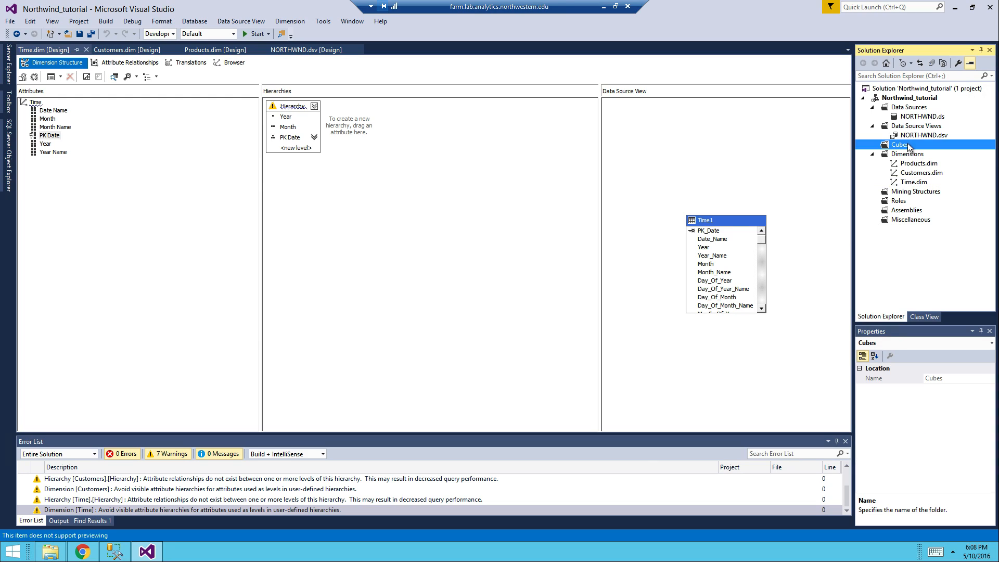
Start a new cube from existing tables with Order Details and Orders as measure tables, keeping all measures
right_click(900, 145)
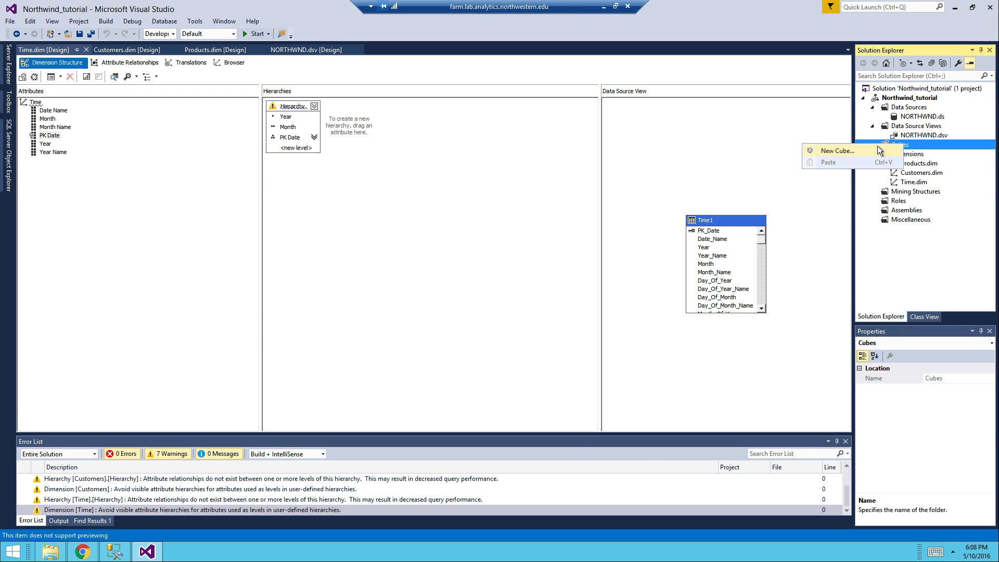
click(835, 150)
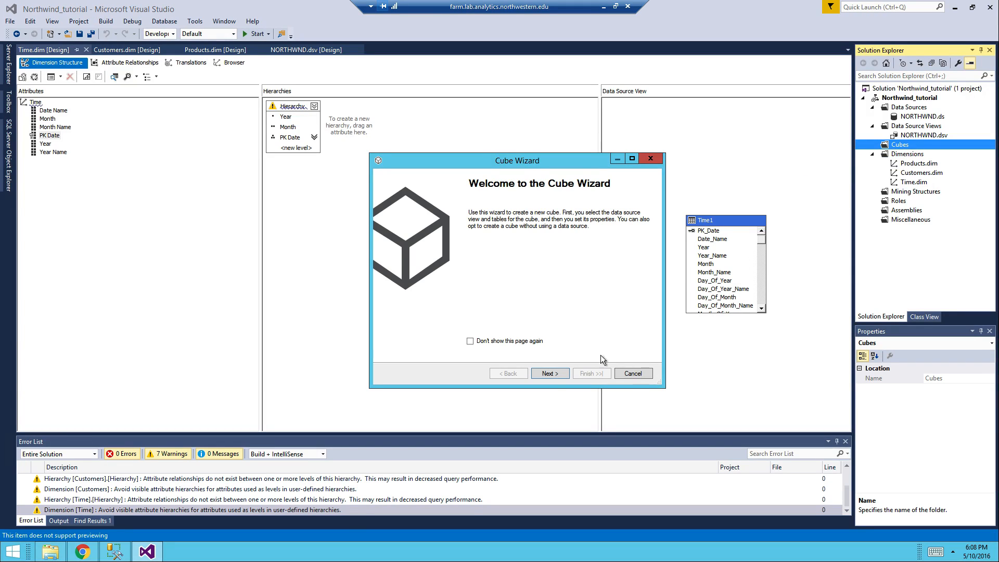
click(548, 372)
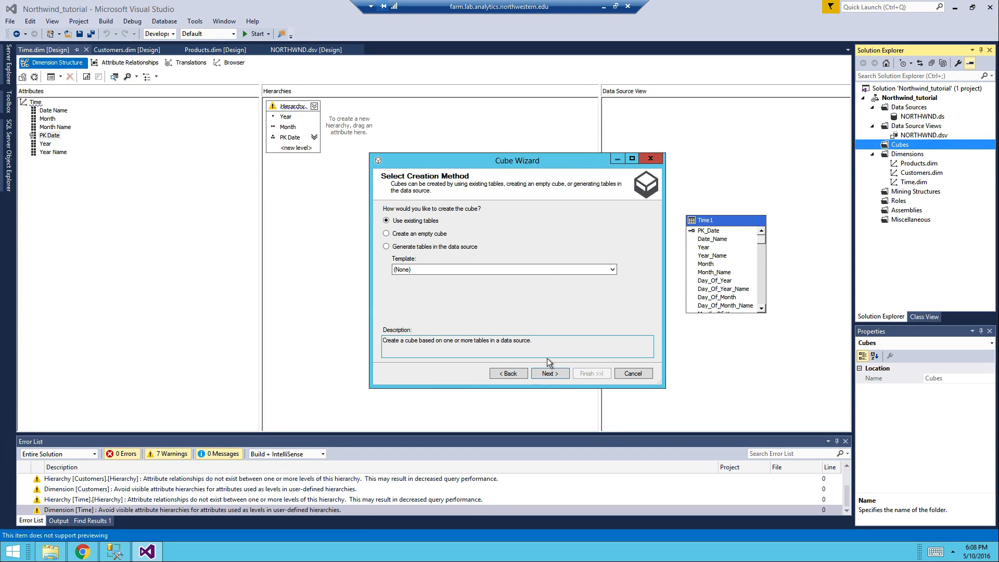
click(550, 372)
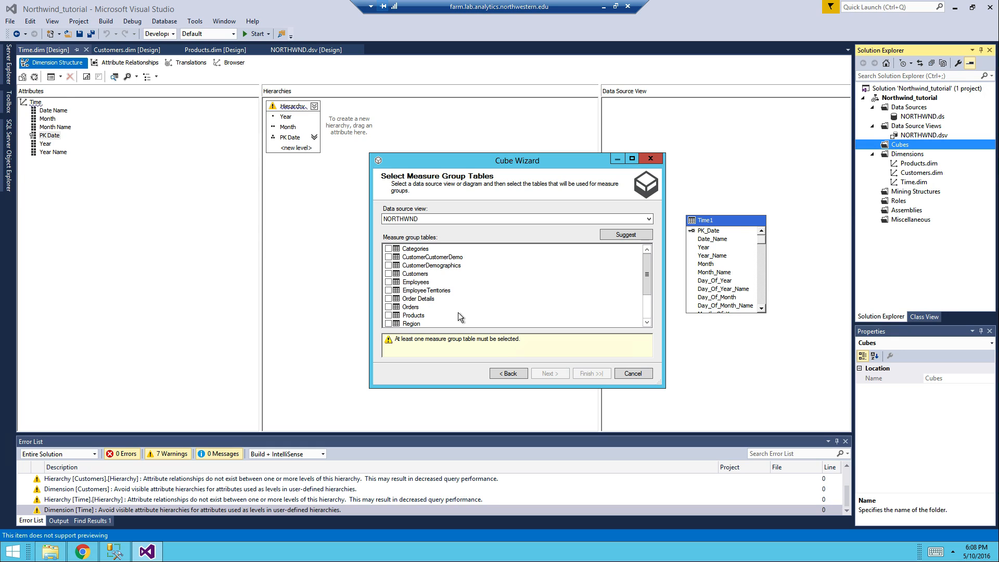
click(389, 307)
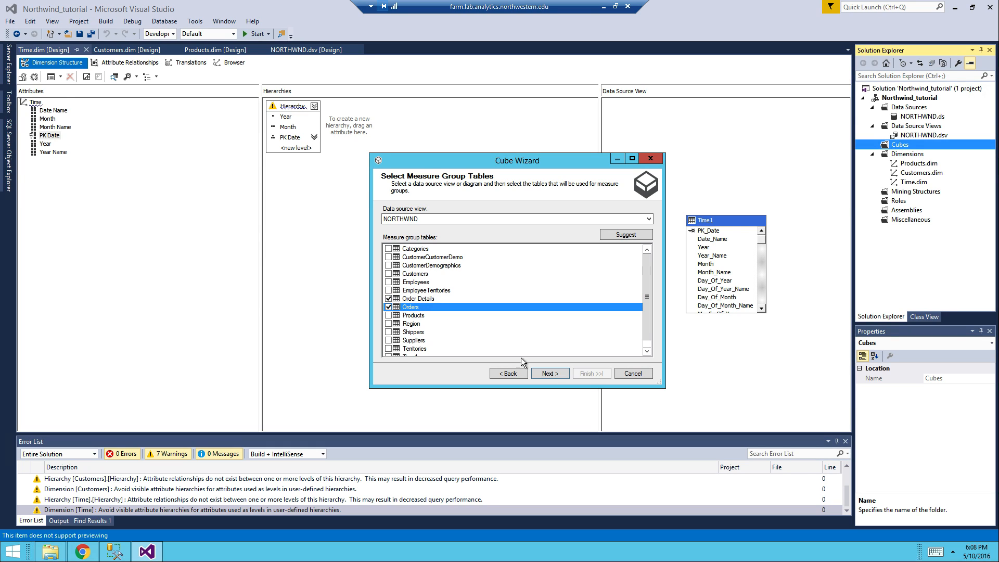
click(548, 372)
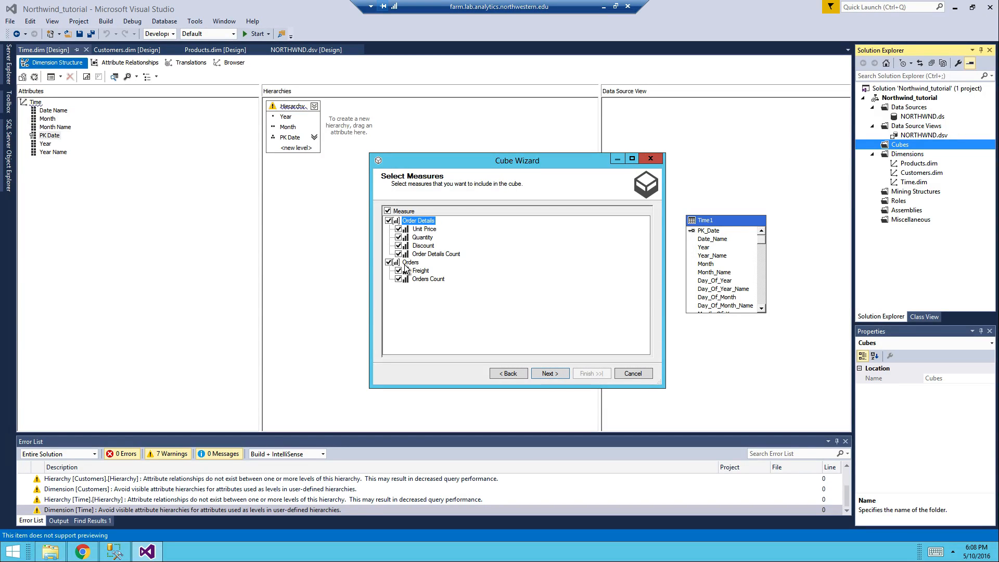
click(547, 373)
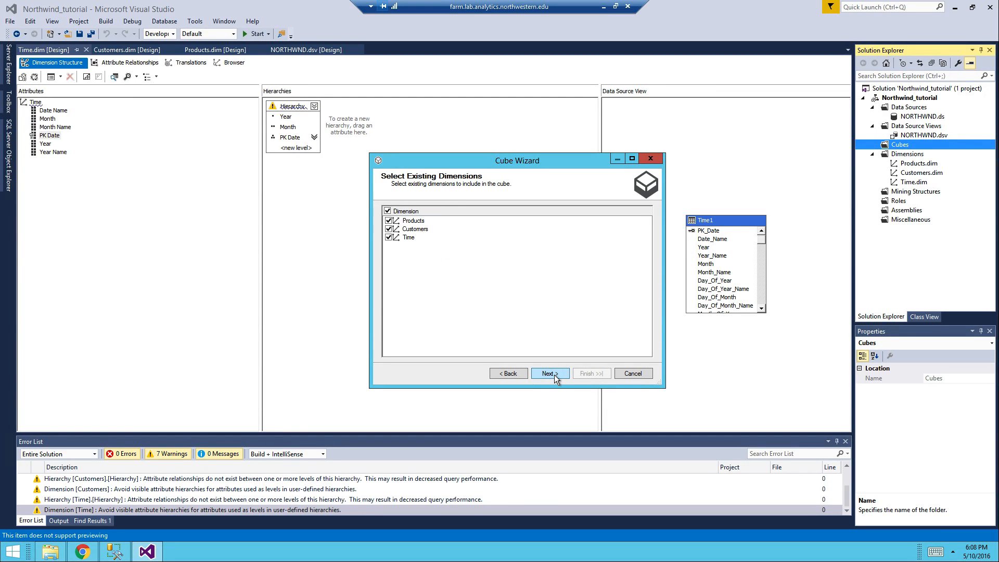
mouse_move(464, 190)
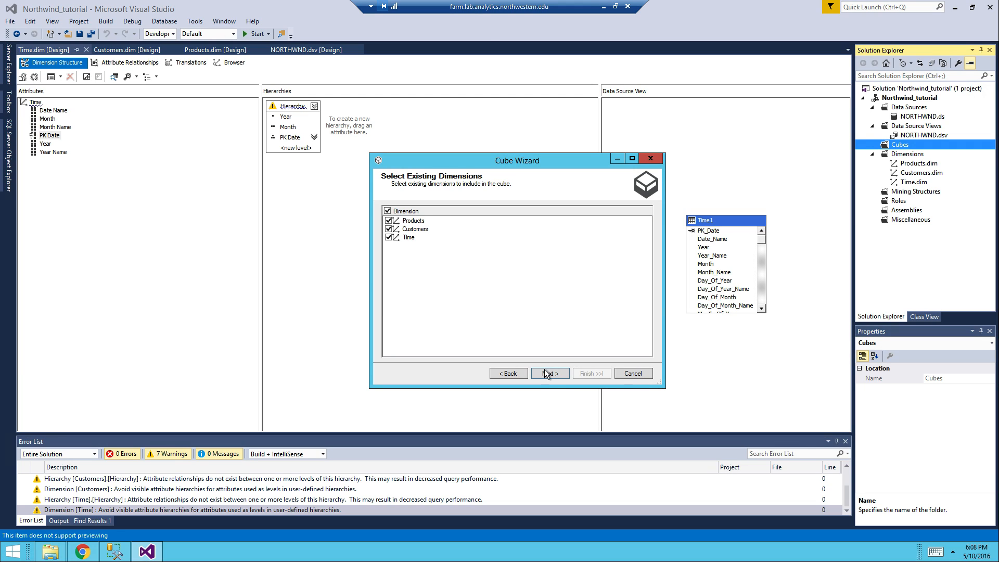
Keep the Products, Customers and Time dimensions and exclude the new Orders, Shippers and Employees dimensions
click(548, 372)
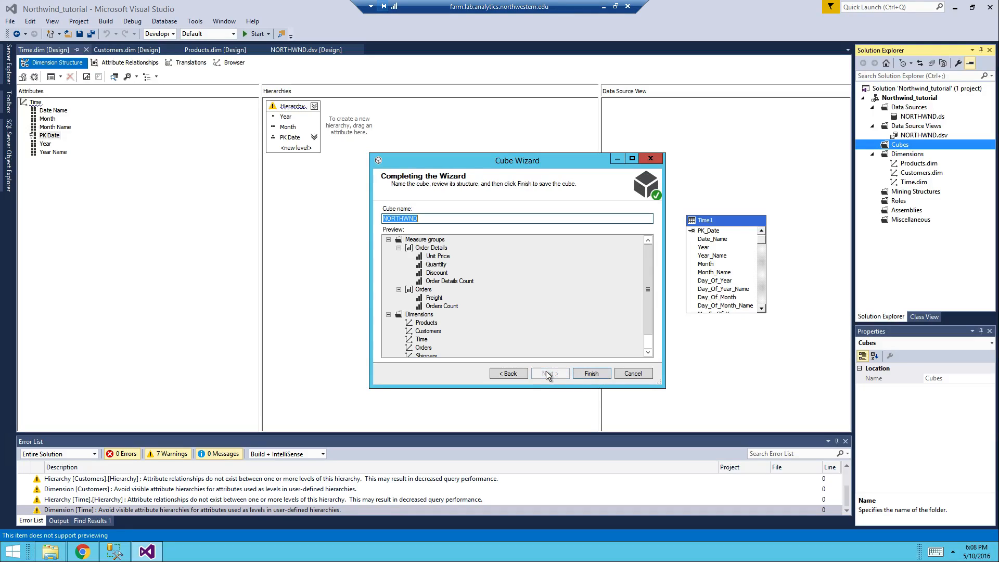
click(508, 373)
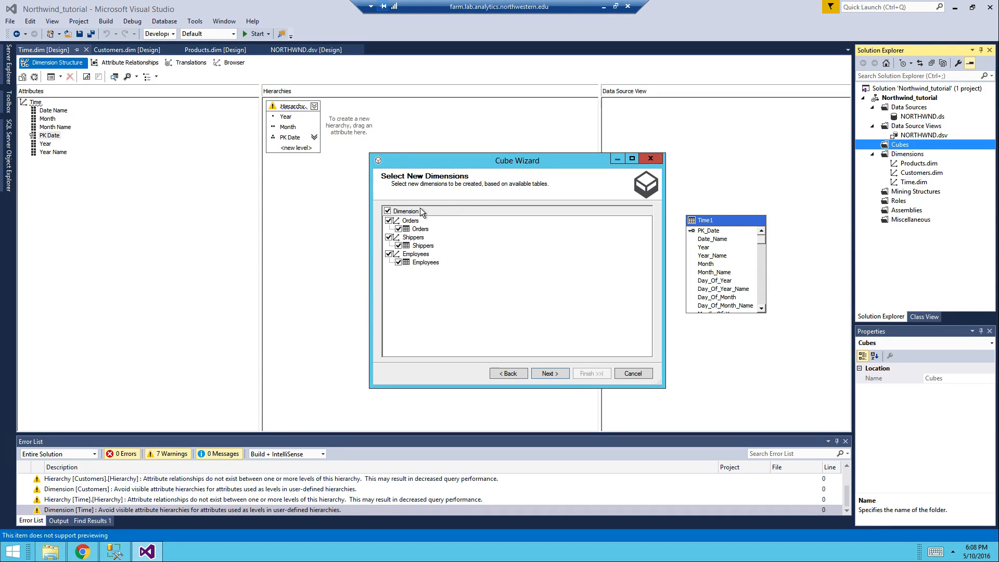
mouse_move(521, 281)
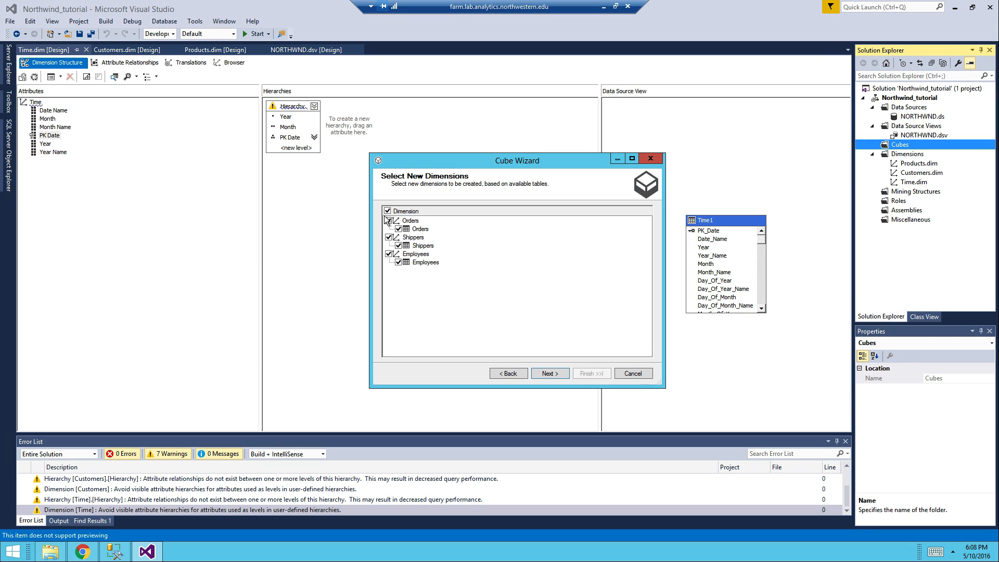
click(387, 210)
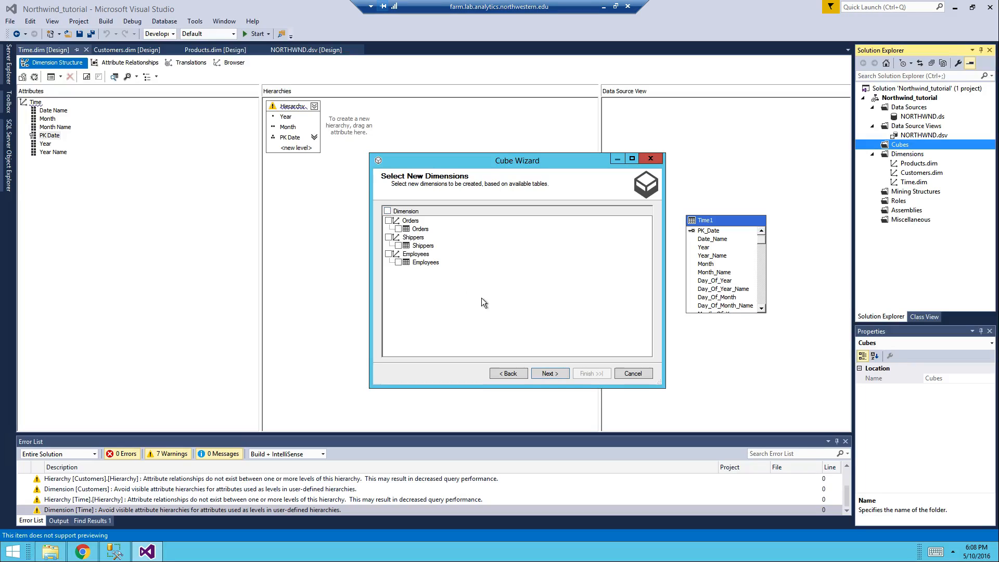
mouse_move(532, 341)
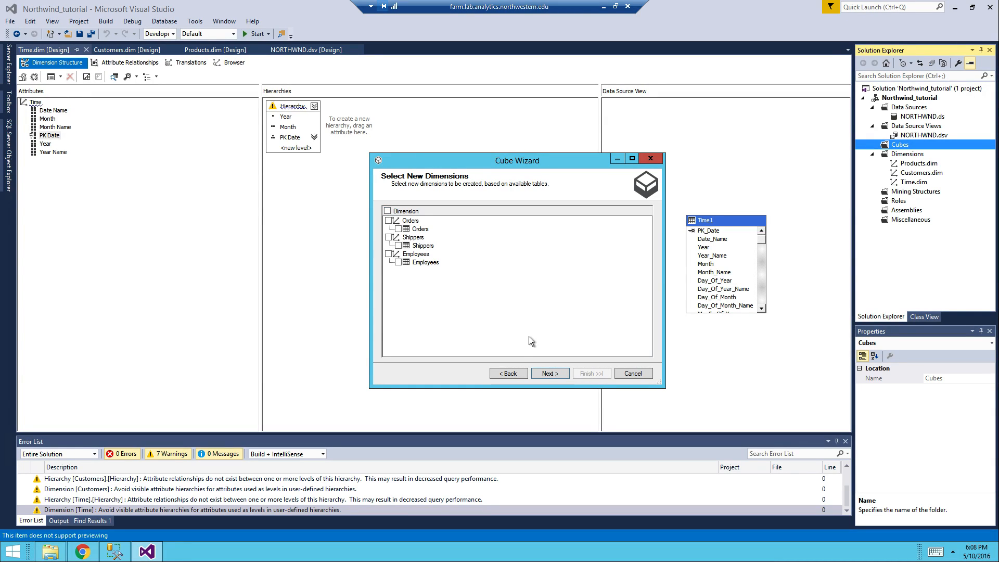
click(548, 373)
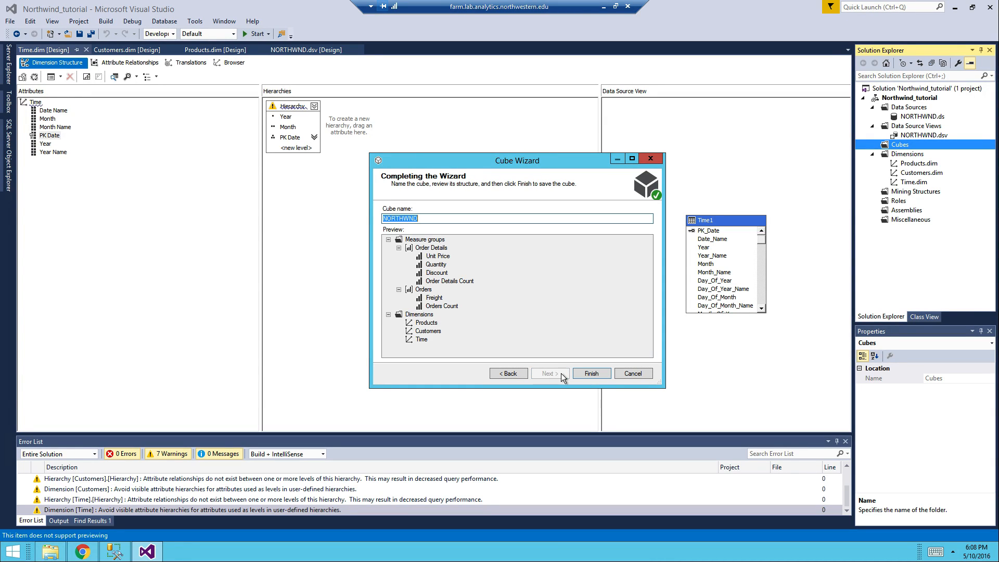
mouse_move(304, 222)
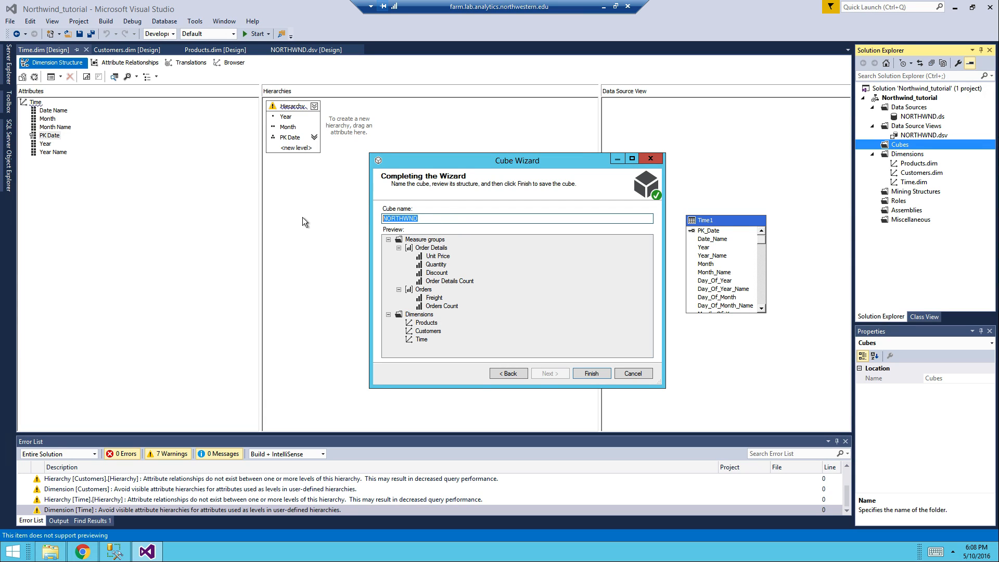
Name the new cube 'sales' on the wizard's final page
text(sales)
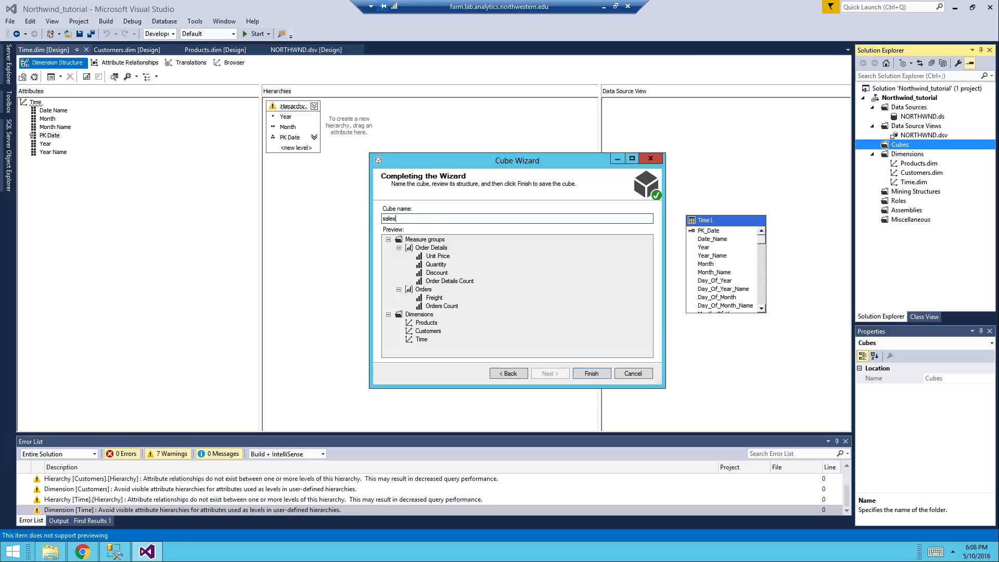
mouse_move(591, 373)
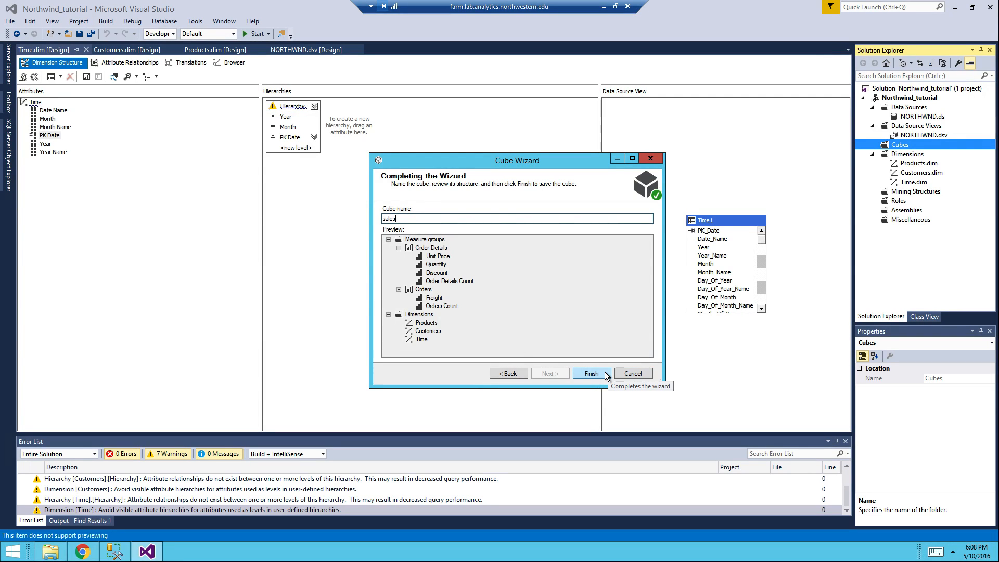
mouse_move(551, 309)
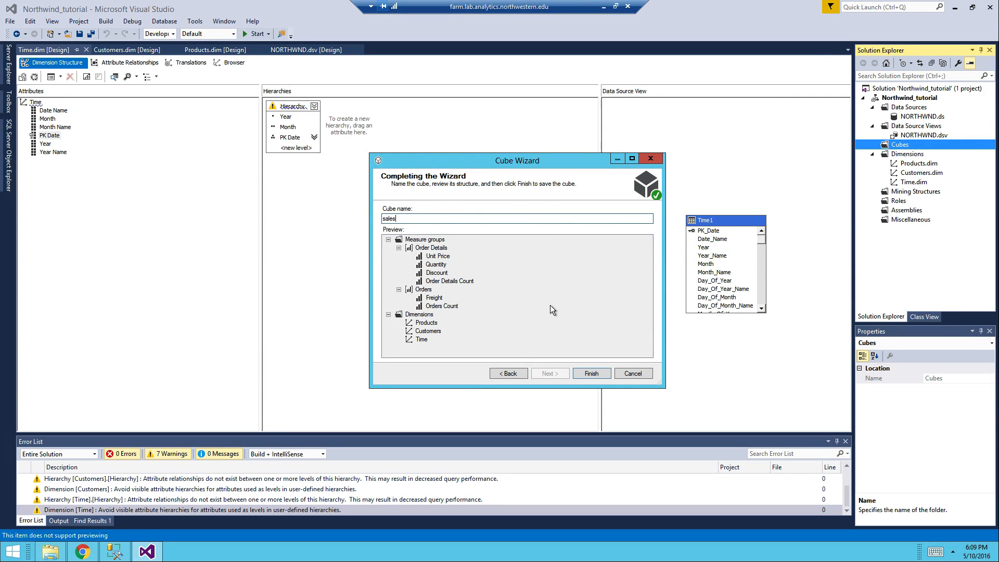
mouse_move(578, 307)
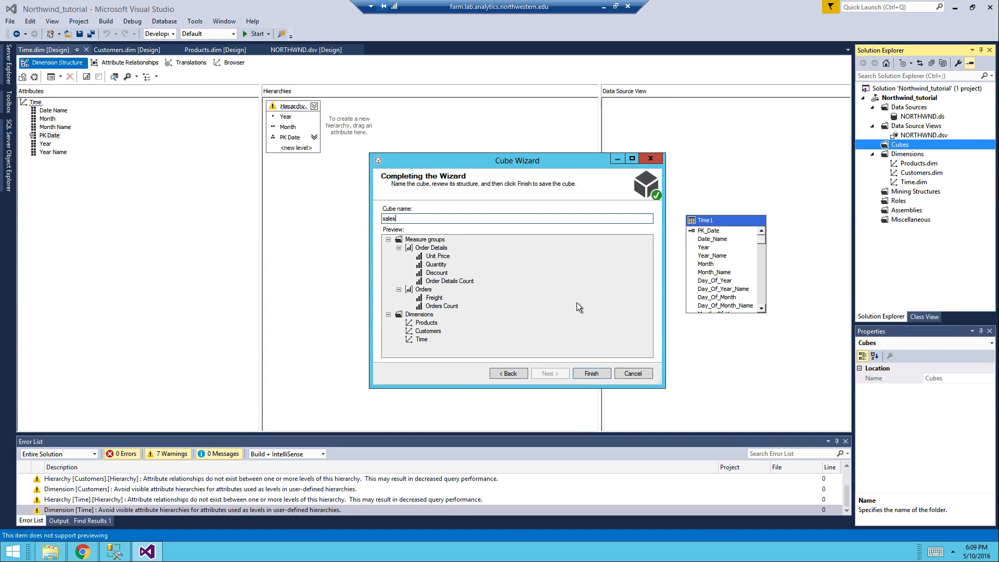
mouse_move(505, 139)
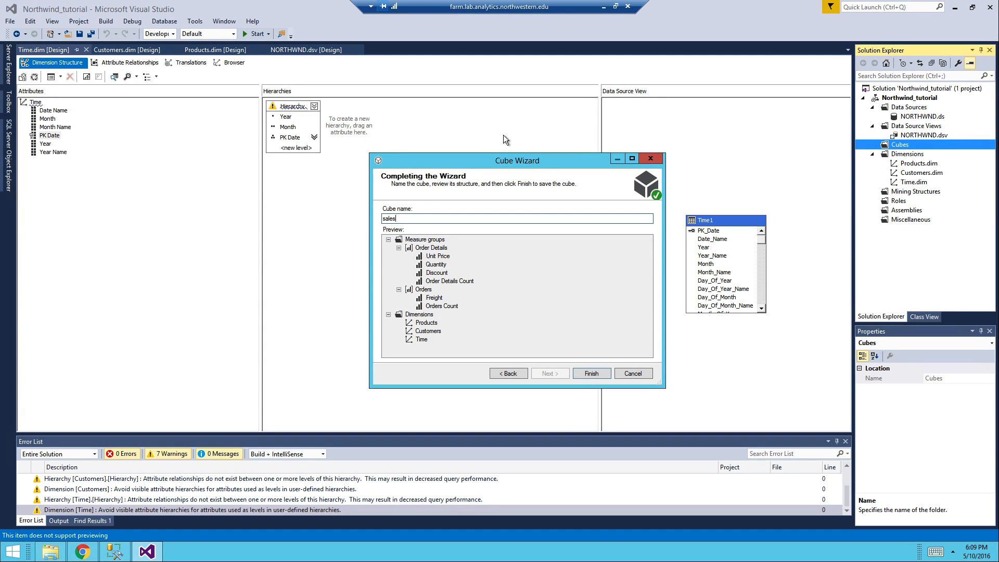
mouse_move(598, 256)
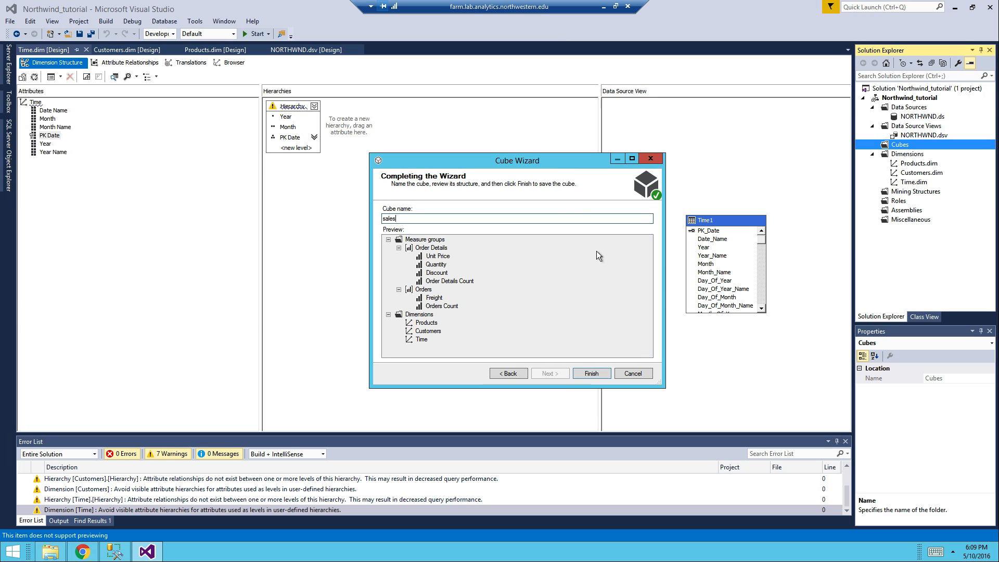
mouse_move(591, 372)
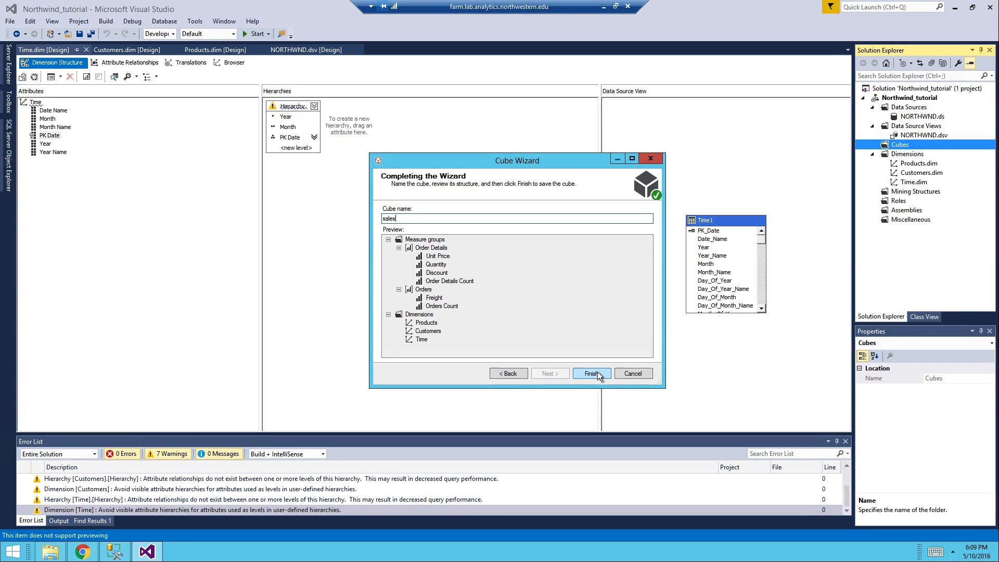
Finish creating the sales cube and start processing it from its designer
click(590, 373)
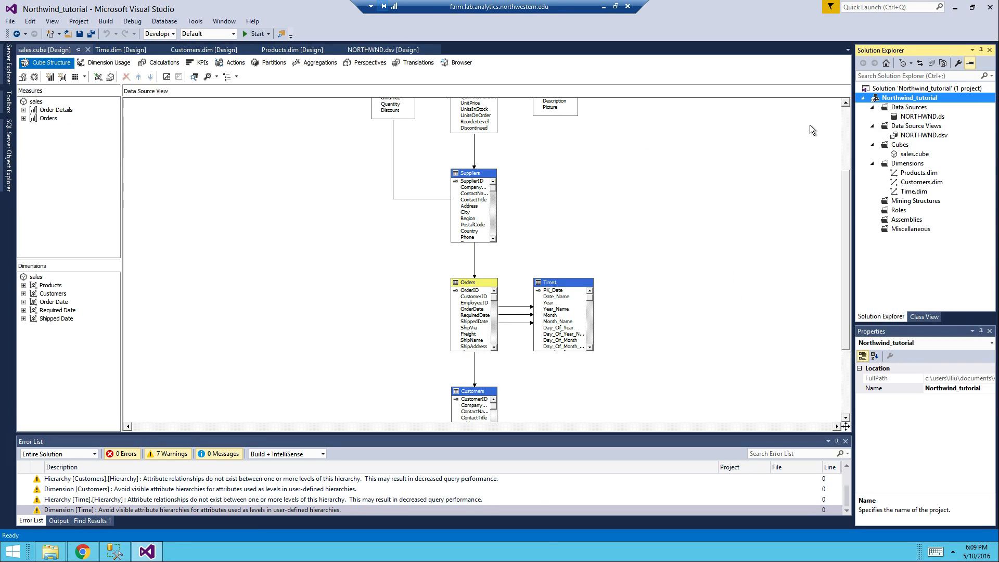
click(914, 154)
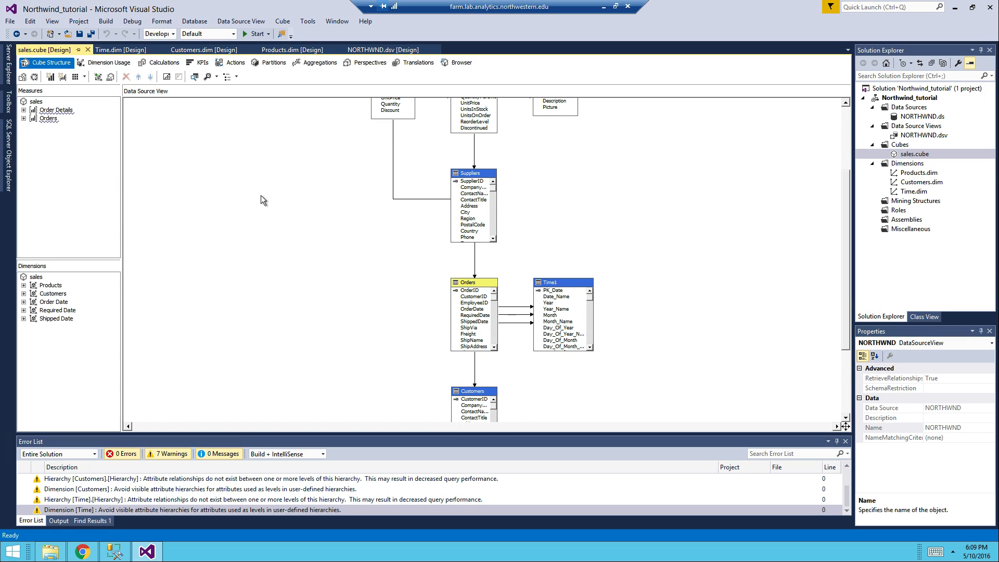
mouse_move(218, 158)
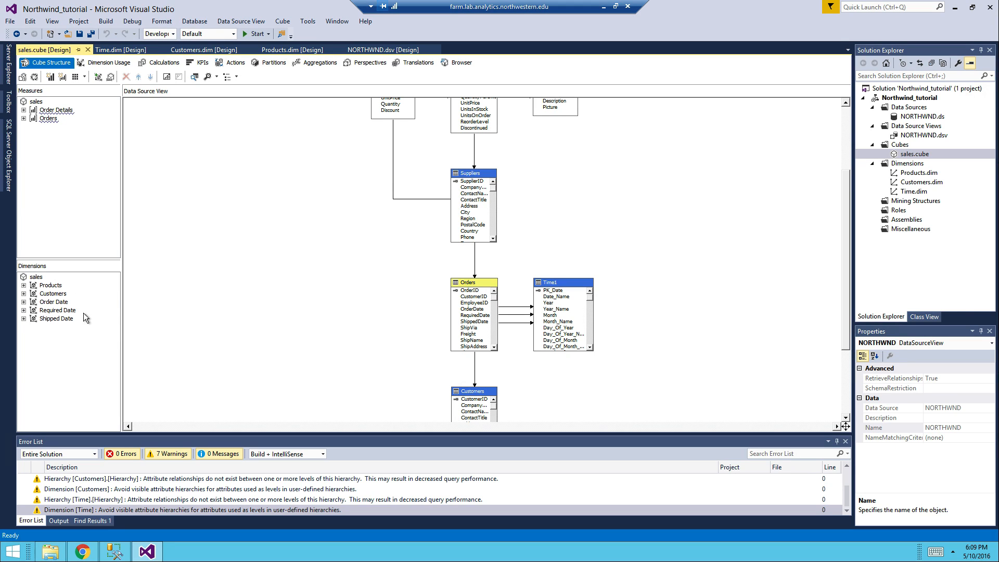
click(37, 276)
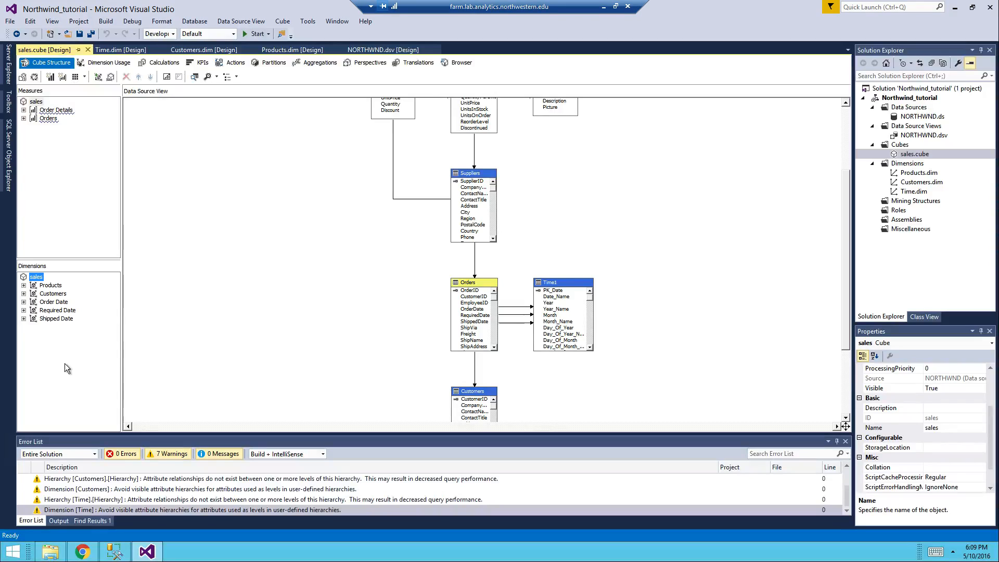
key(ctrl+s)
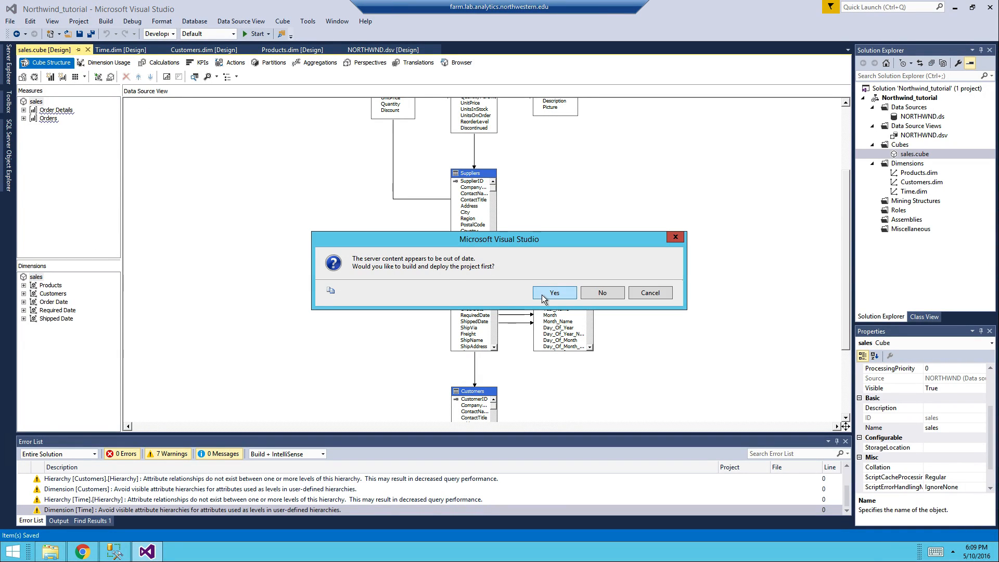
Build and deploy the project, then run full processing of the sales cube
click(553, 293)
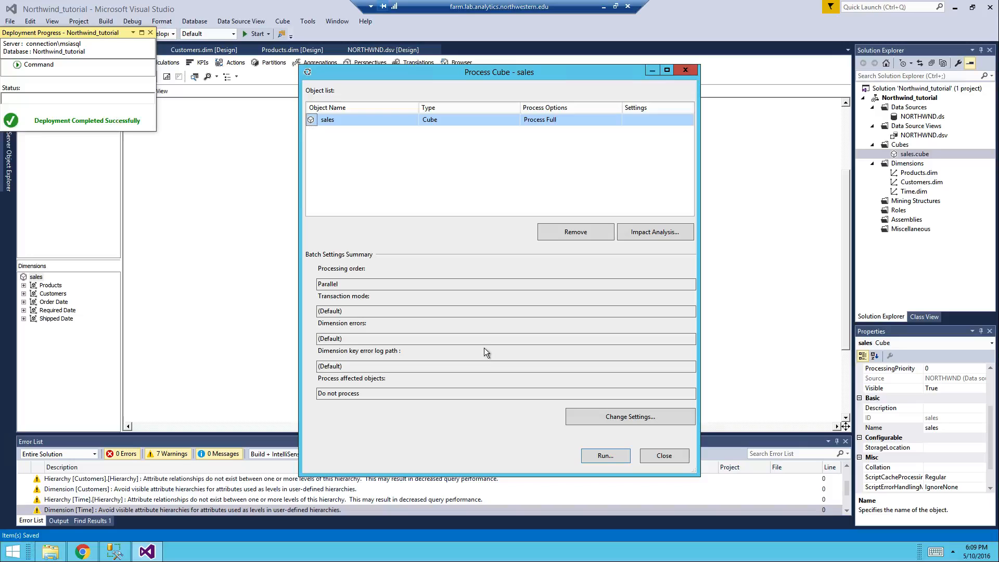
click(604, 456)
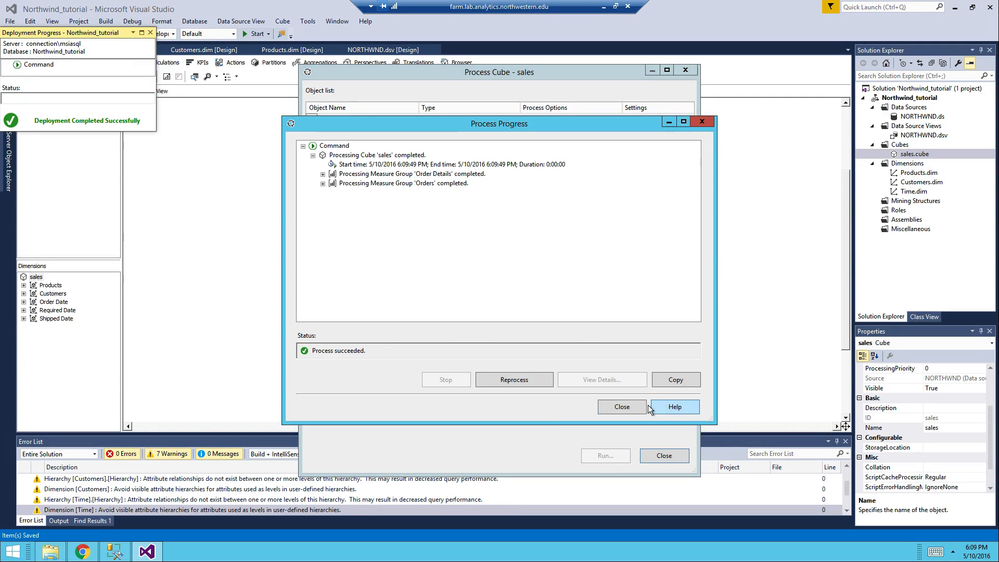
click(620, 406)
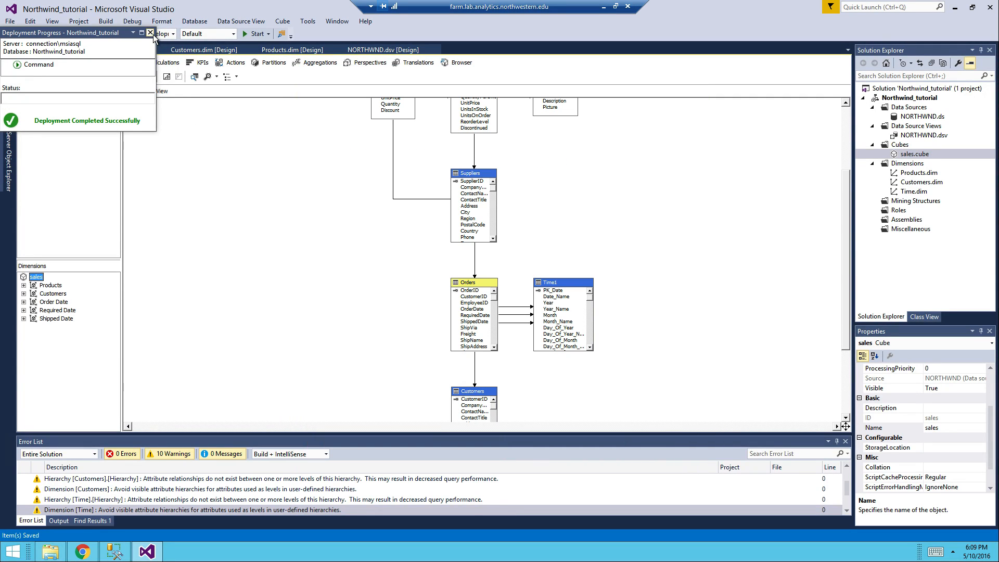
Dismiss the Deployment Progress report and review the sales cube's Orders–Time1–Customers diagram
click(151, 32)
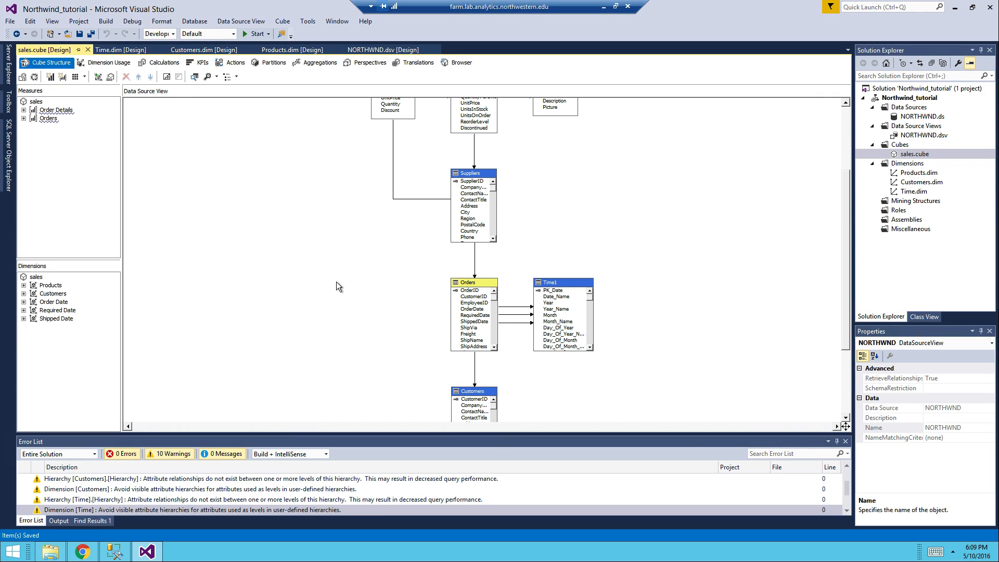
mouse_move(378, 159)
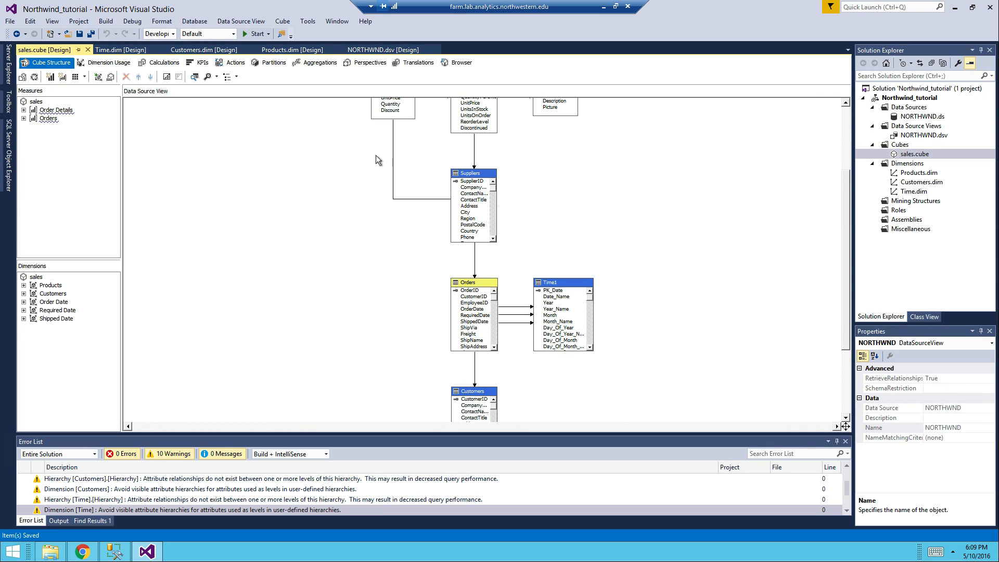
mouse_move(687, 312)
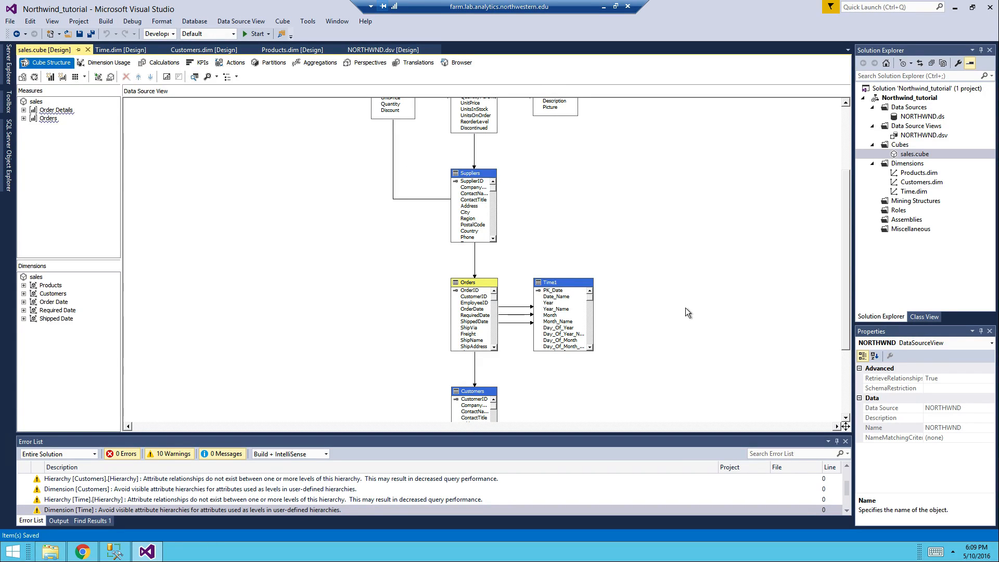
mouse_move(389, 299)
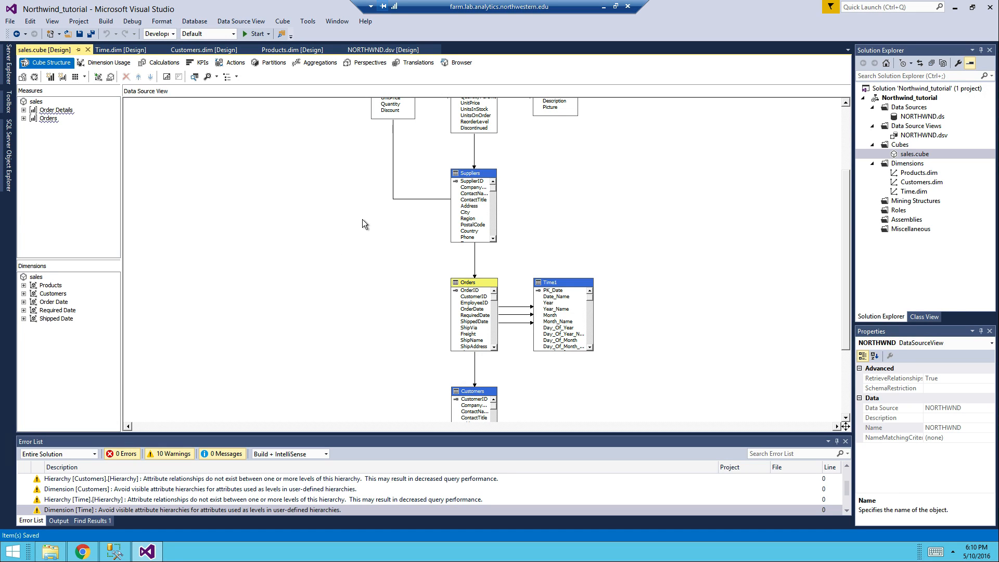
mouse_move(844, 249)
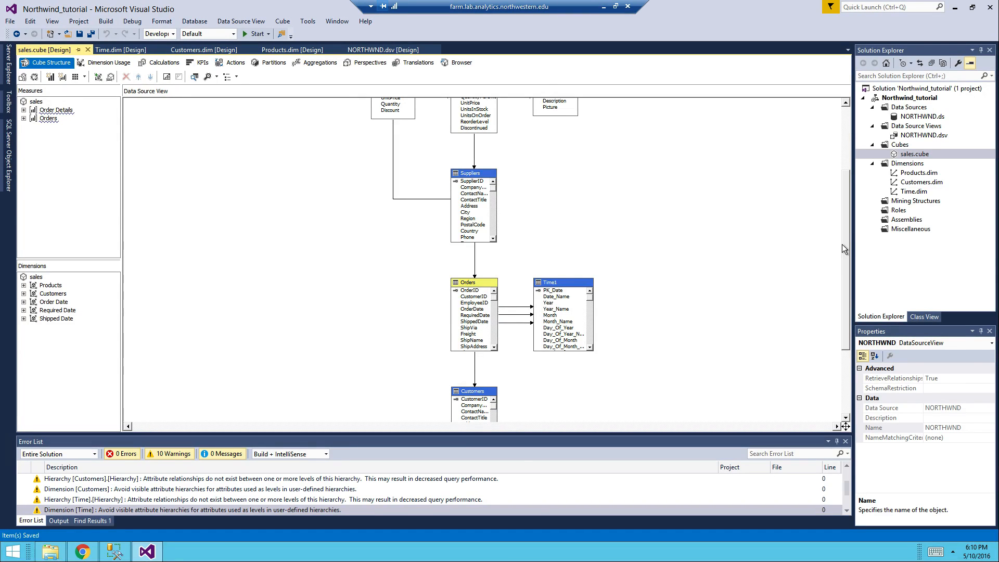
scroll(up, 3)
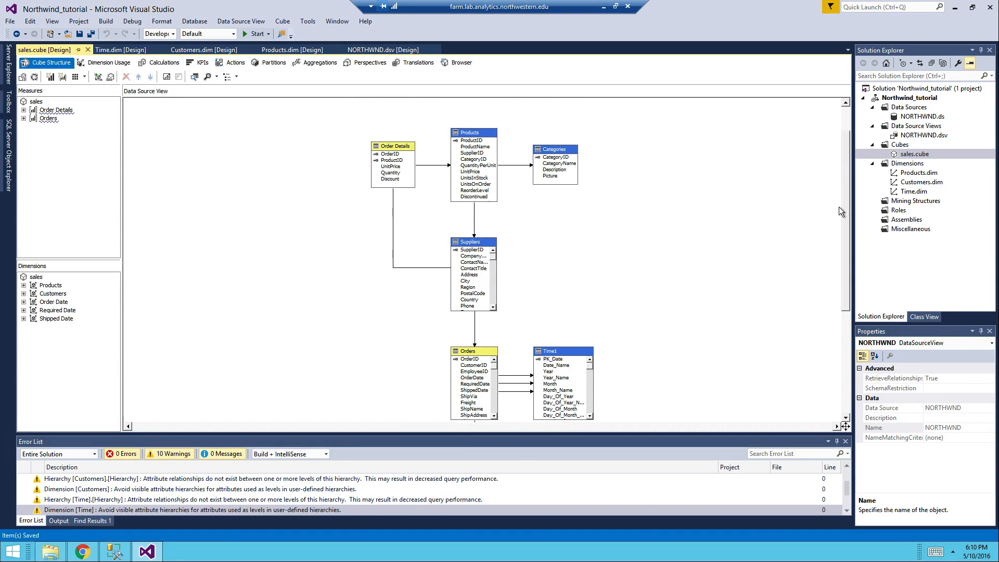
scroll(down, 3)
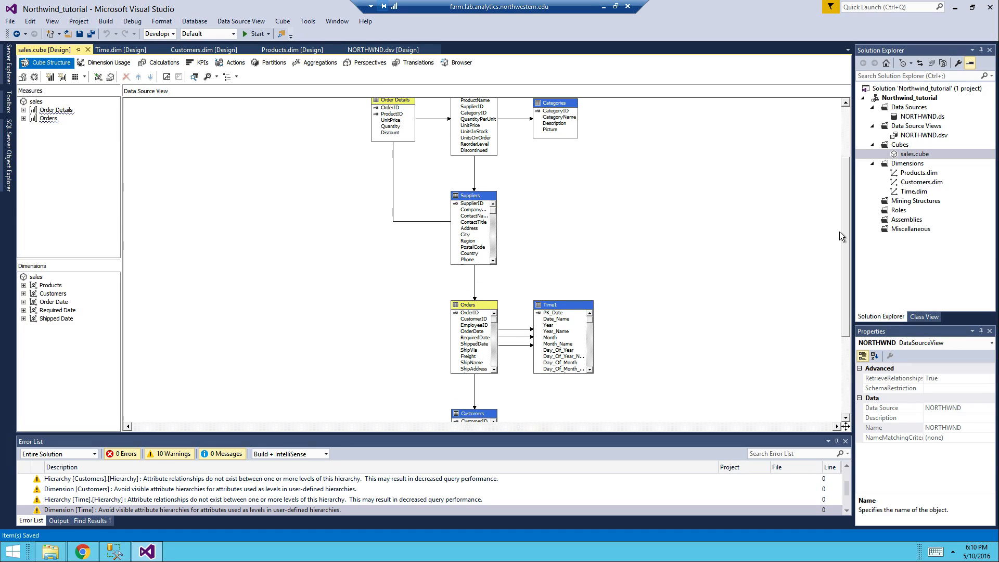
scroll(up, 3)
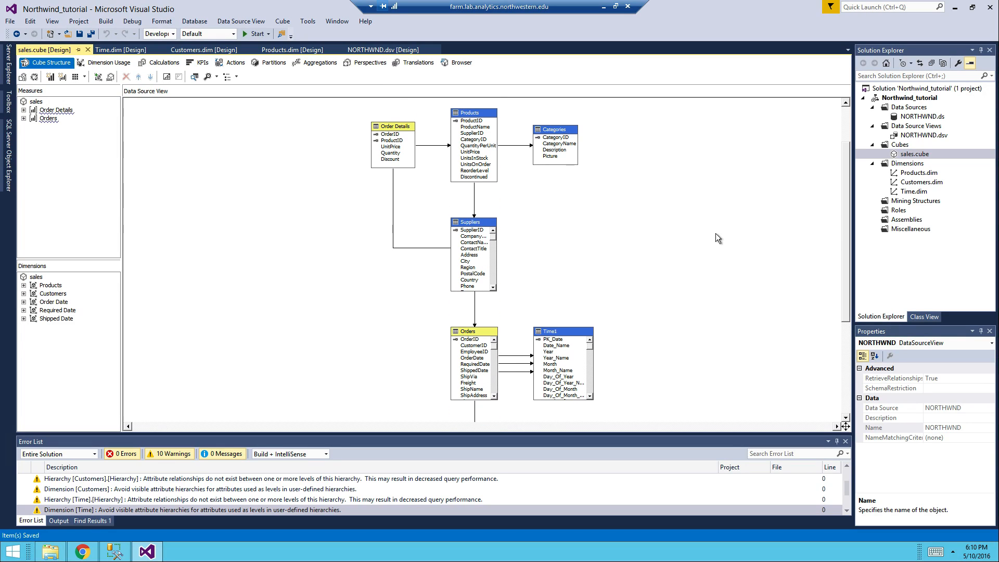
mouse_move(551, 216)
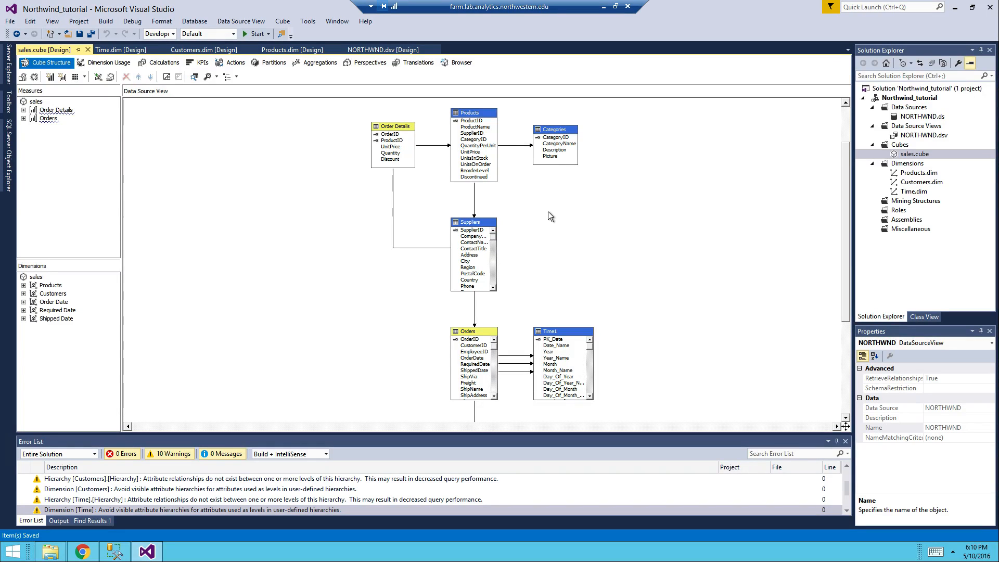